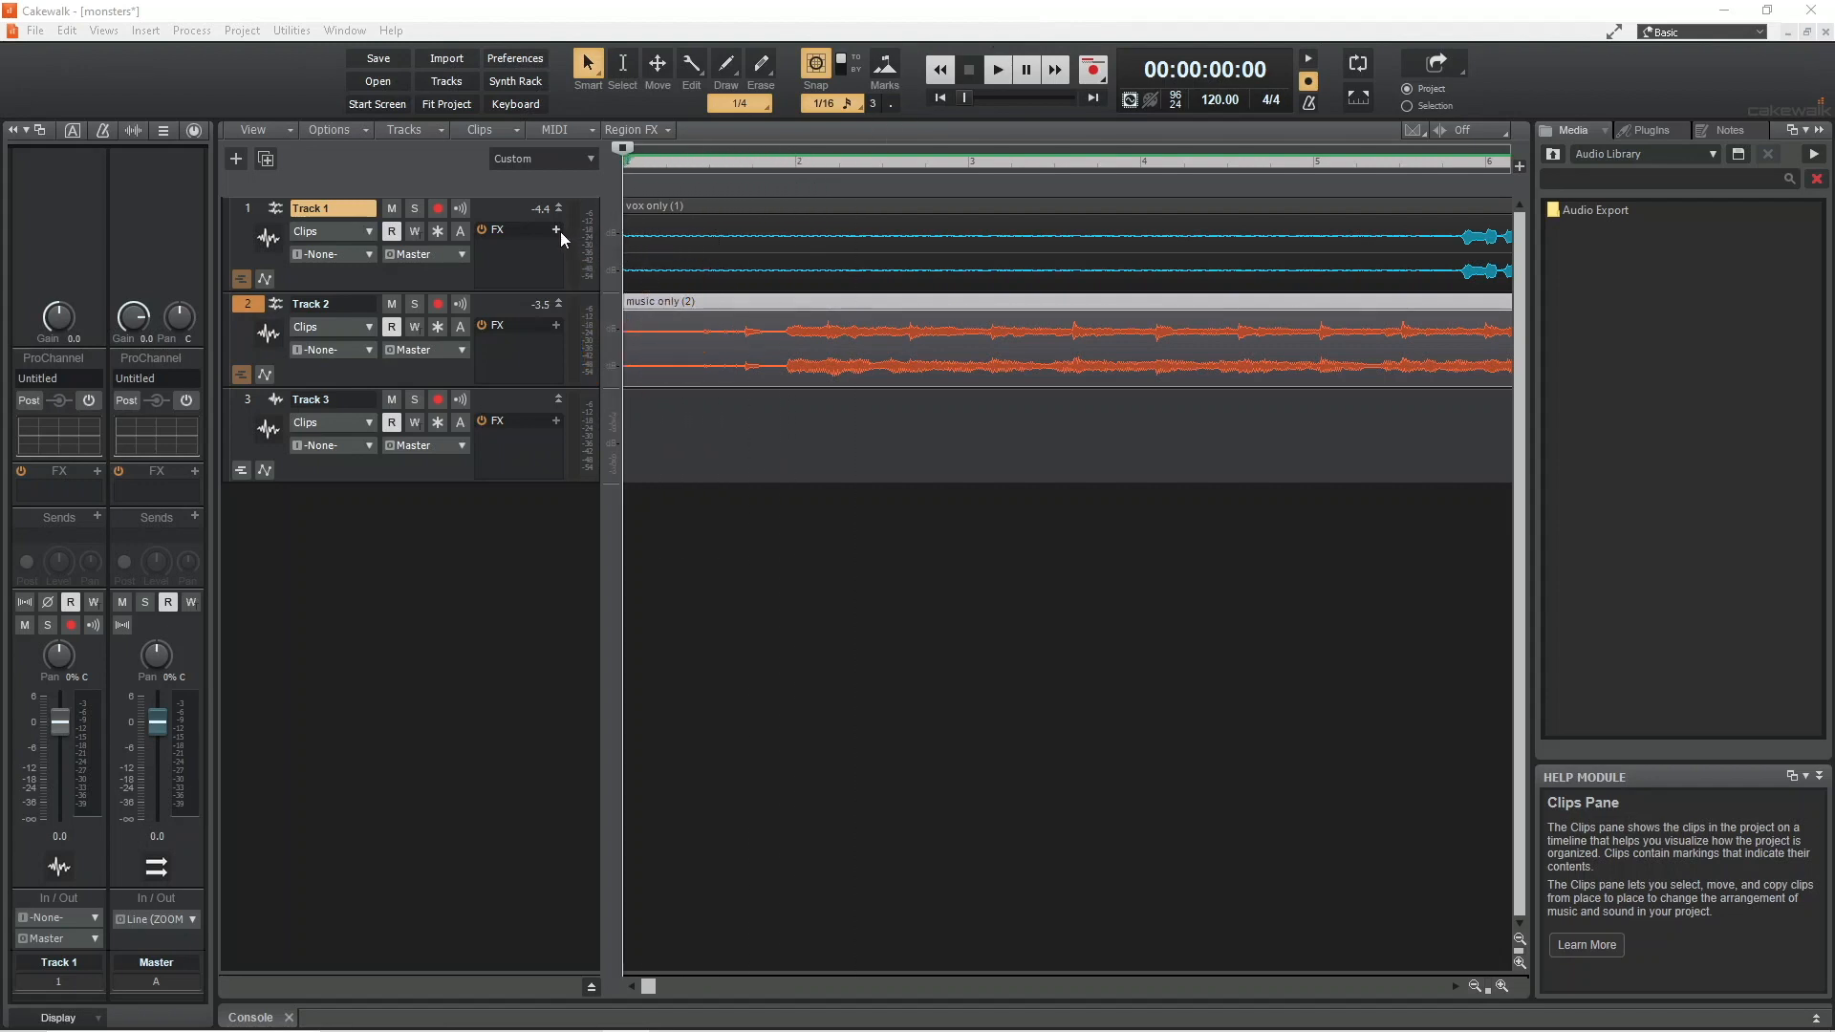
Insert an empty FX Chain on Track 1 and show its chain window.
{"action": "left_click", "coordinate": [556, 229]}
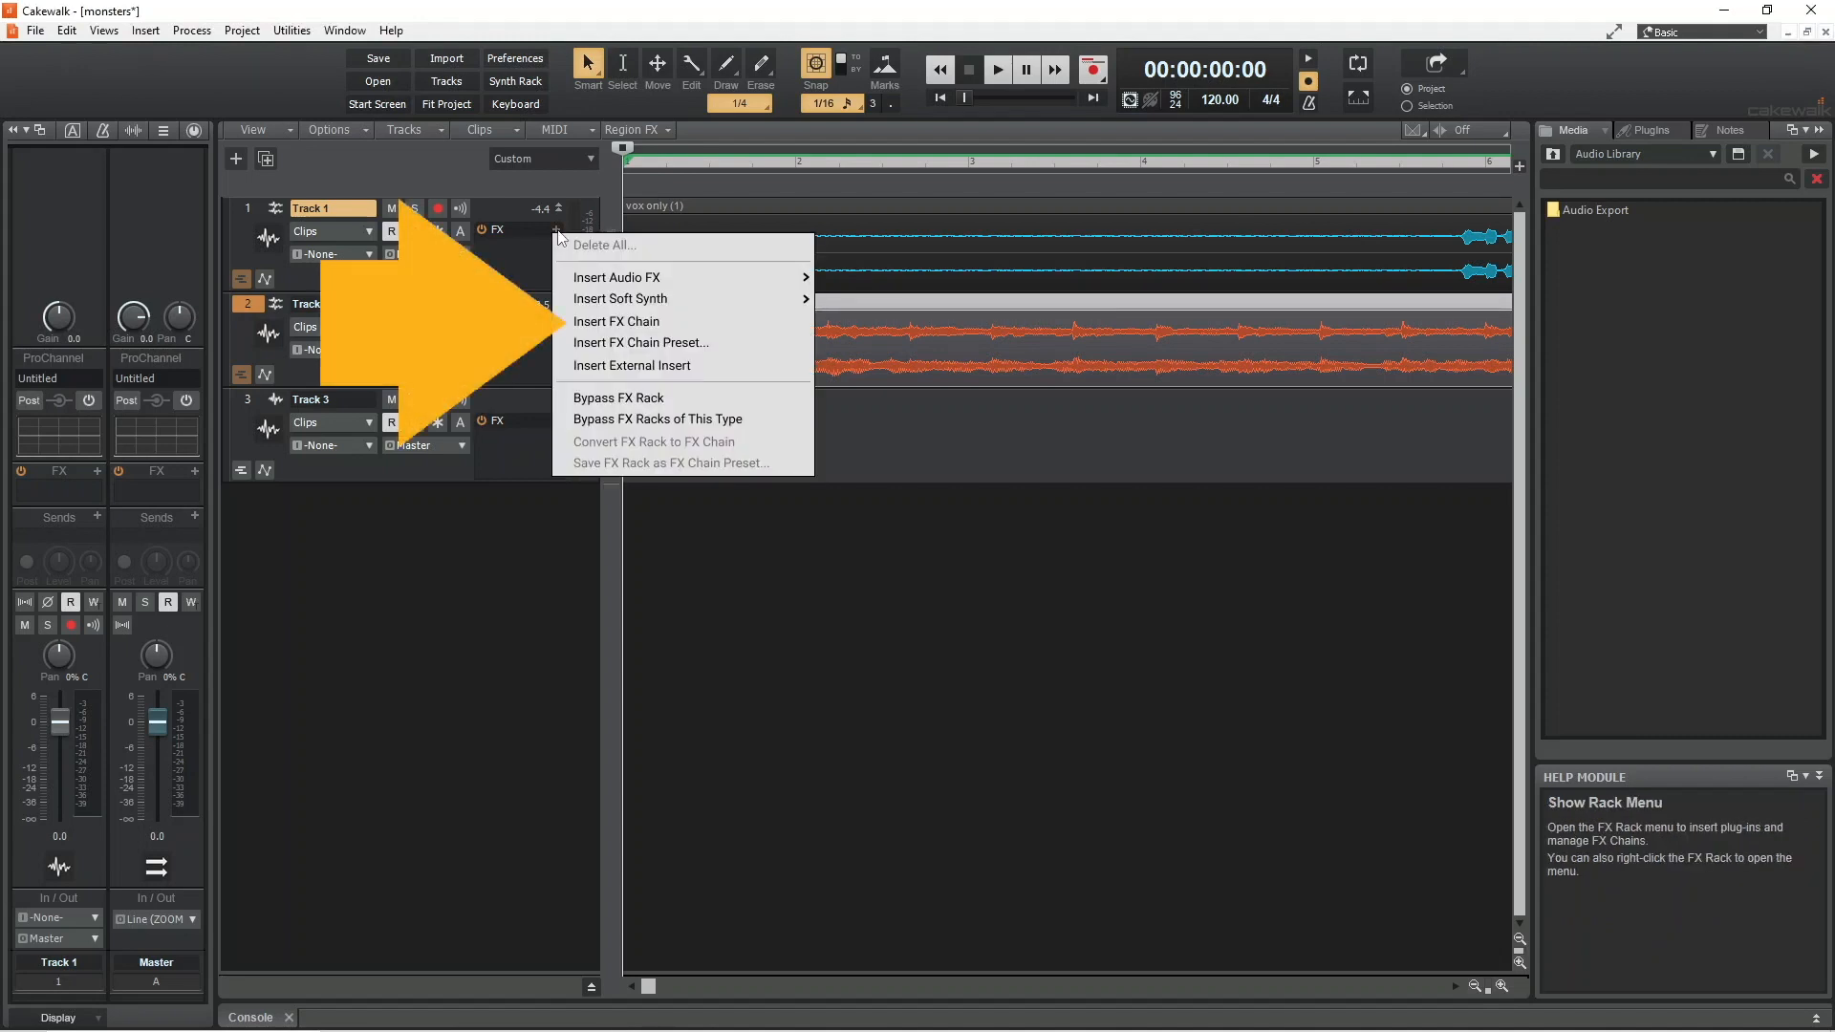
{"action": "mouse_move", "coordinate": [614, 277]}
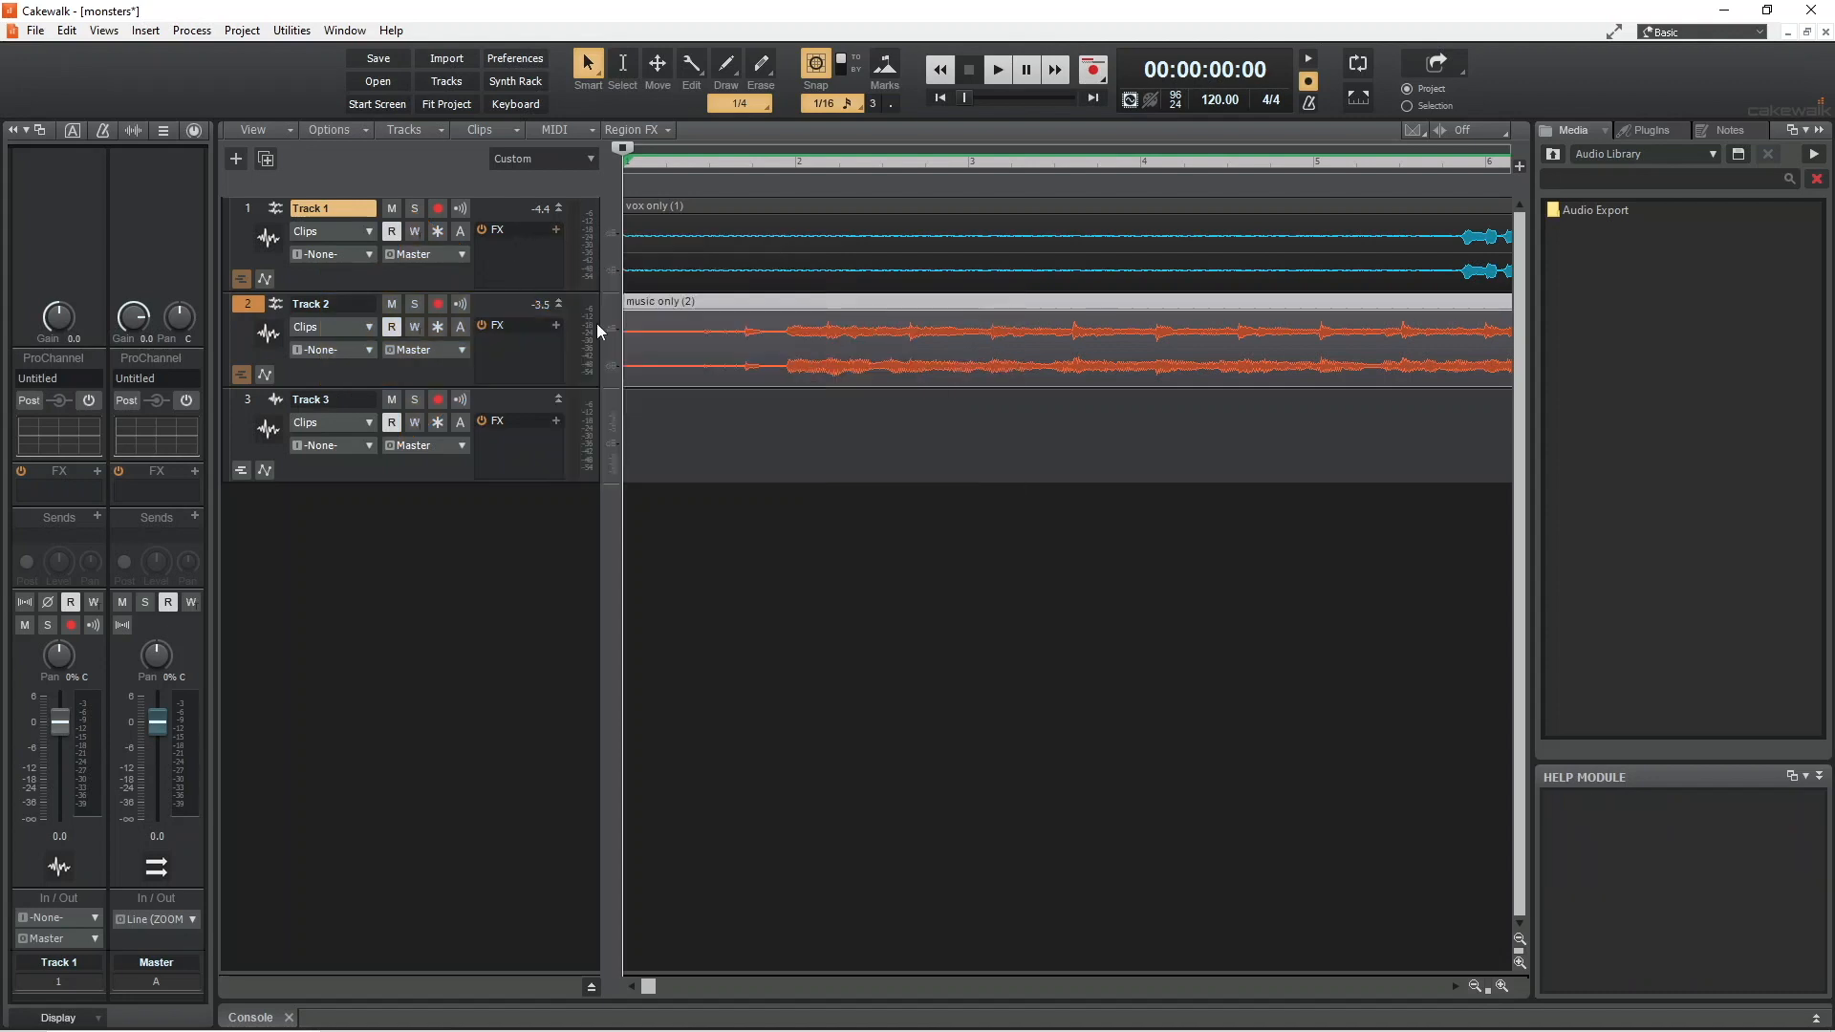
{"action": "left_click", "coordinate": [497, 228]}
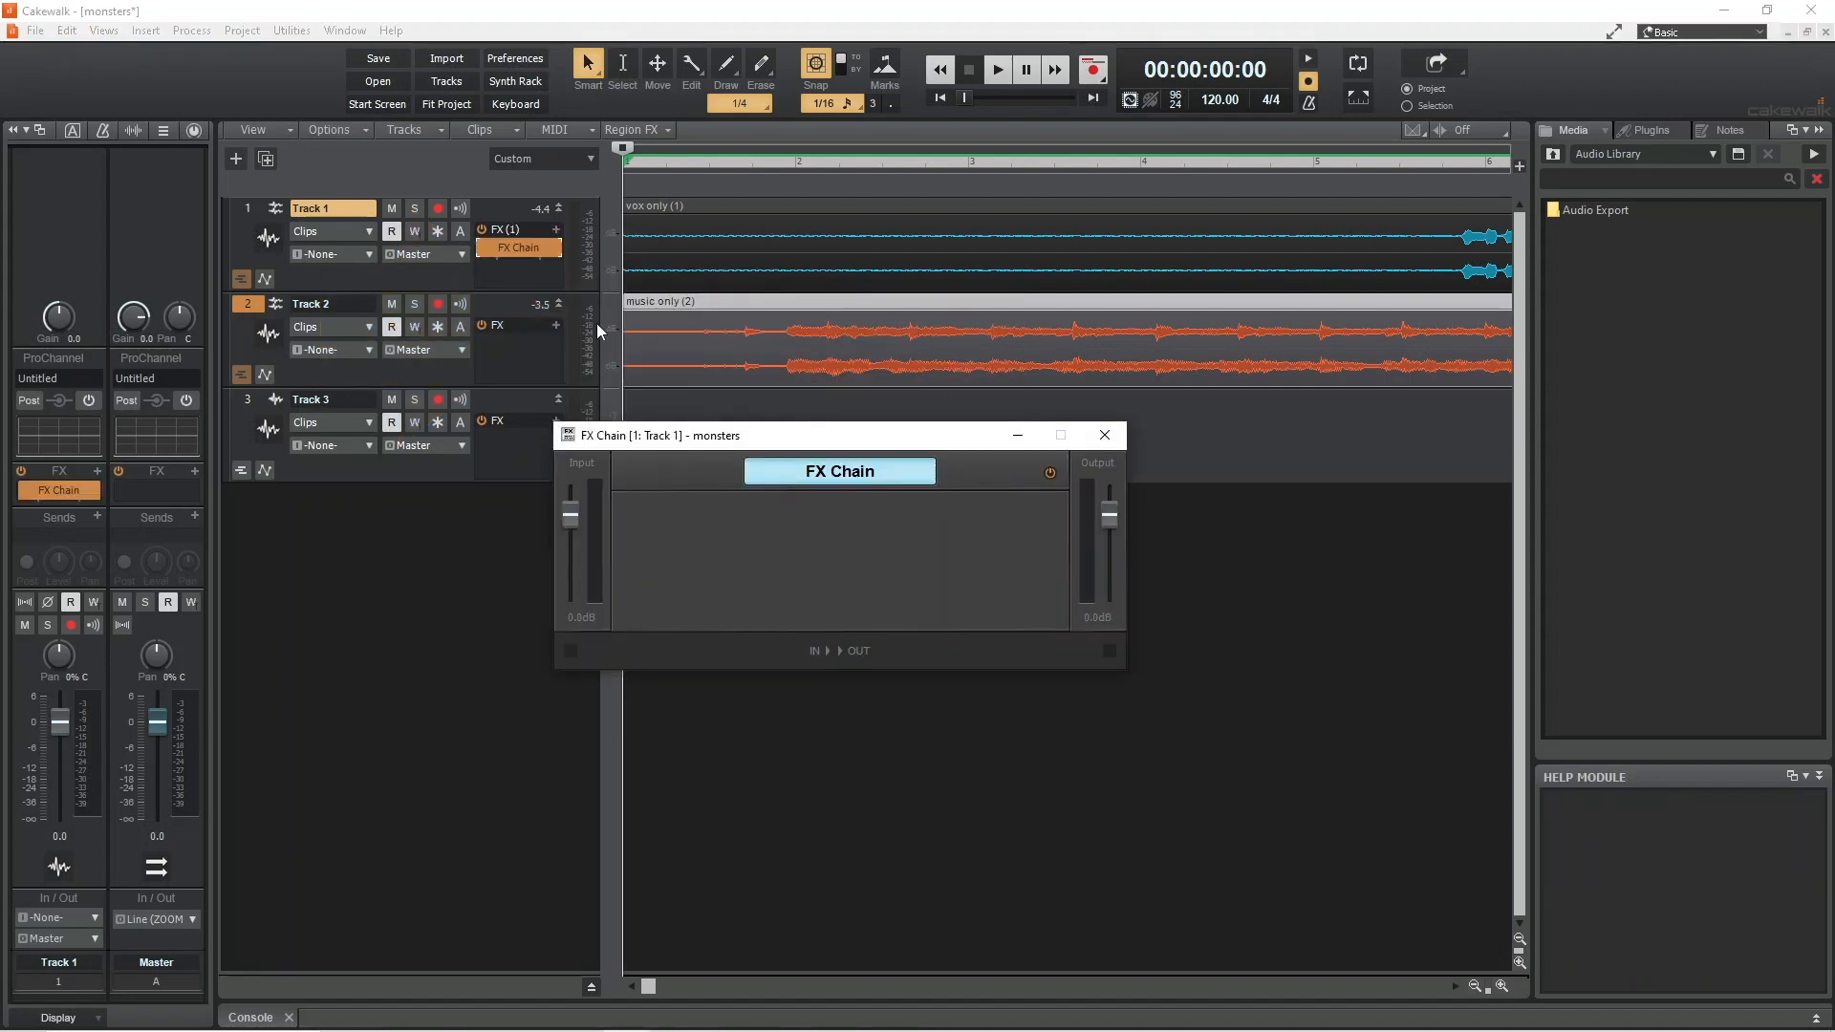
{"action": "left_click", "coordinate": [820, 309]}
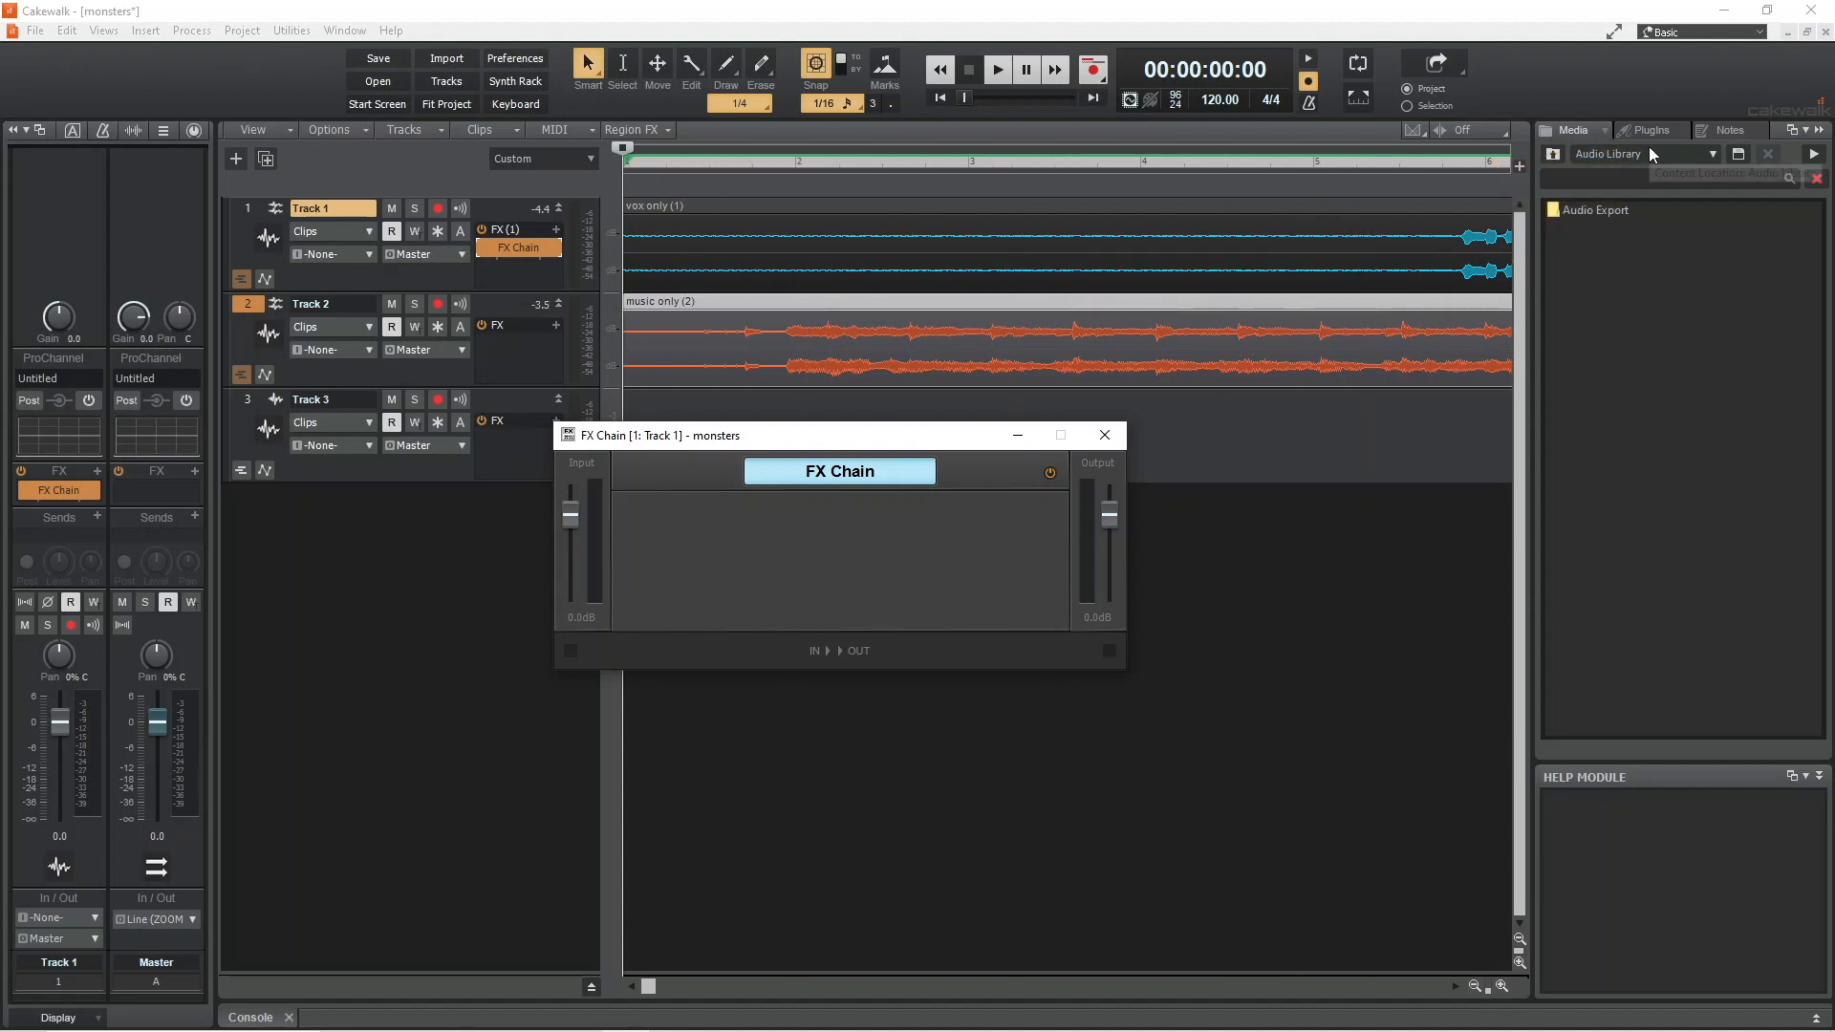
From the plug-in browser's Audio FX, add Sonitus Equalizer from the EQ category into the chain.
{"action": "left_click", "coordinate": [1651, 130]}
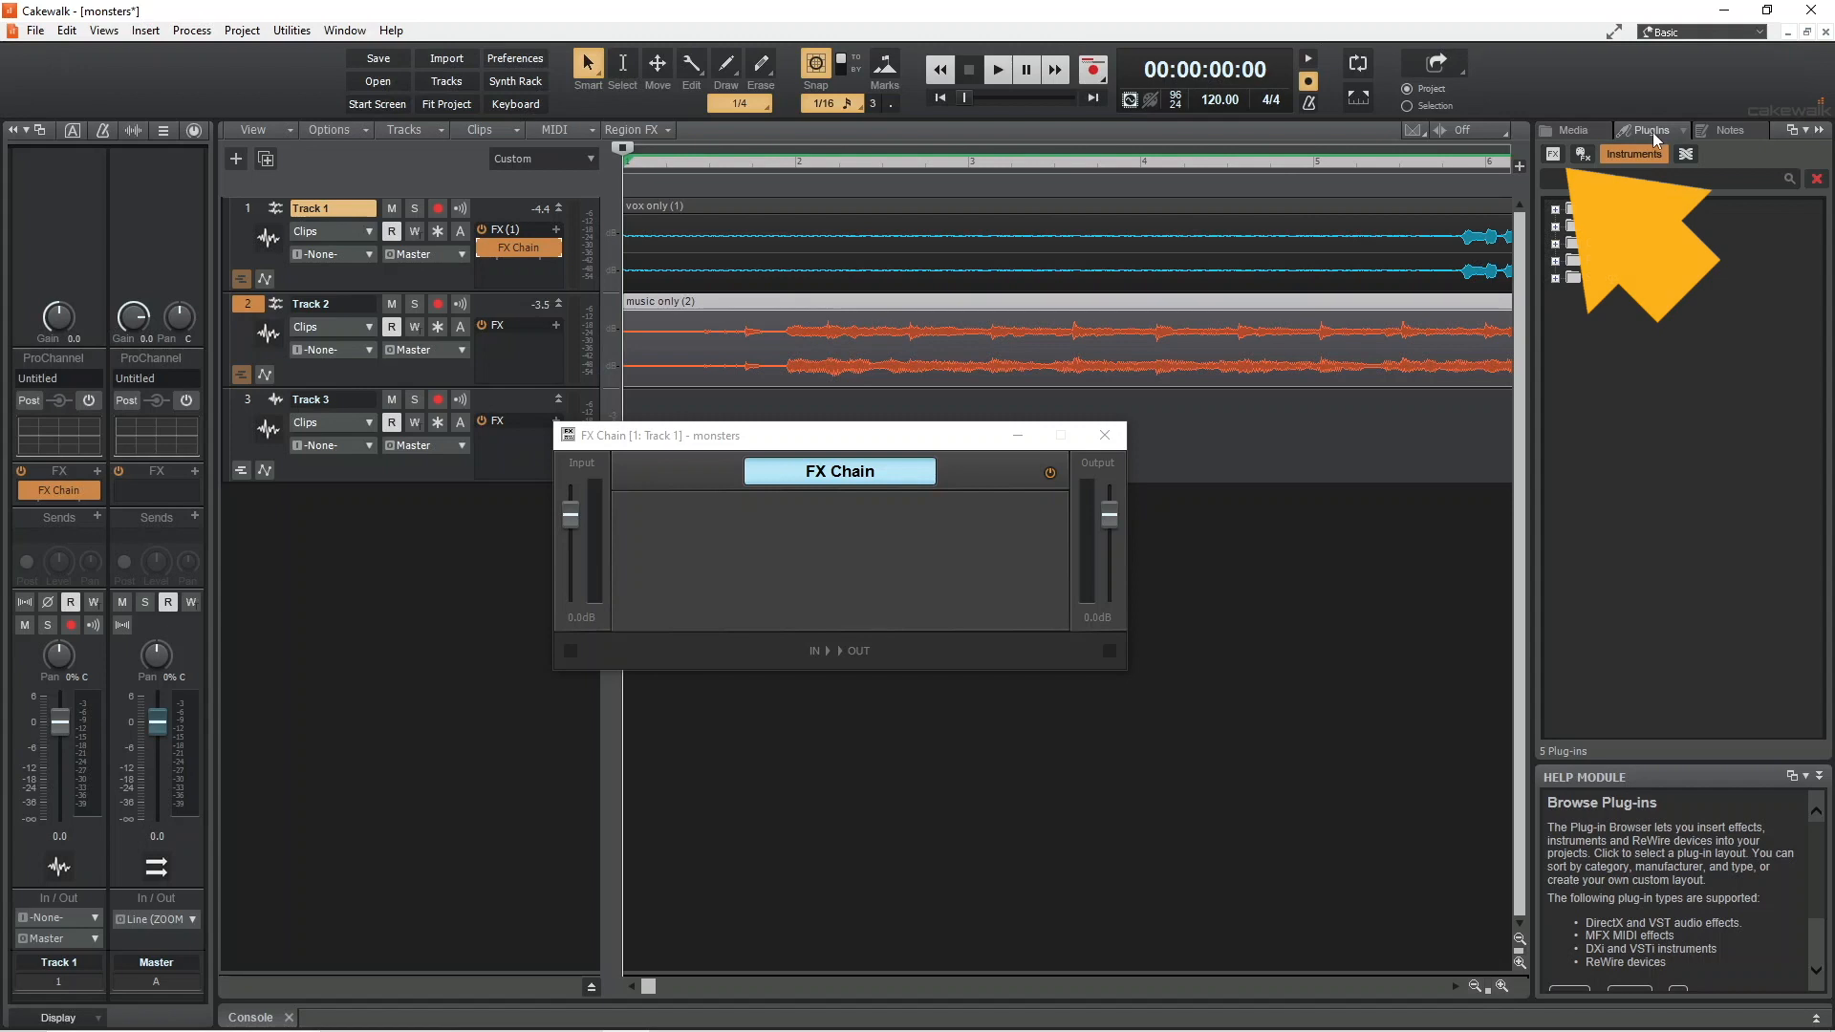
{"action": "left_click", "coordinate": [1556, 153]}
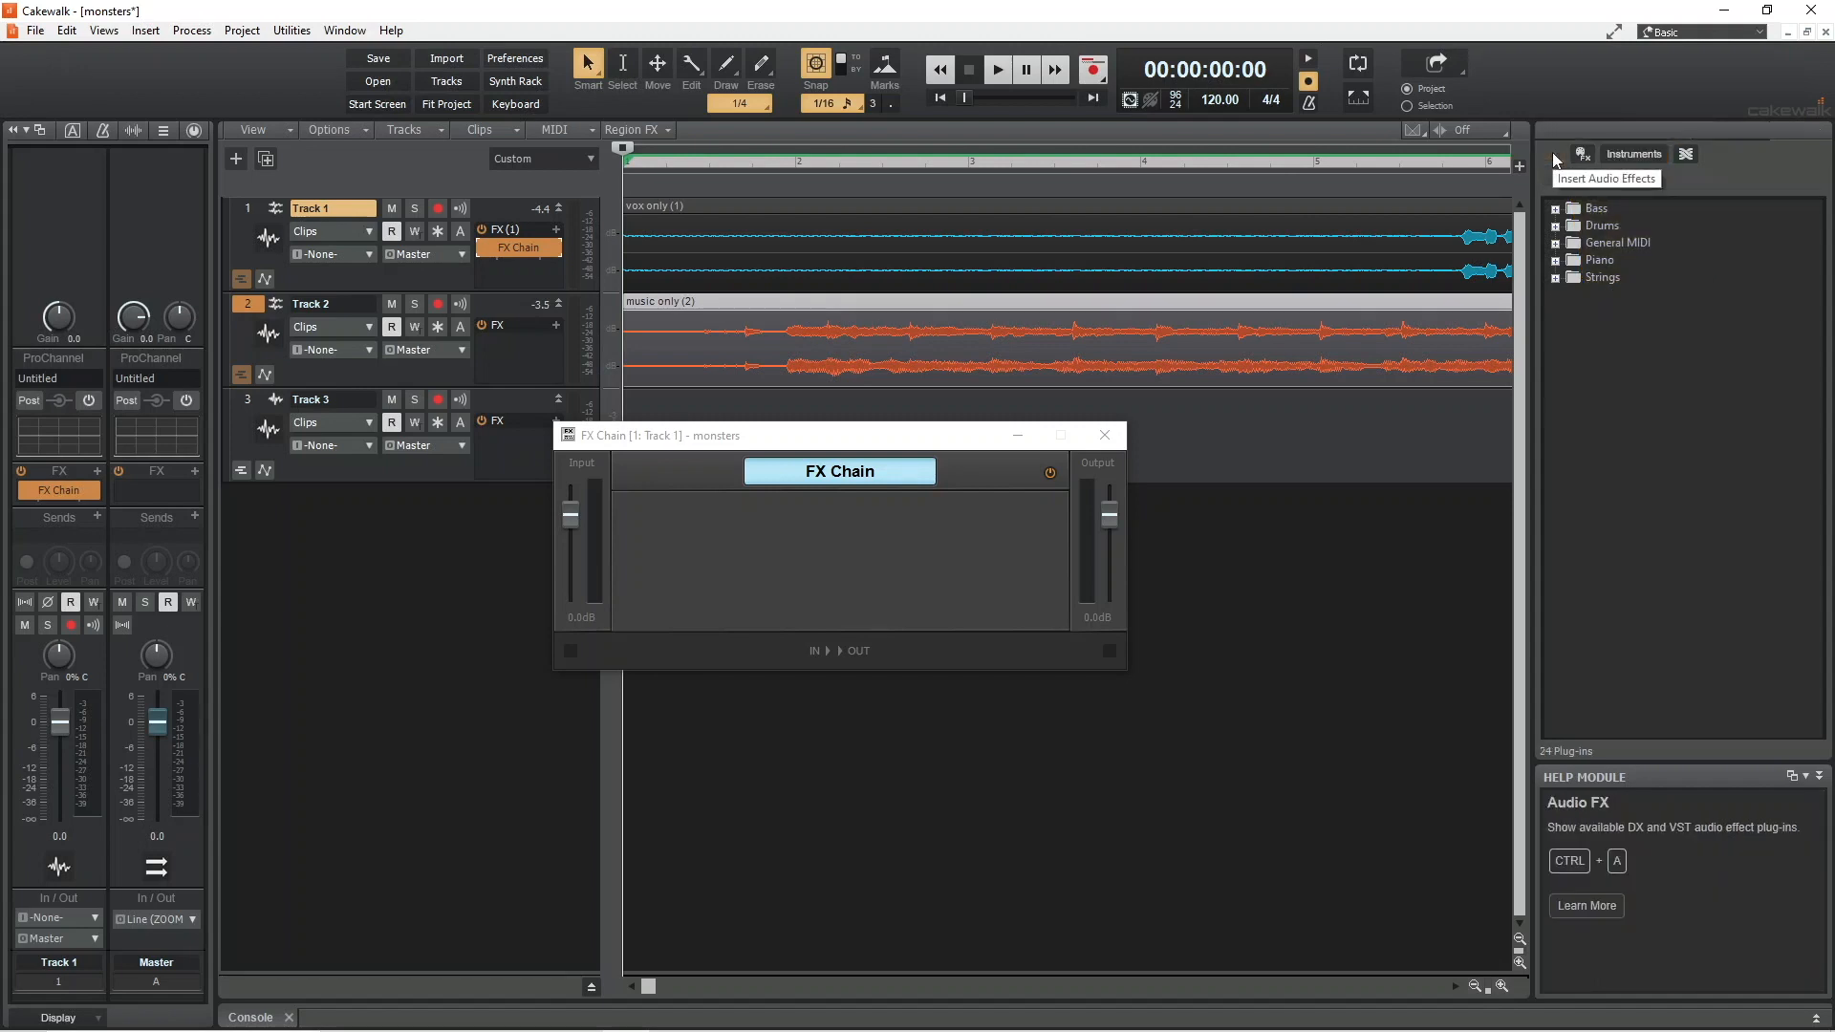
{"action": "left_click", "coordinate": [1581, 153]}
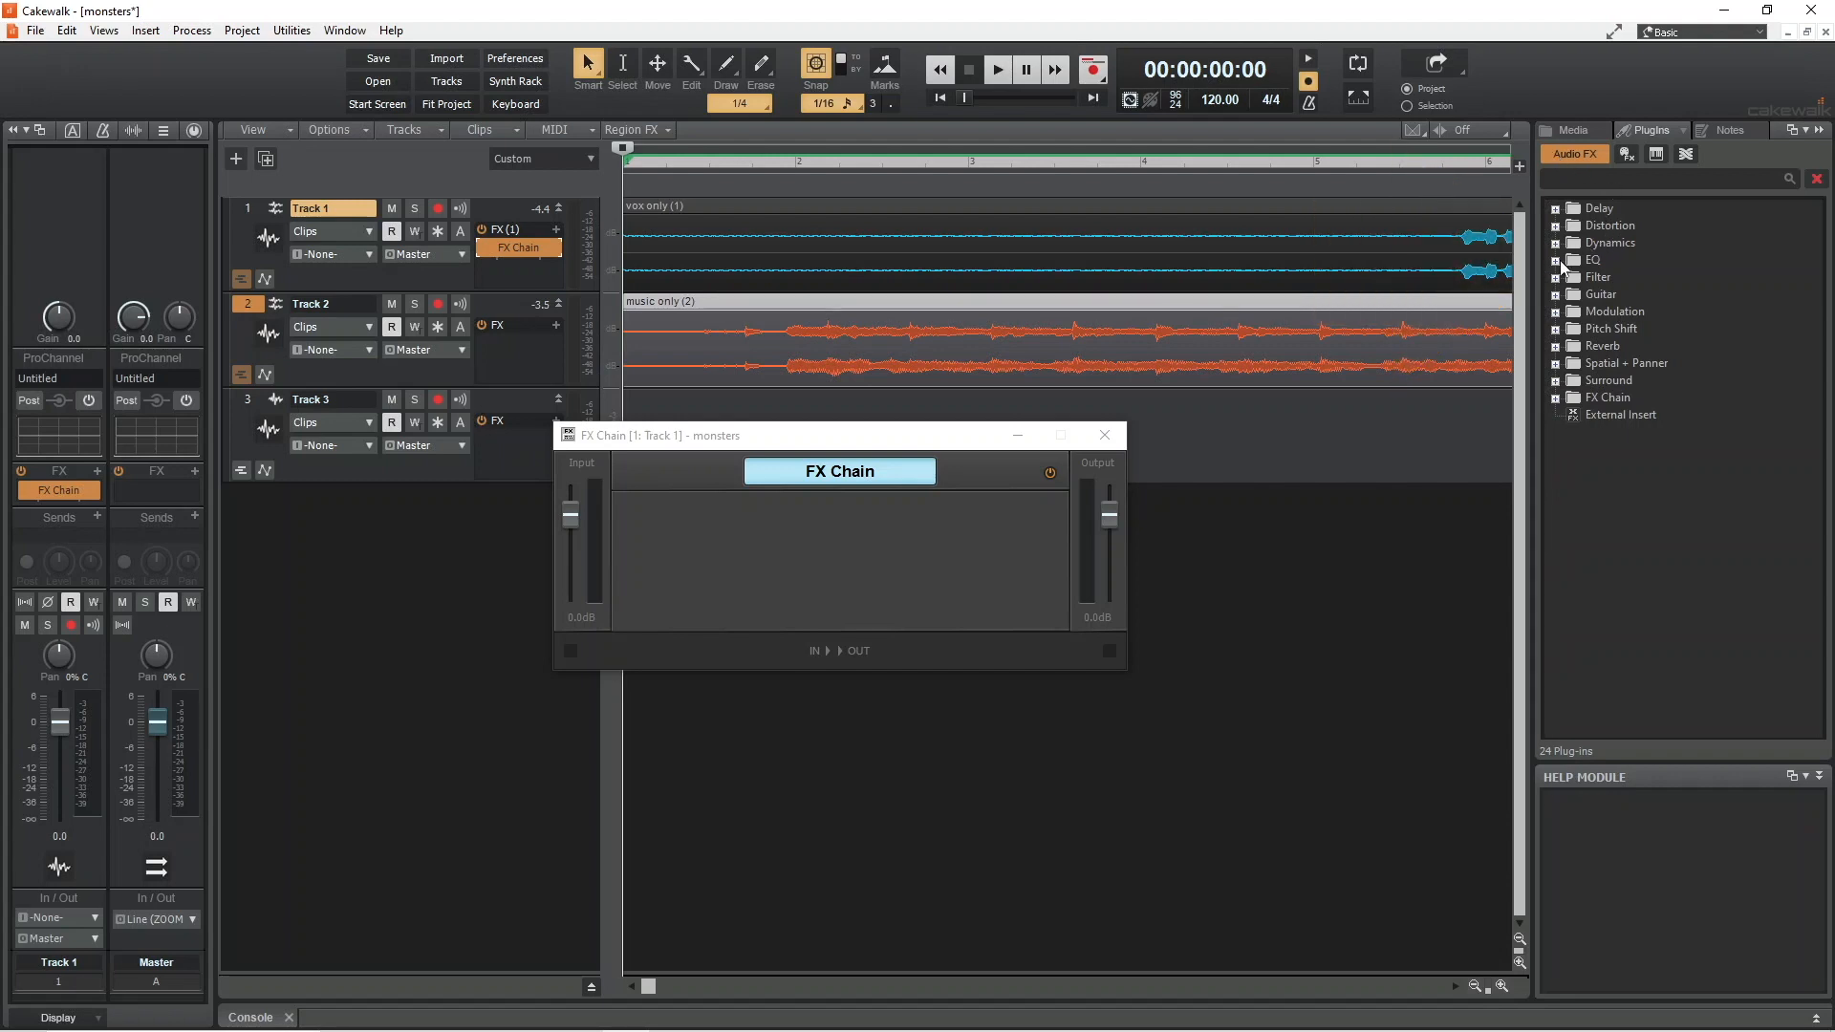
{"action": "left_click", "coordinate": [1565, 258]}
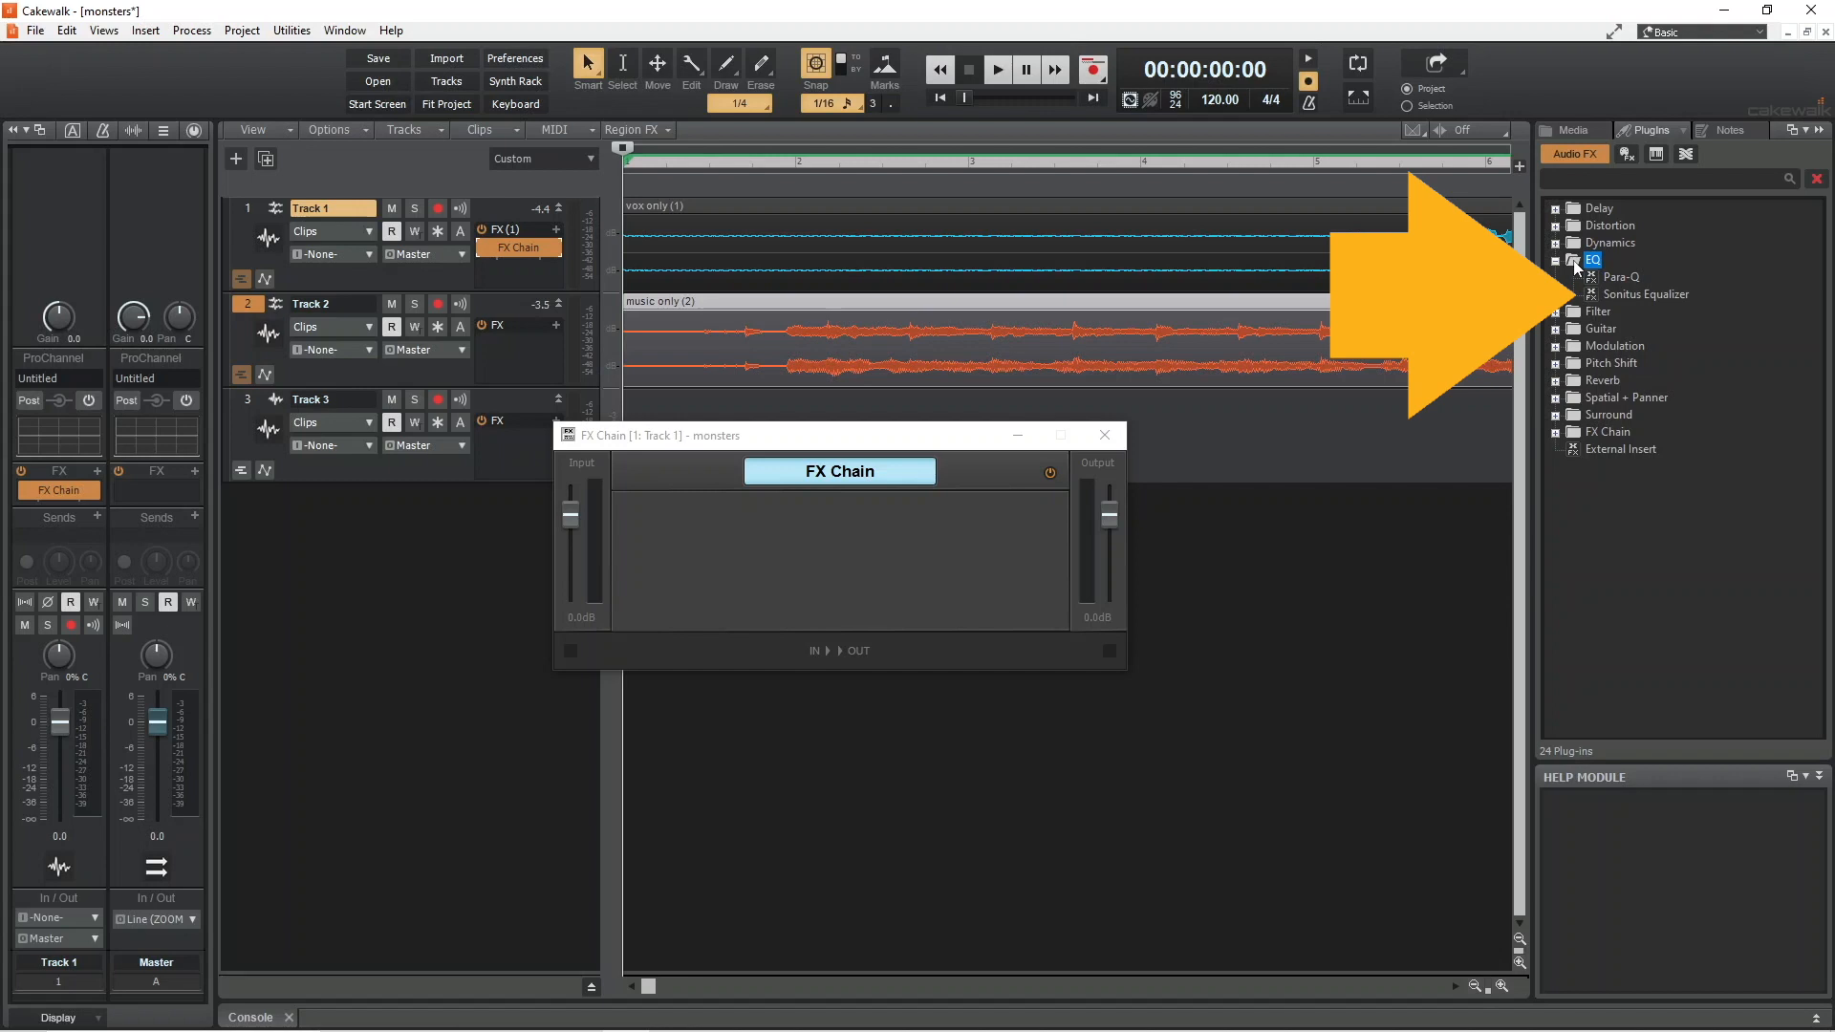
{"action": "left_click", "coordinate": [1645, 294]}
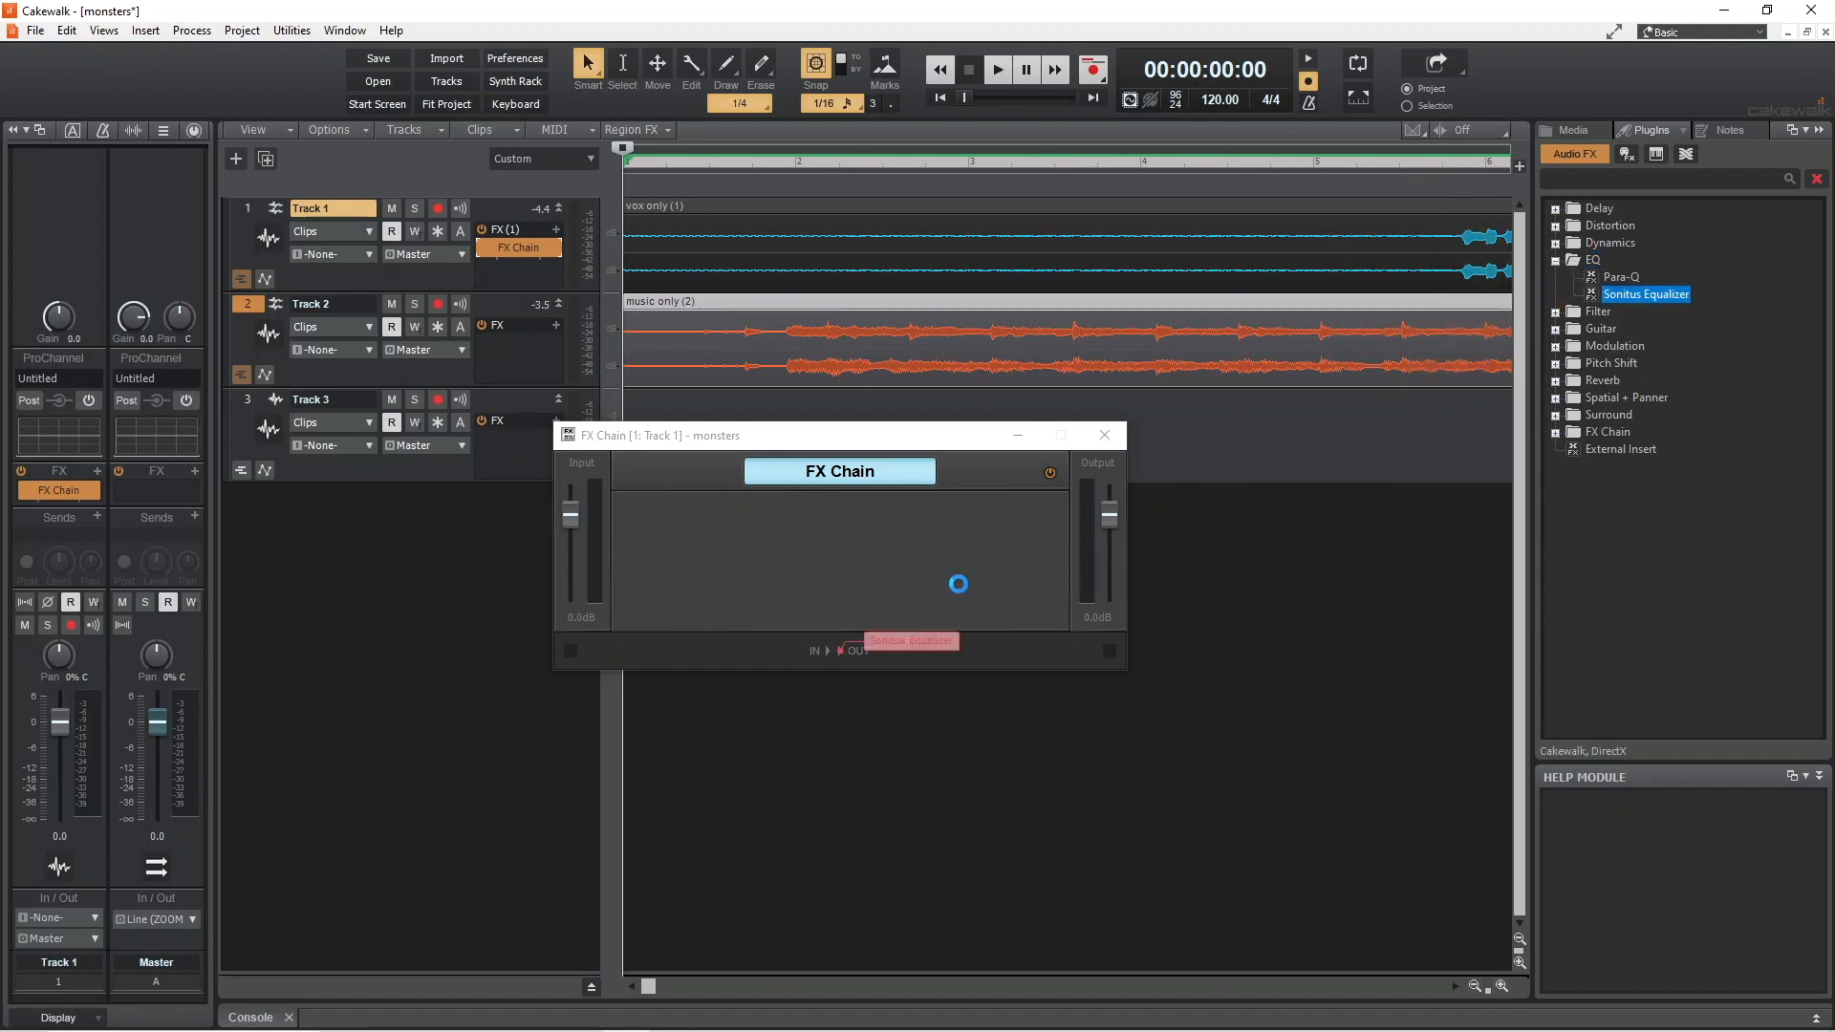
Add Sonitus Gate from Dynamics after the equalizer, closing the effect settings windows.
{"action": "double_click", "coordinate": [910, 643]}
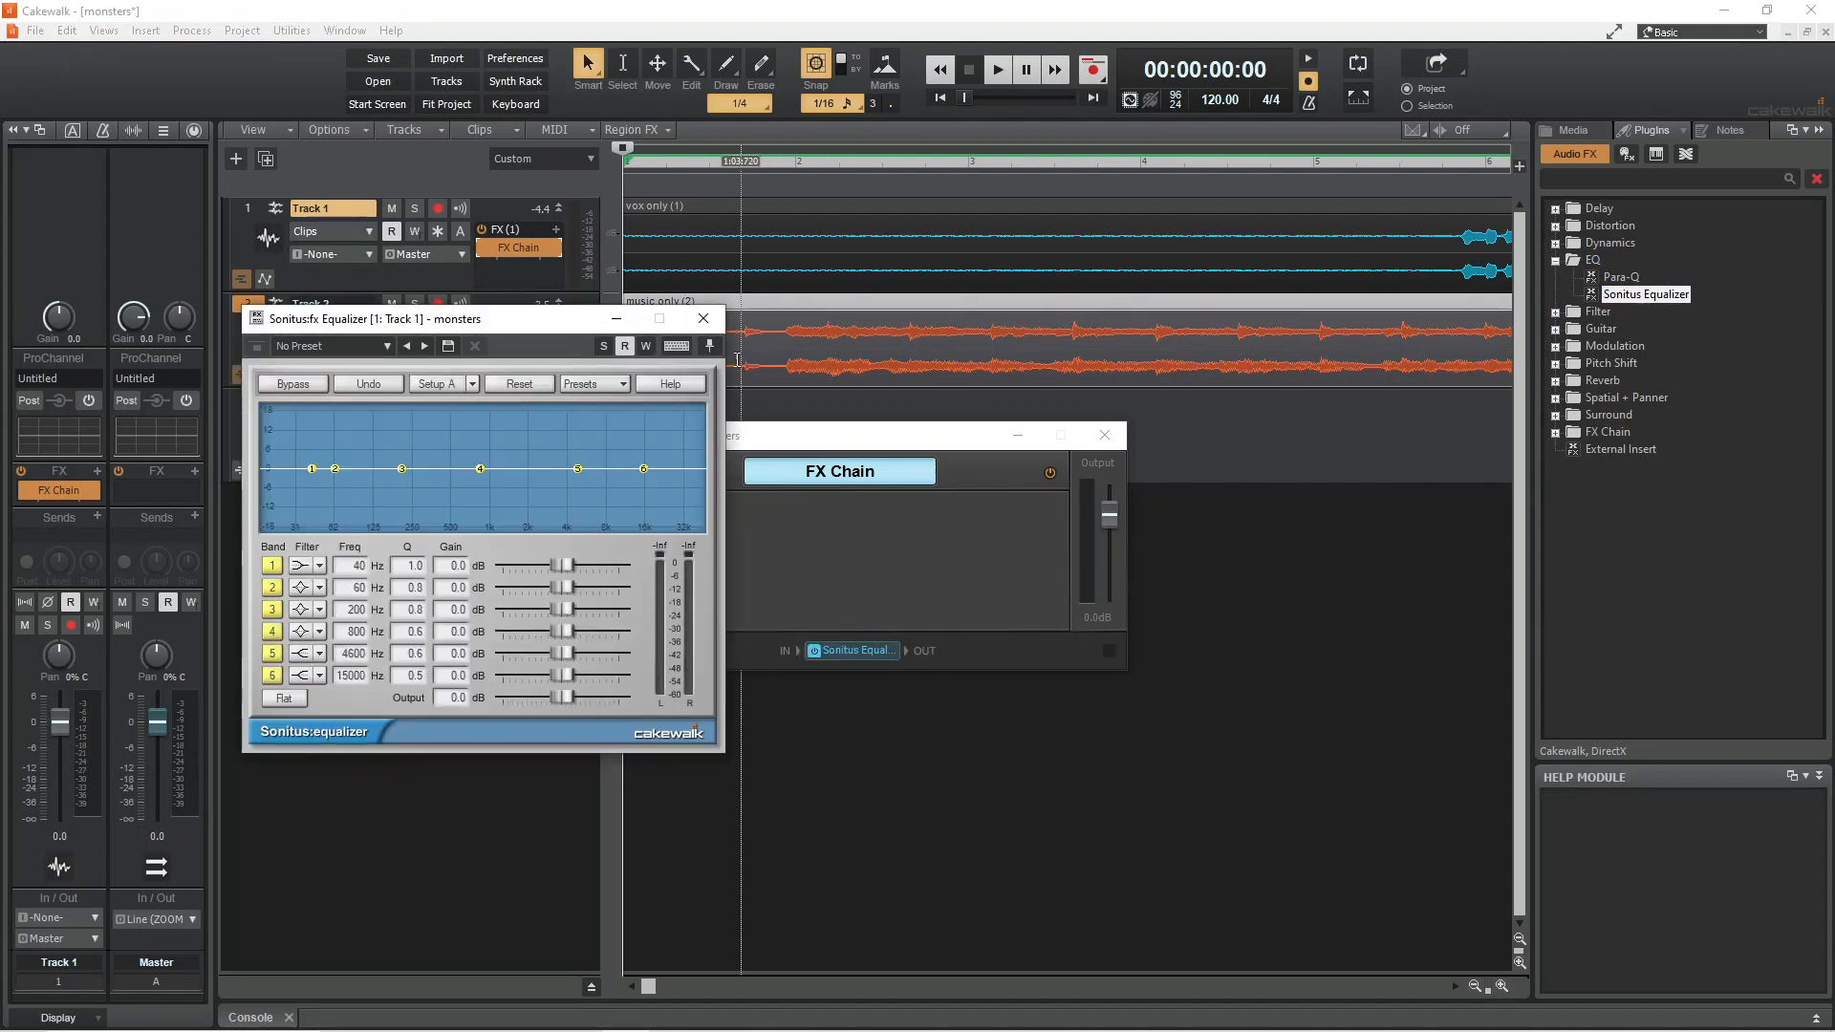
{"action": "left_click", "coordinate": [703, 319]}
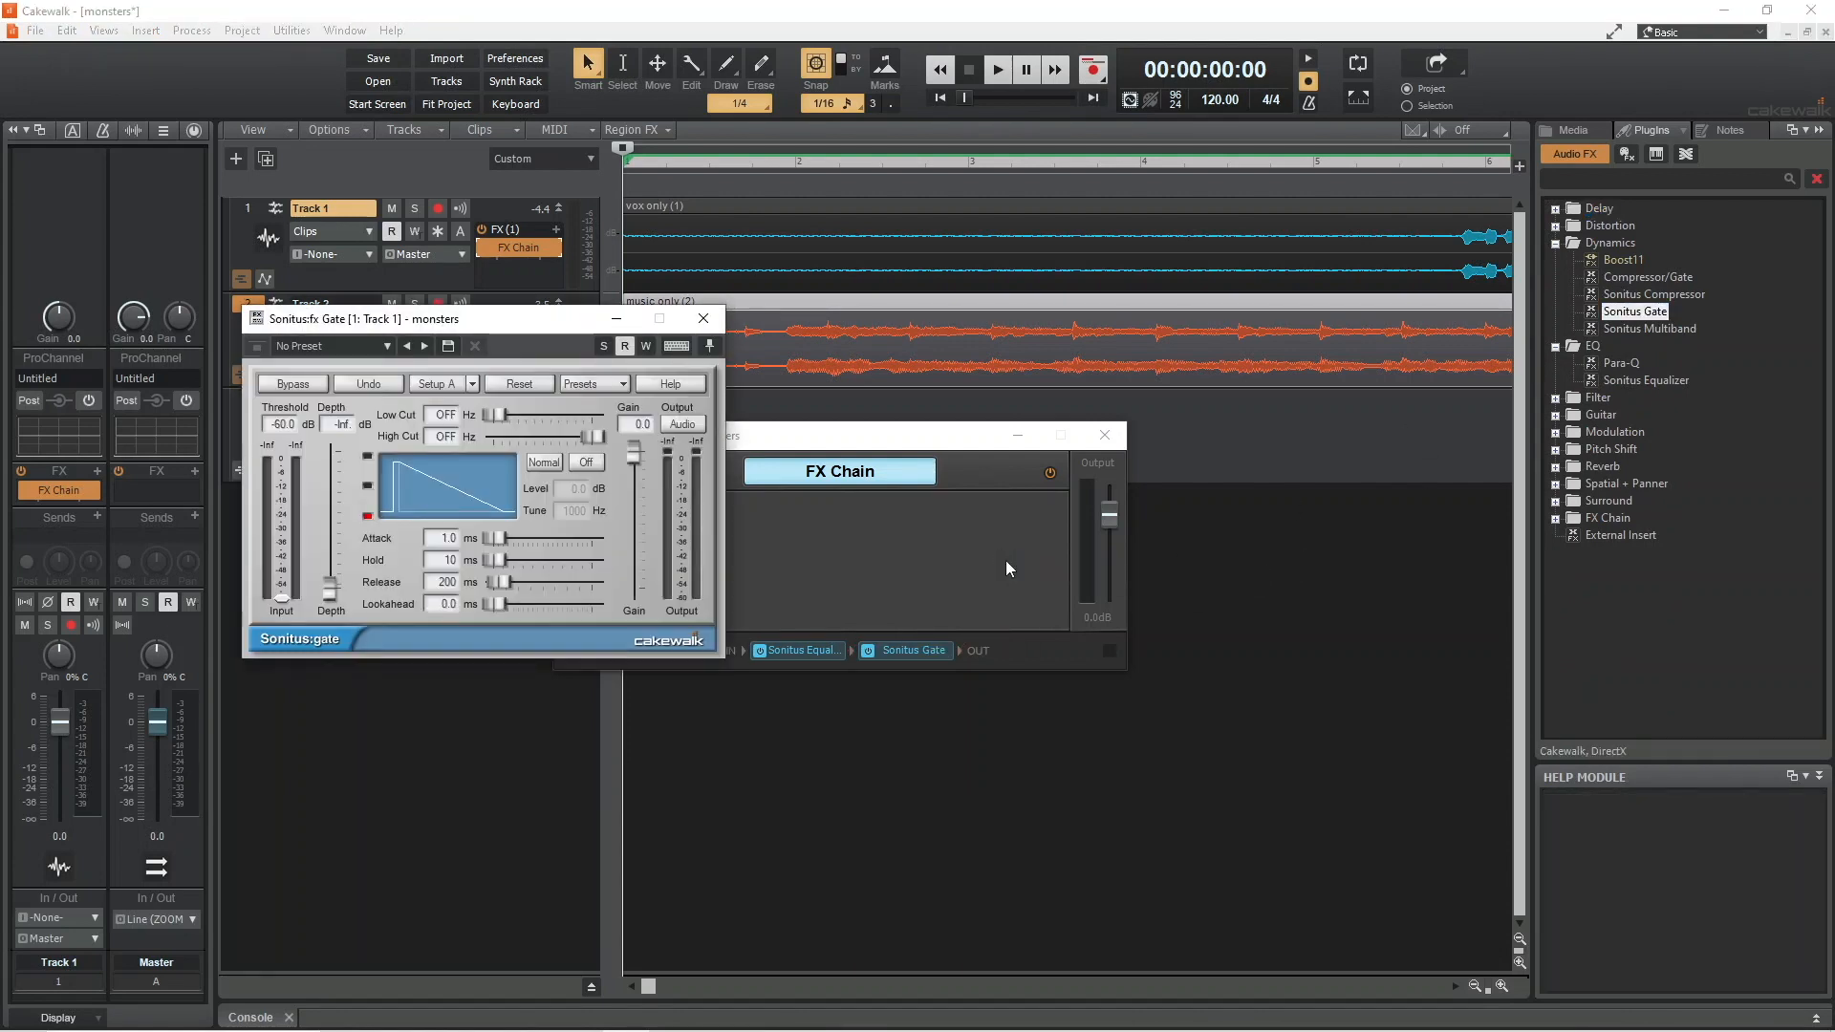
{"action": "left_click", "coordinate": [703, 319]}
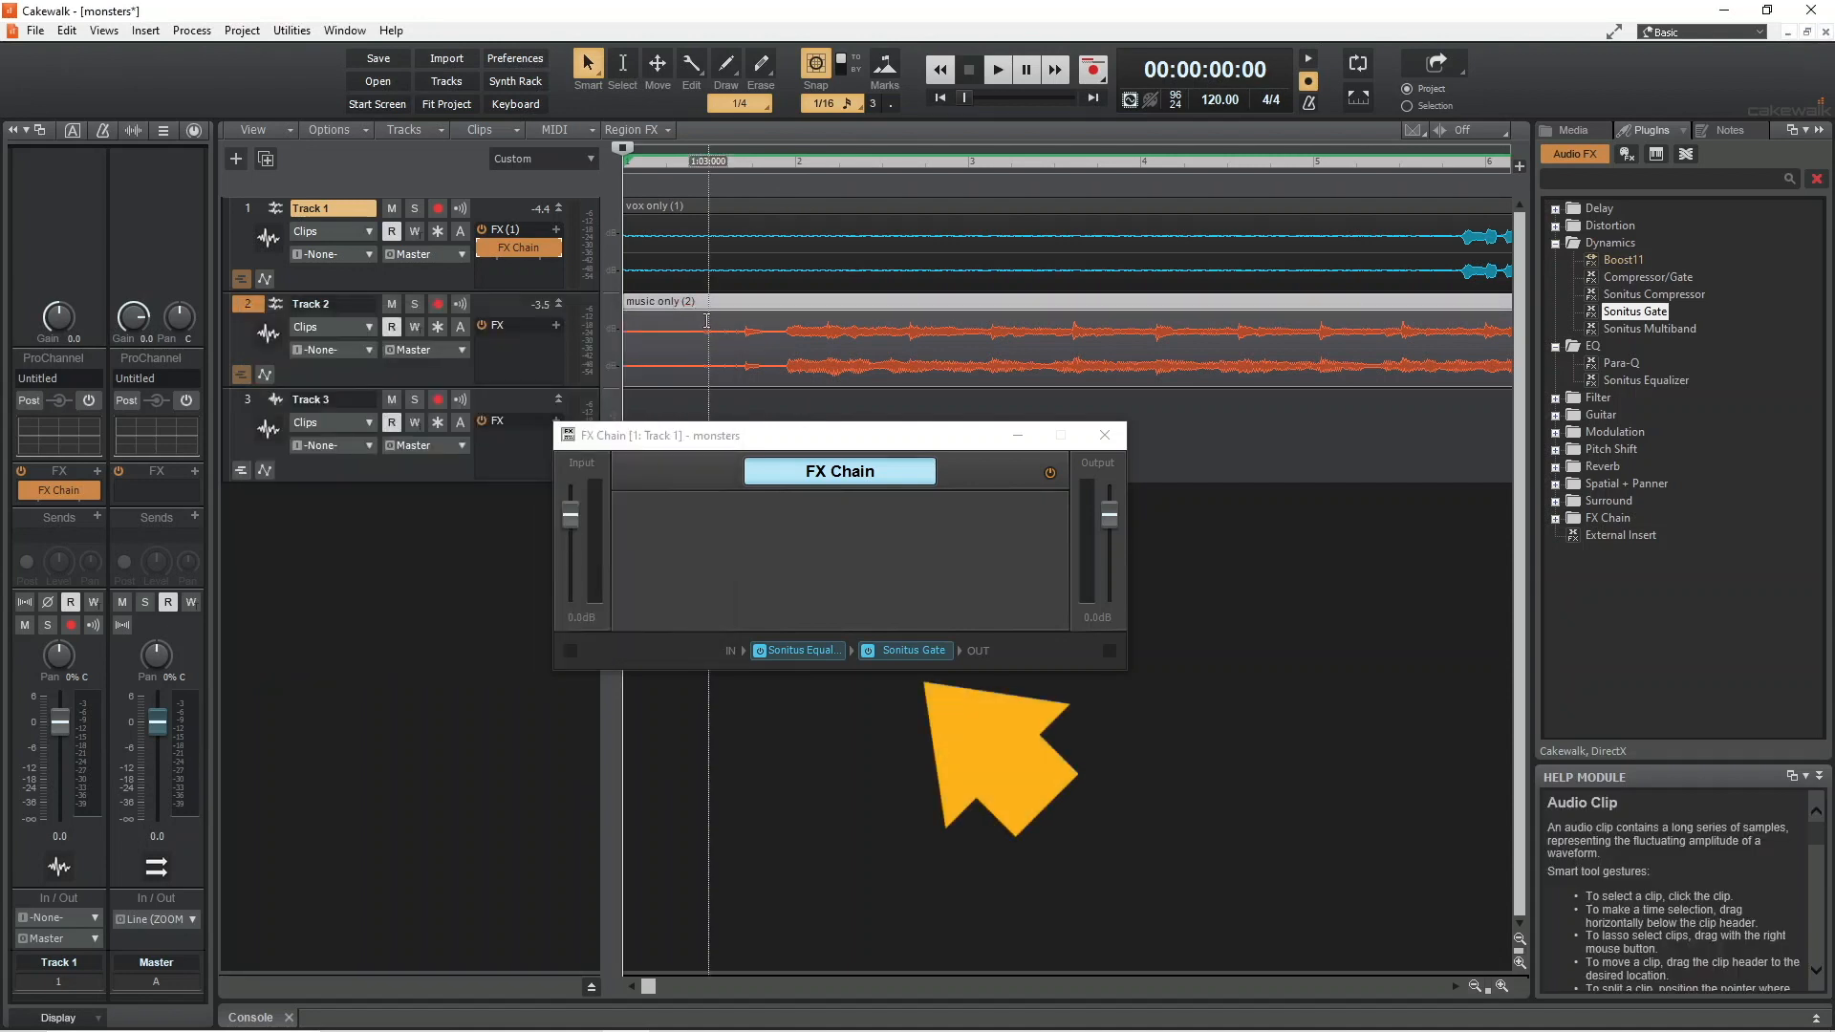
{"action": "mouse_move", "coordinate": [937, 761]}
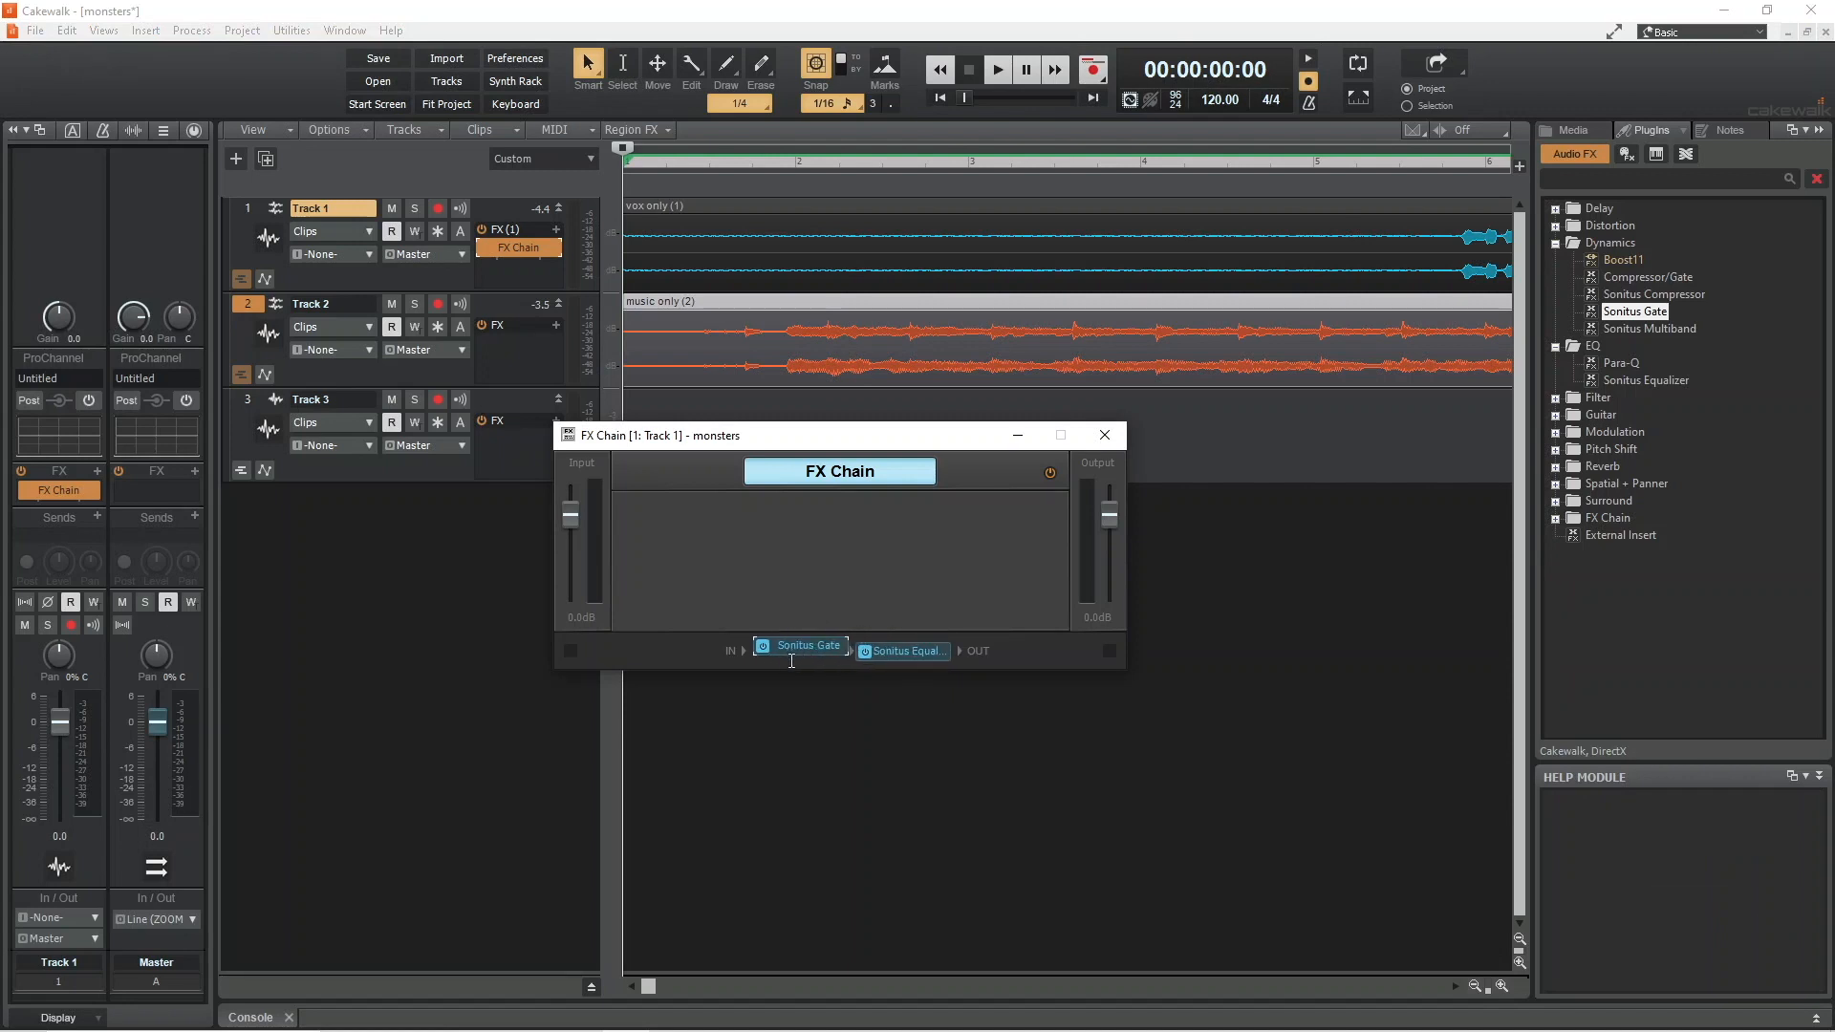
{"action": "mouse_move", "coordinate": [793, 669]}
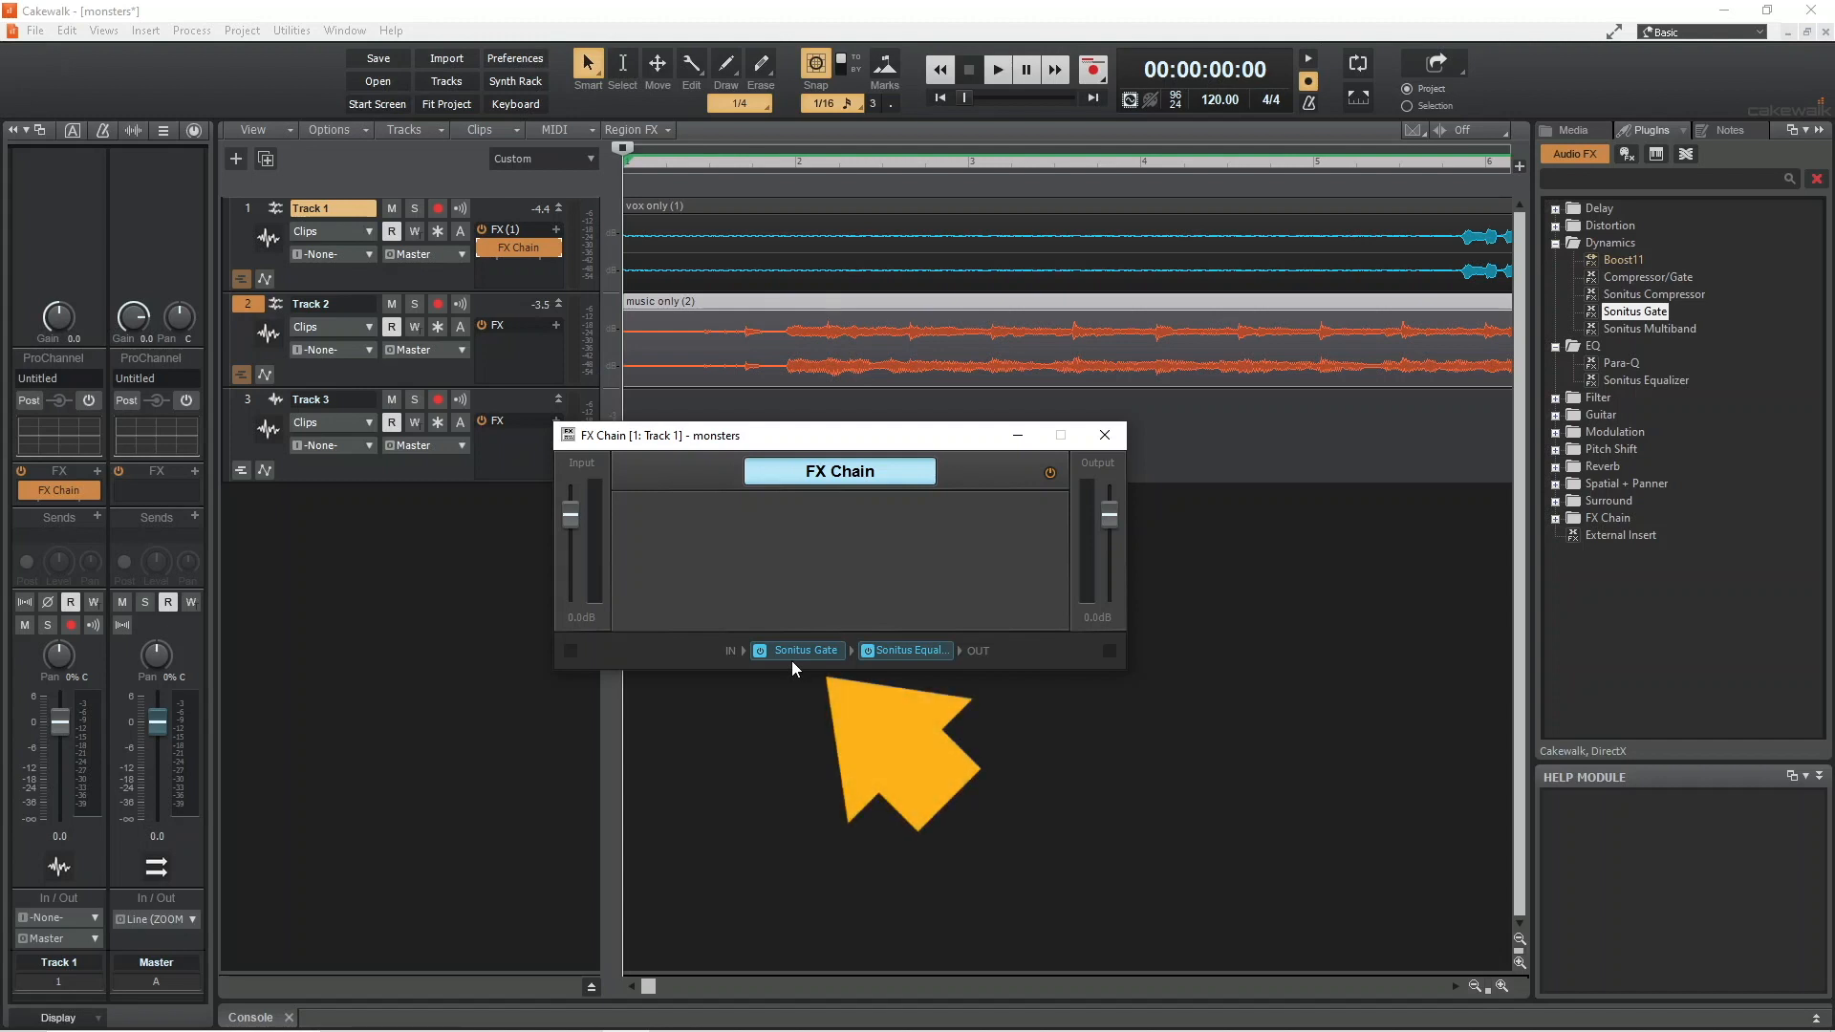
{"action": "mouse_move", "coordinate": [810, 665]}
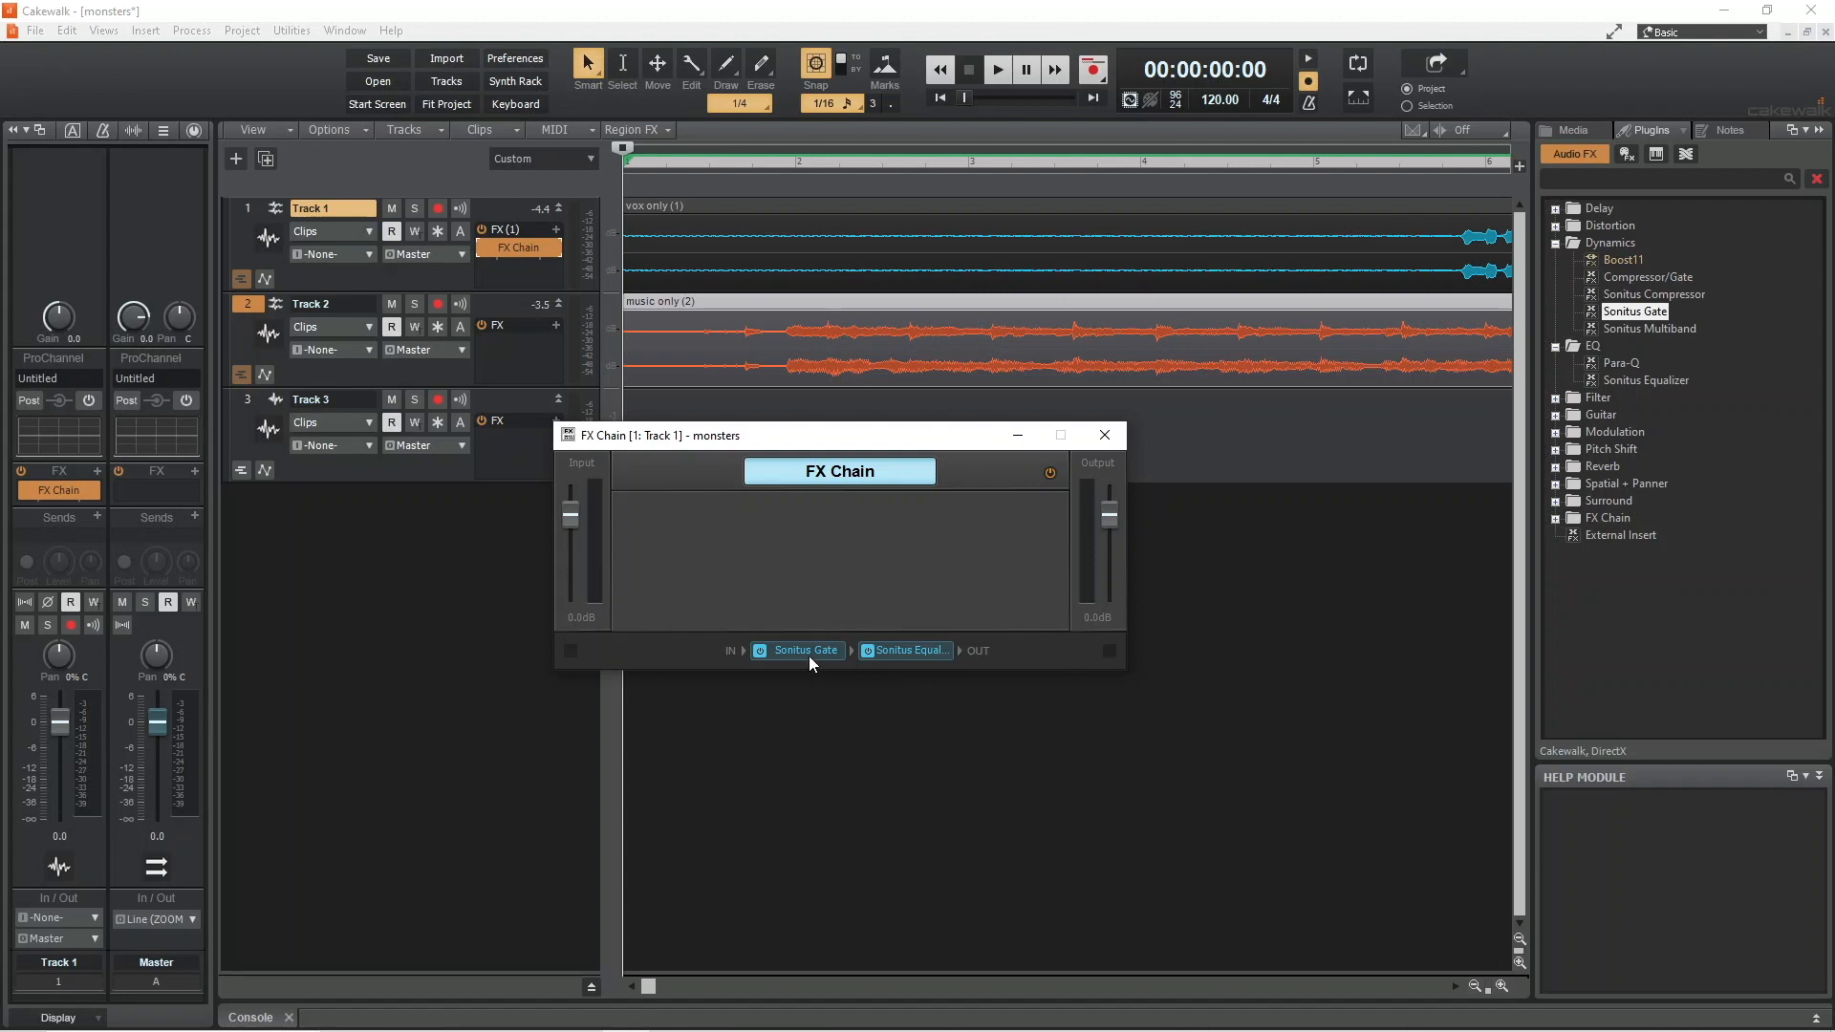
Set Sonitus Gate to threshold -54.6 dB, attack 10.3 ms, hold 22 ms, release 101 ms, lookahead 1.8 ms.
{"action": "double_click", "coordinate": [805, 650]}
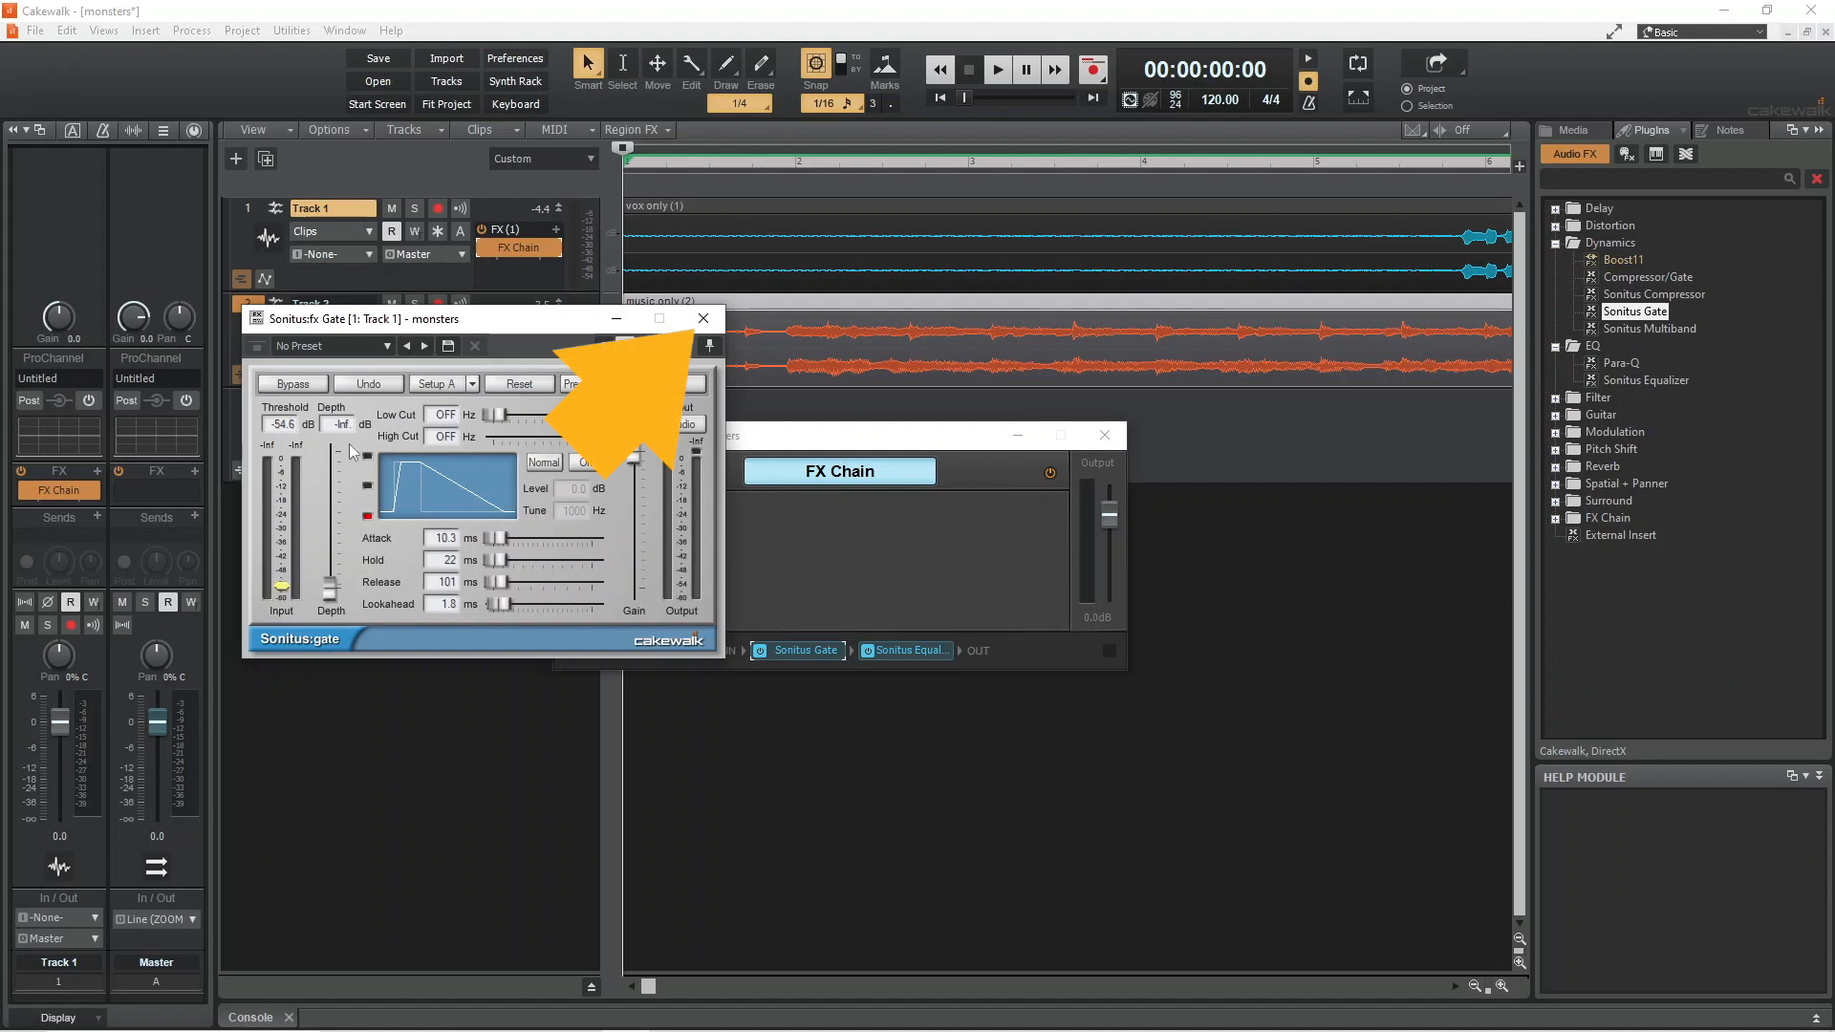
{"action": "left_click", "coordinate": [704, 319]}
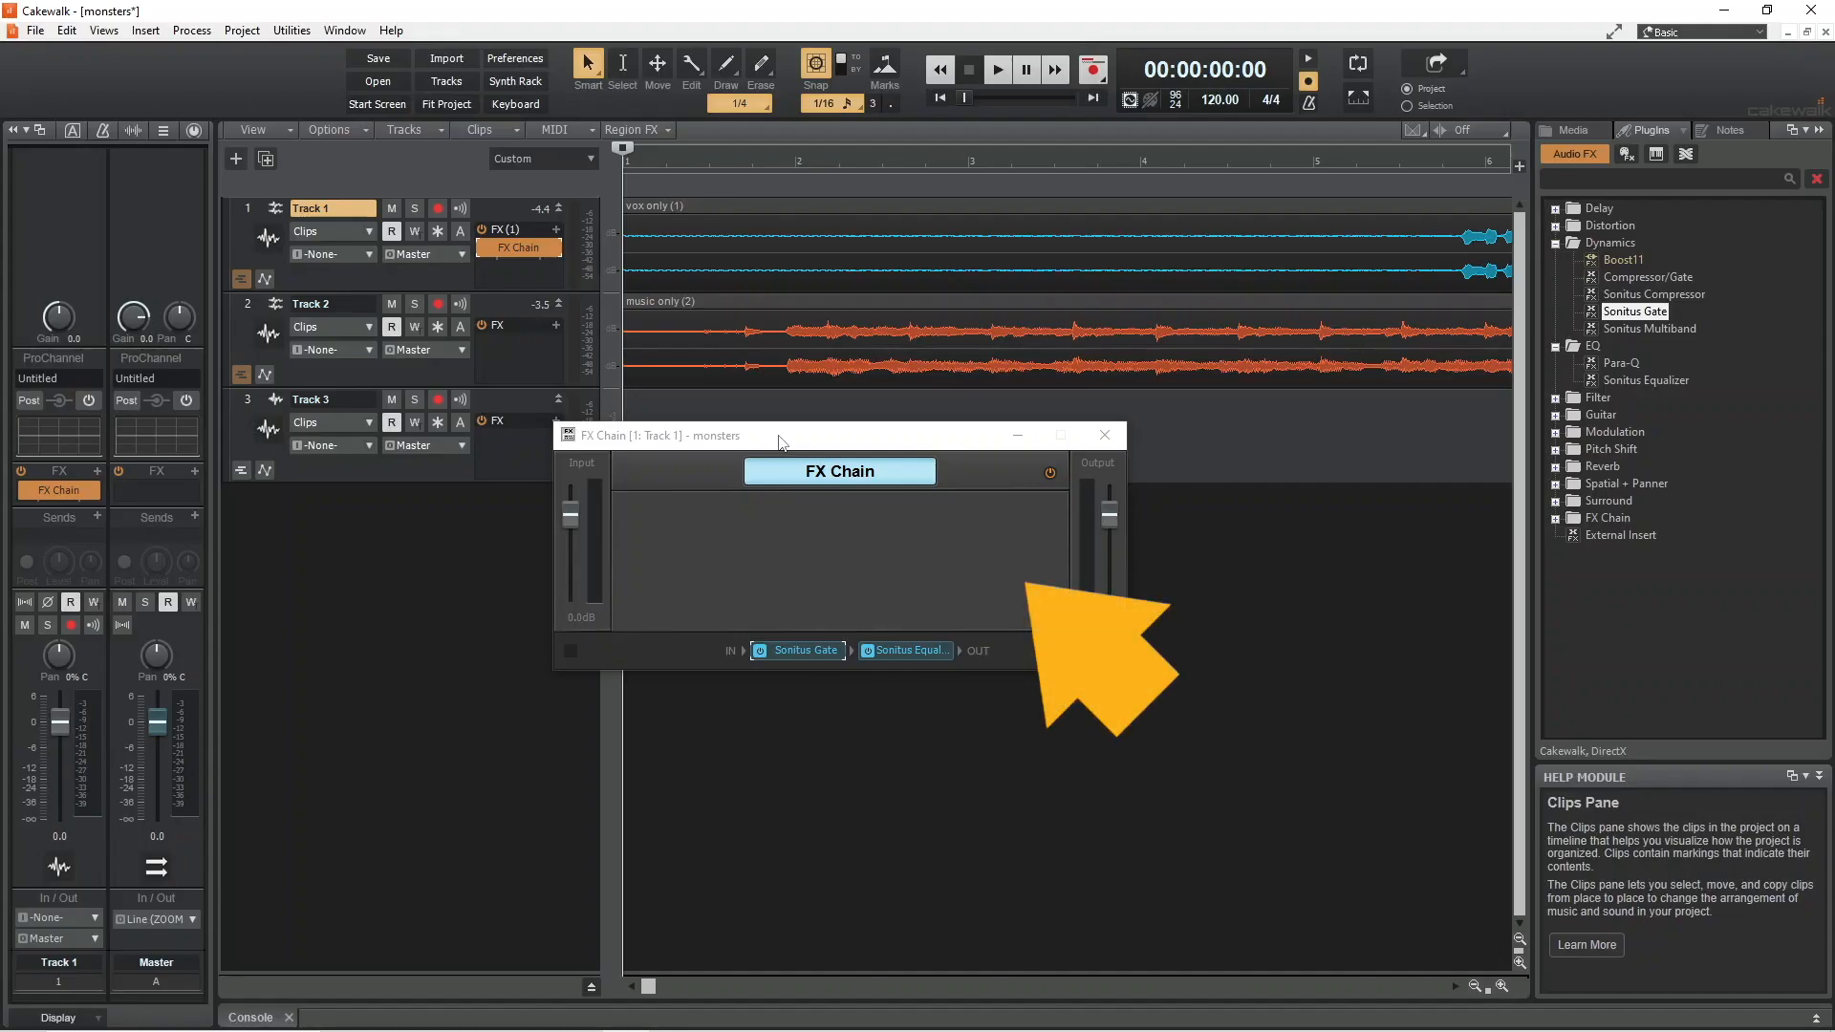
{"action": "mouse_move", "coordinate": [913, 550]}
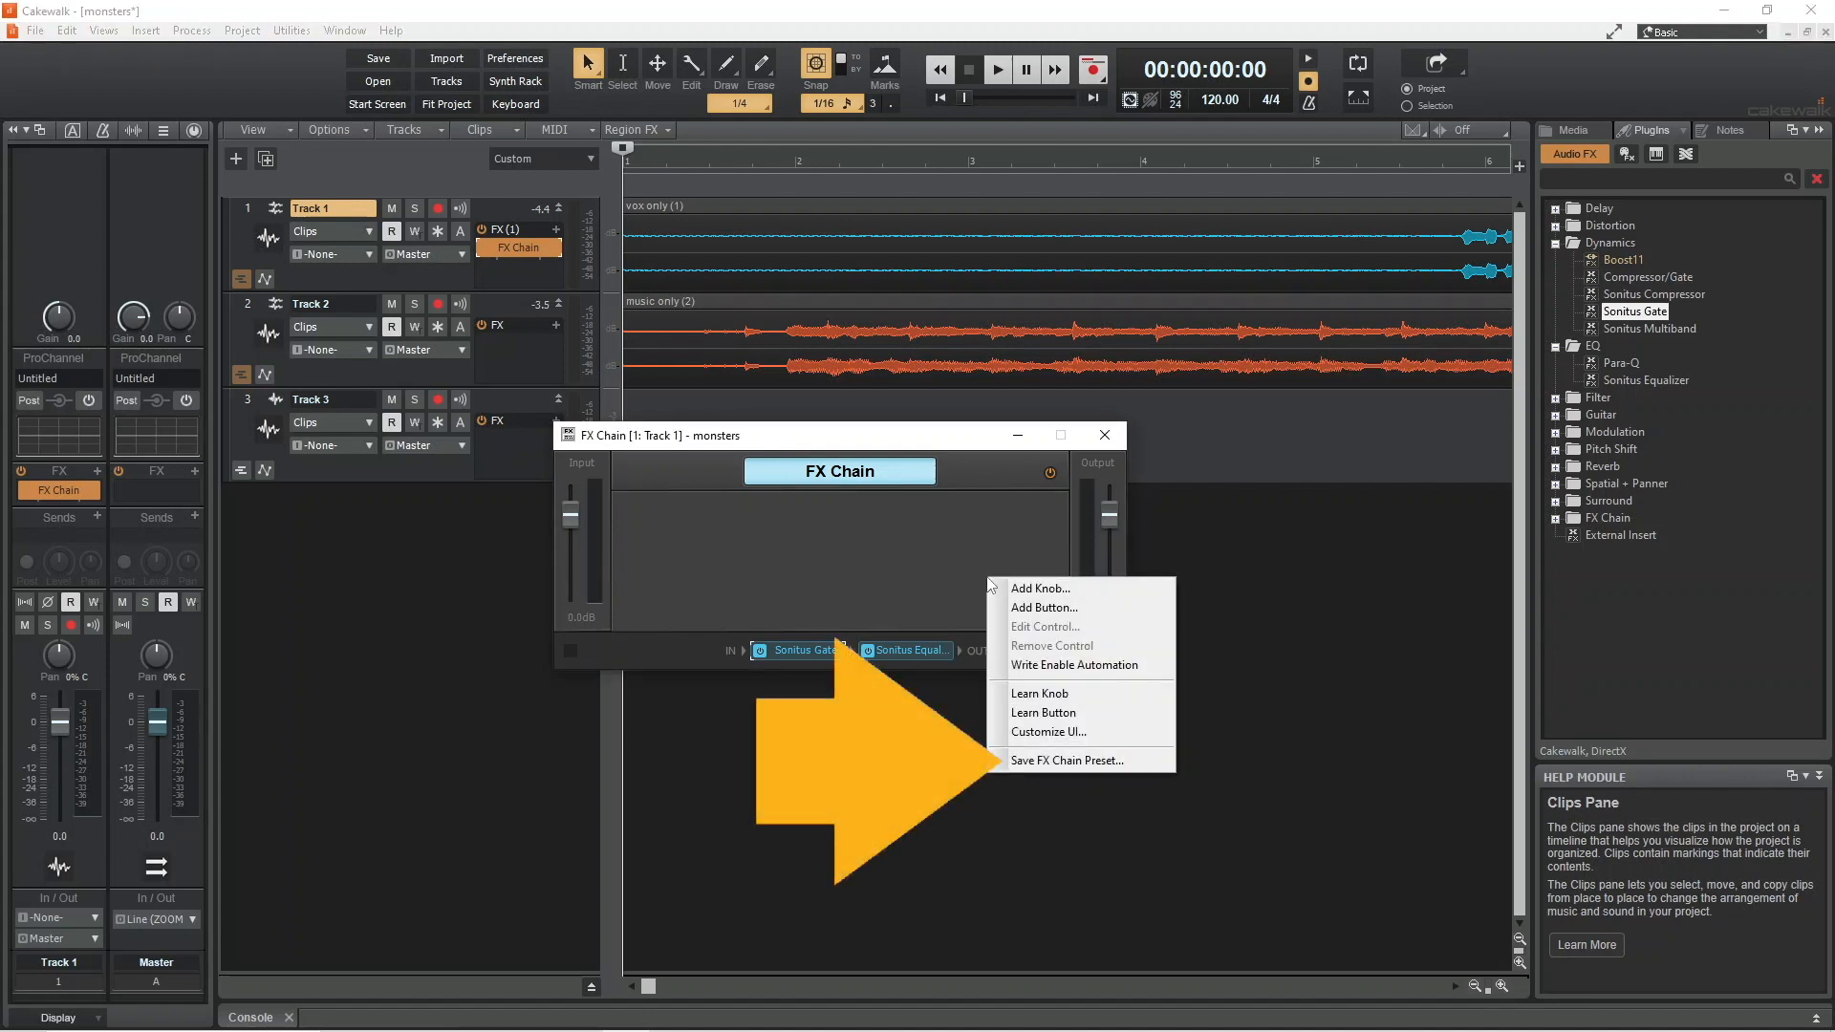
{"action": "mouse_move", "coordinate": [1039, 692]}
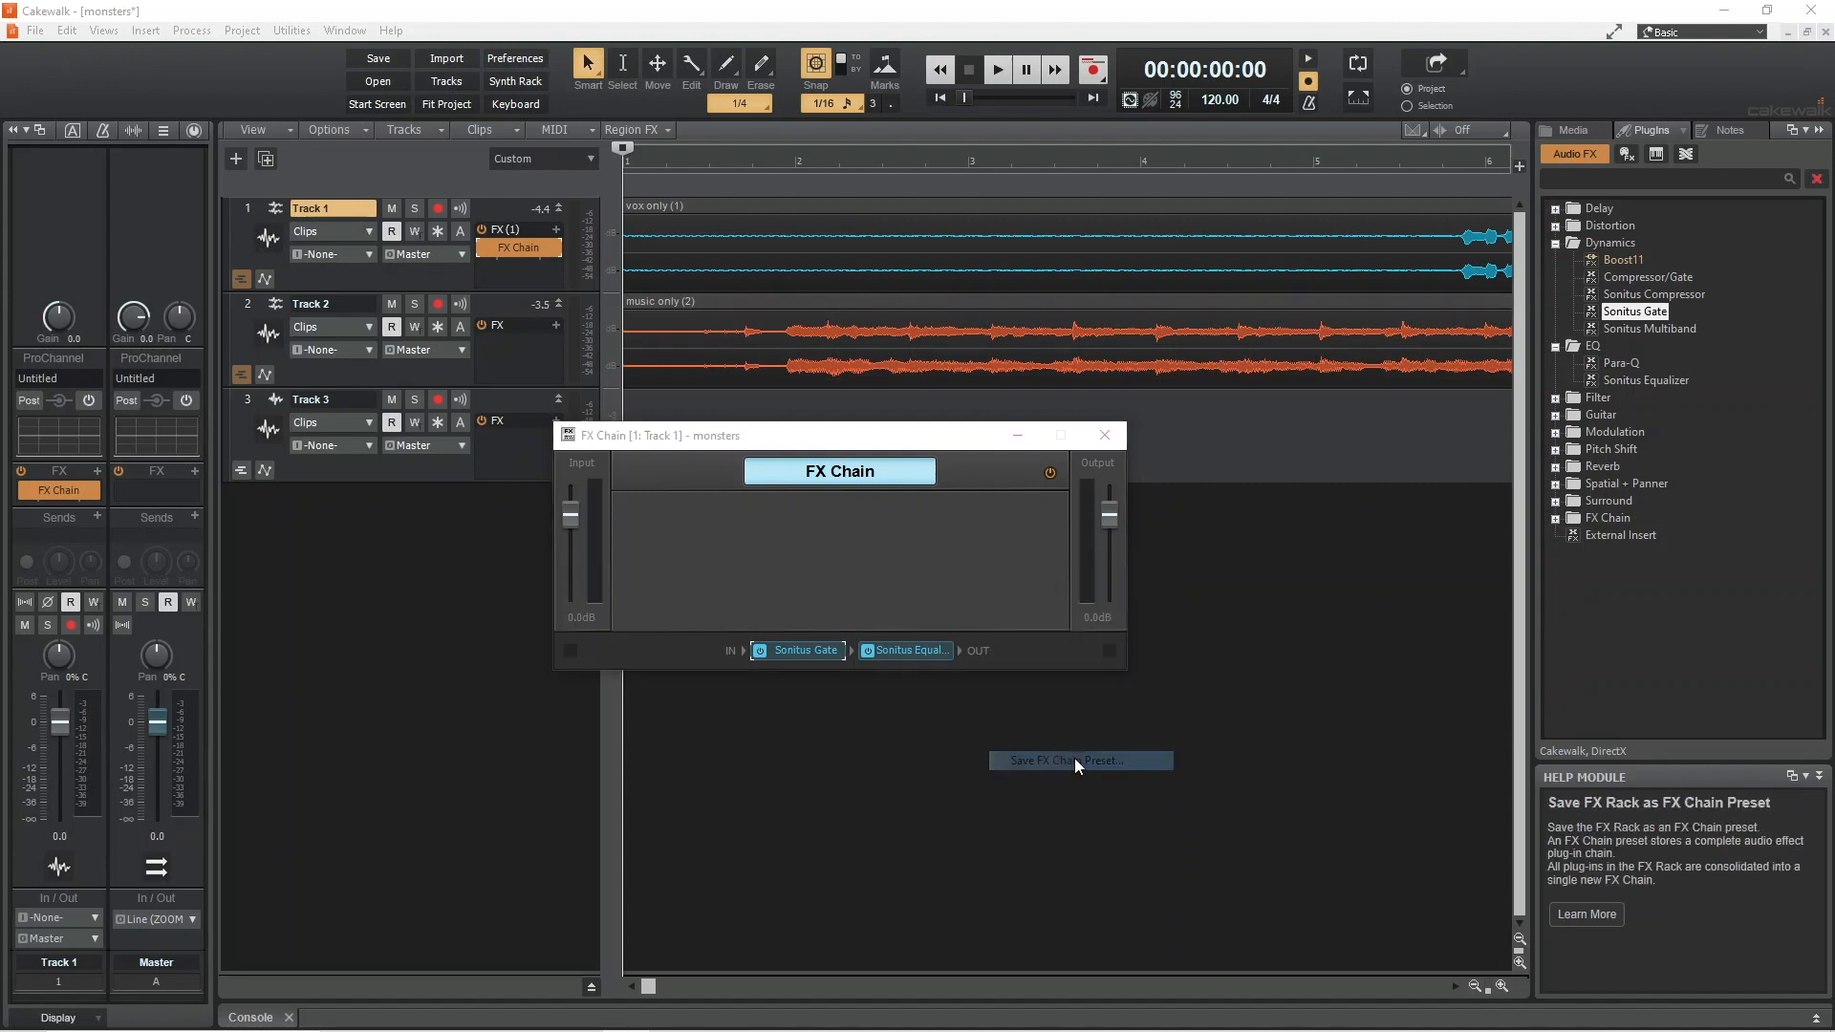
Start saving Track 1's chain via Save as FX Chain Preset, landing in the FX Chain Presets folder.
{"action": "left_click", "coordinate": [1078, 760]}
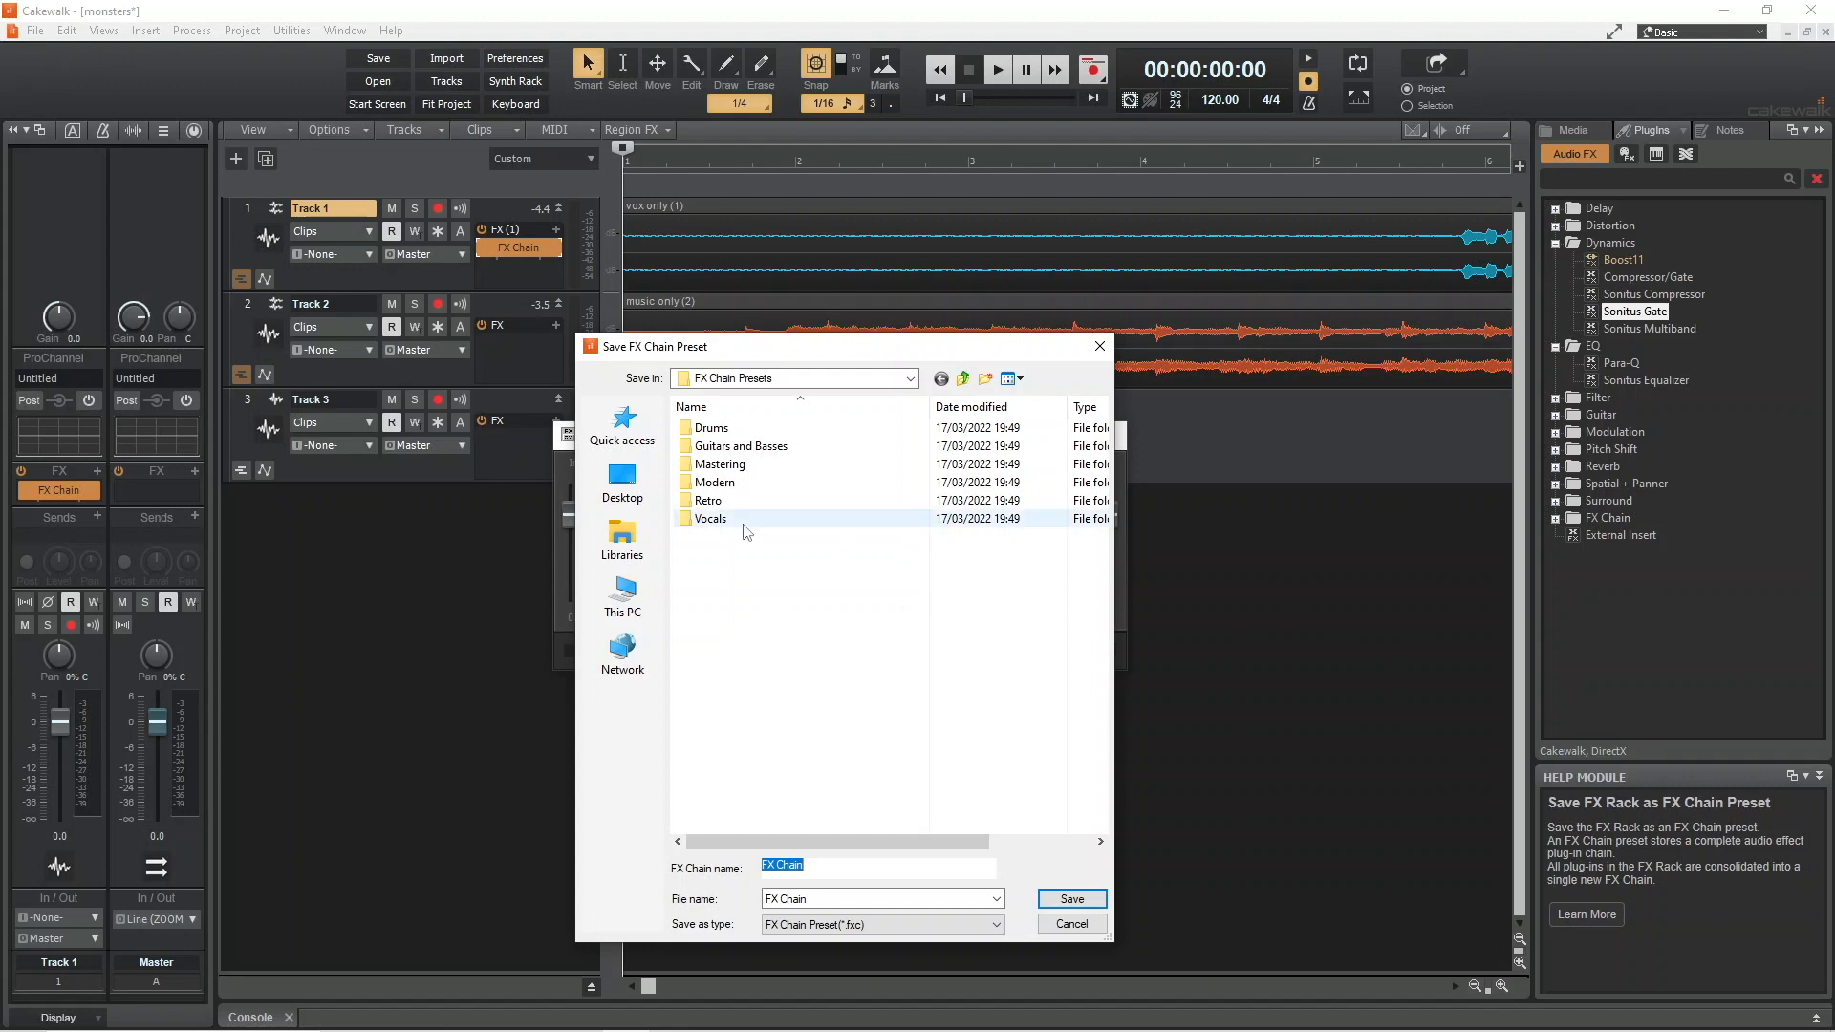
Create a new custom folder 'ibanduk' under FX Chain Presets and move into it.
{"action": "double_click", "coordinate": [711, 518]}
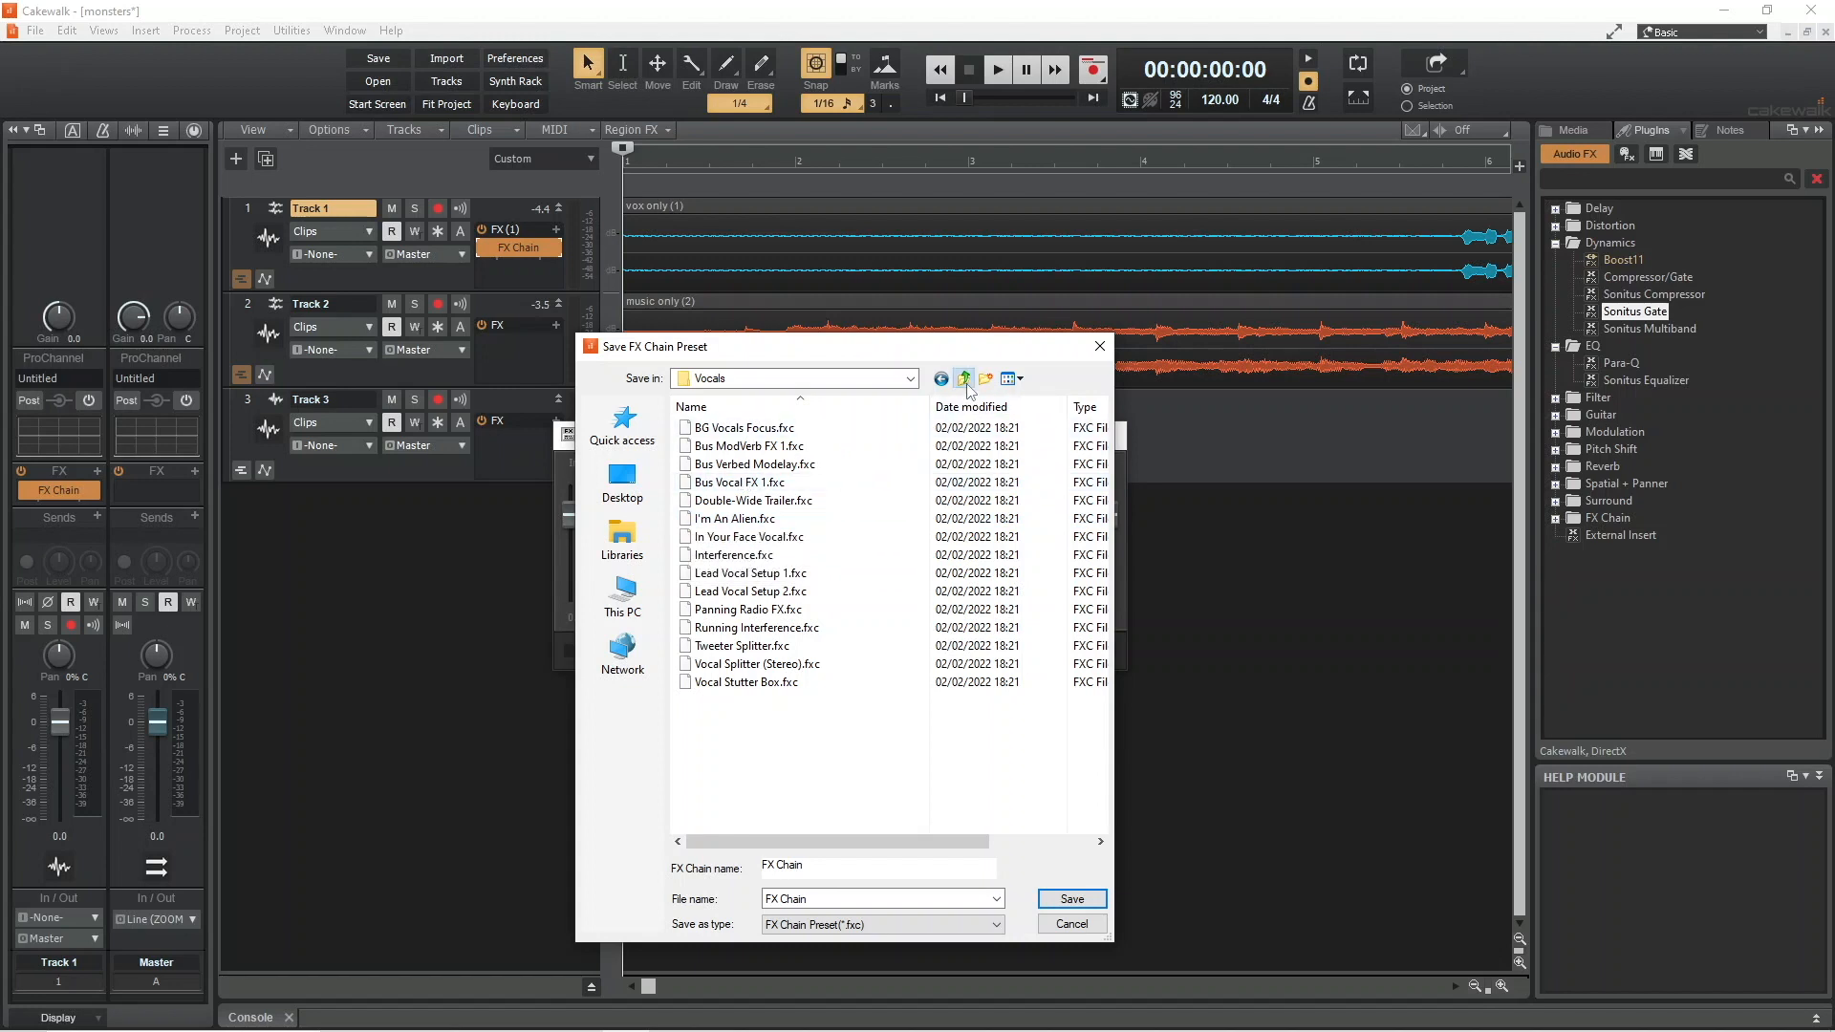
{"action": "right_click", "coordinate": [744, 598]}
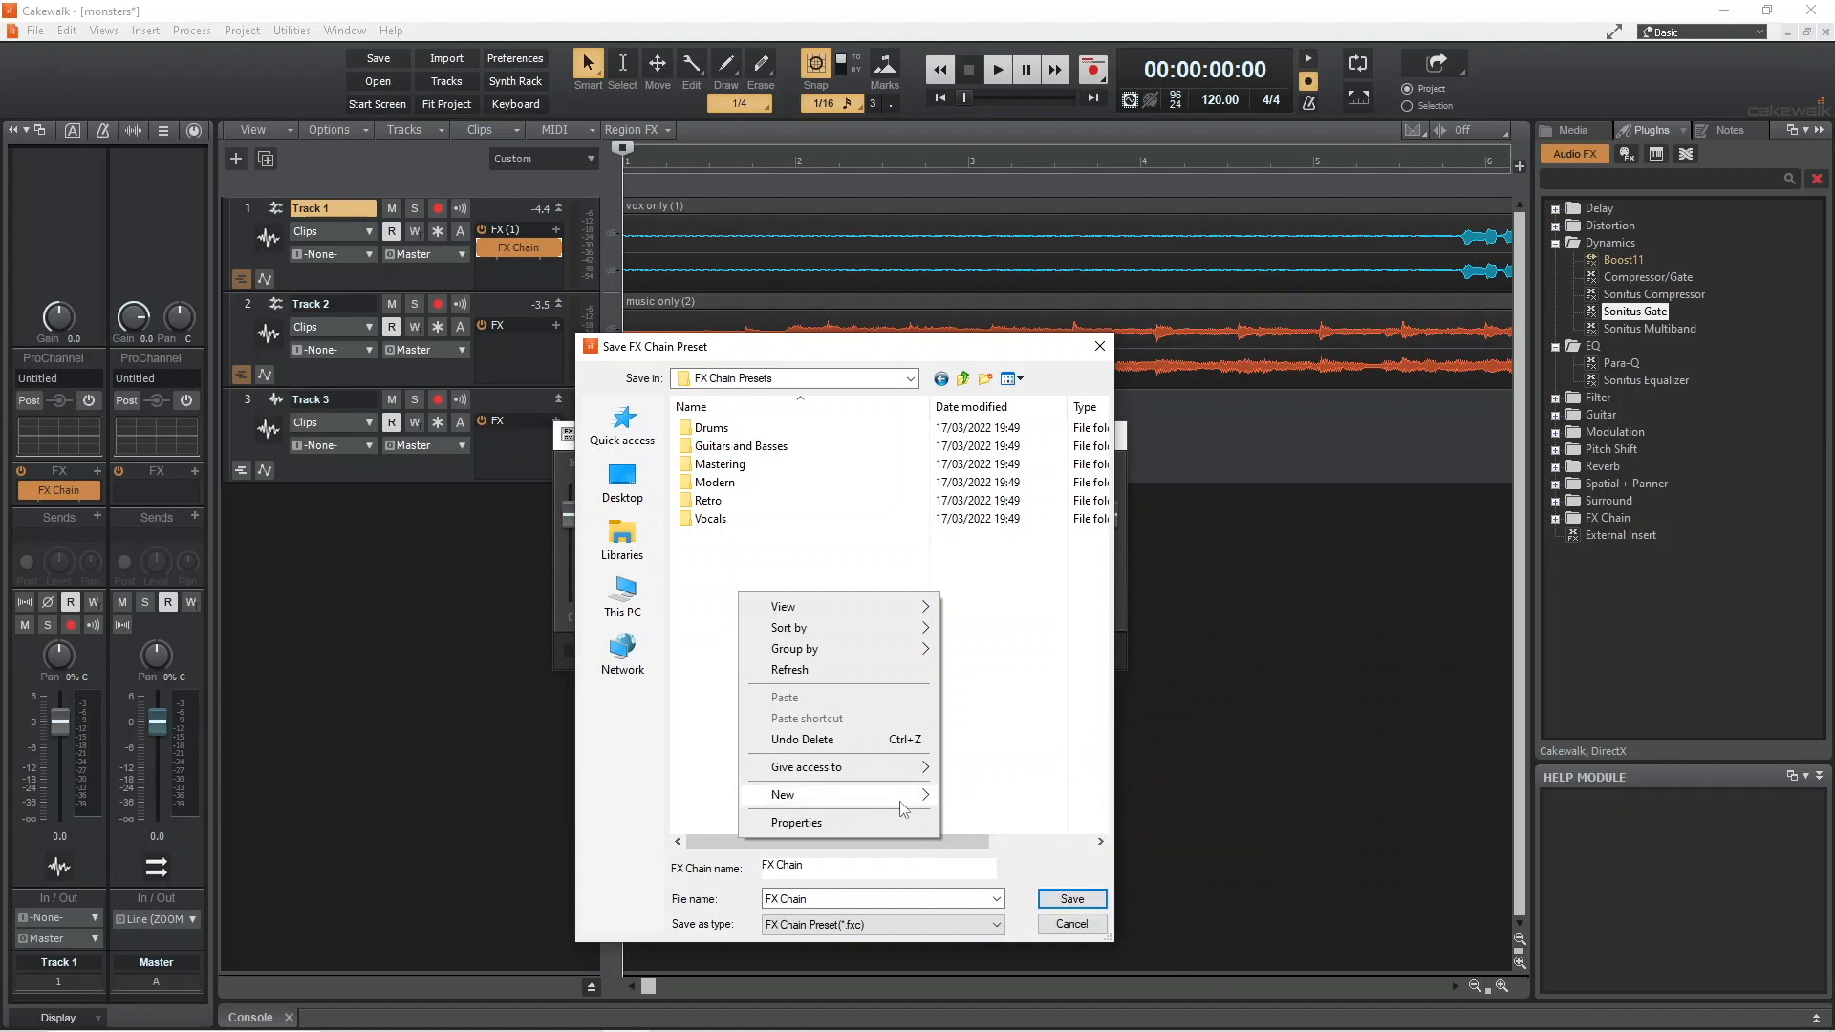
{"action": "left_click", "coordinate": [782, 796]}
{"action": "type", "text": "ib"}
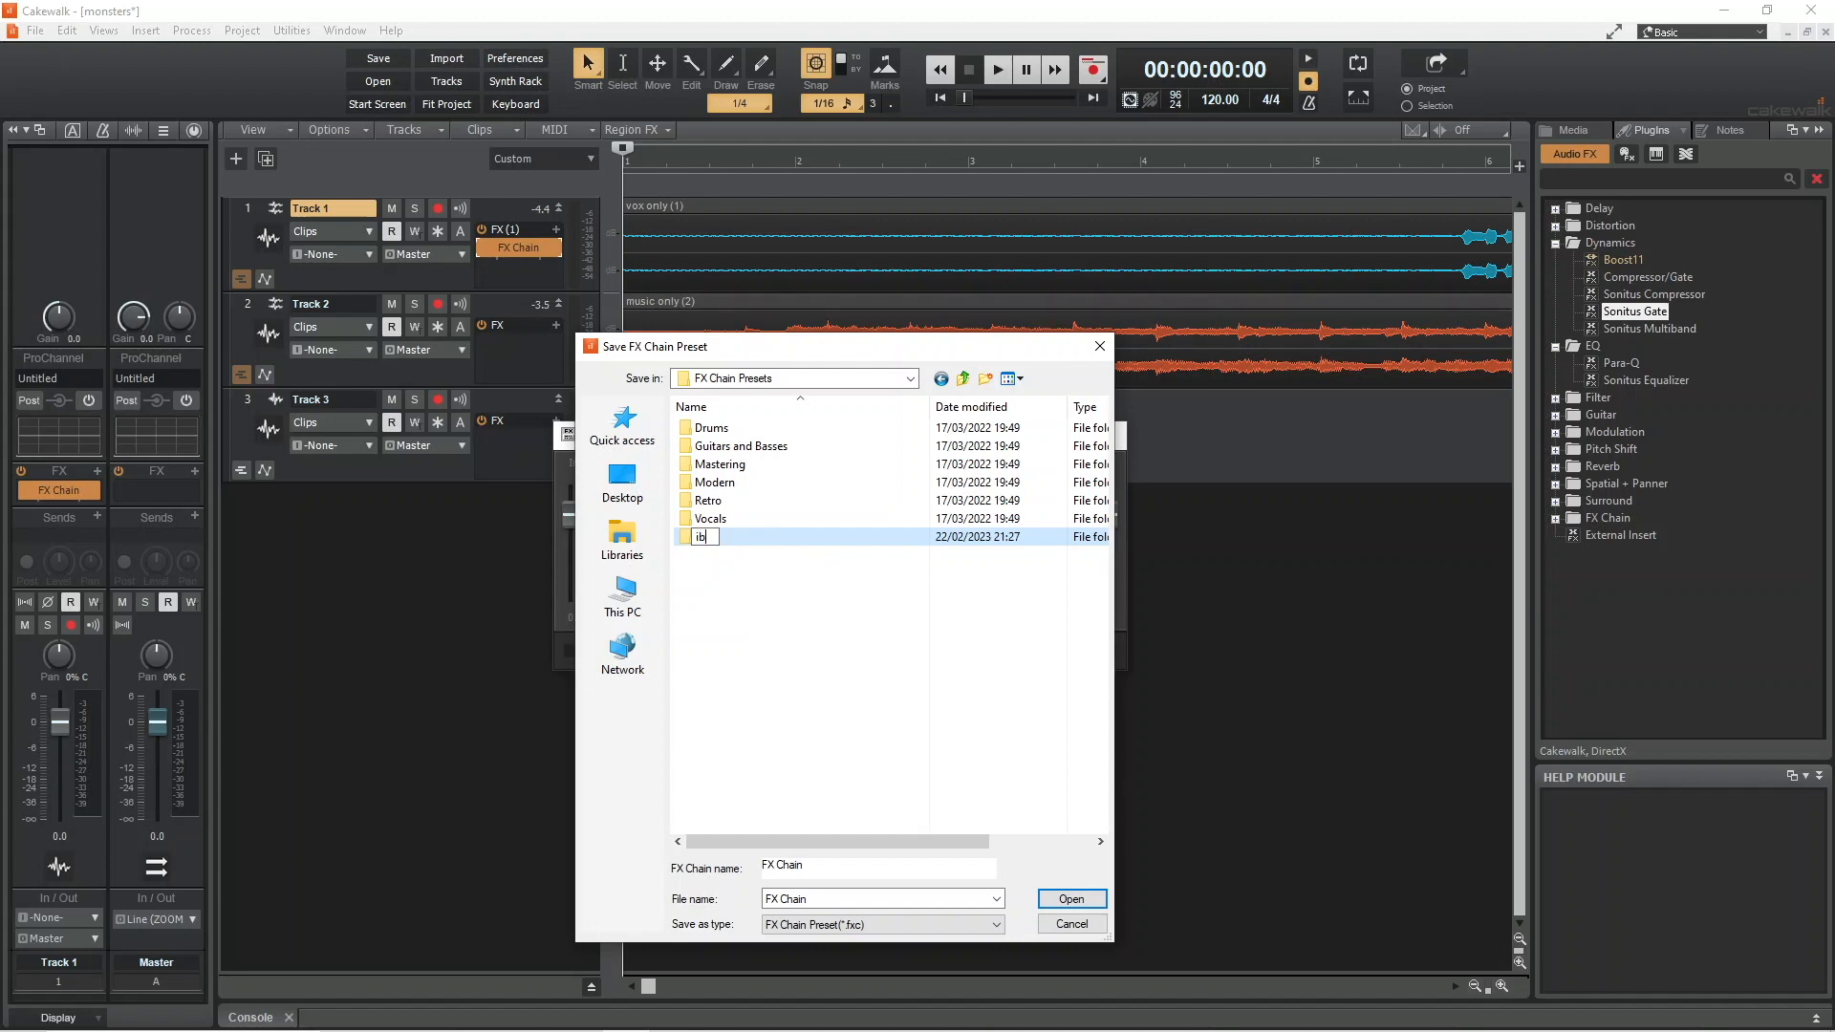
{"action": "type", "text": "anduk"}
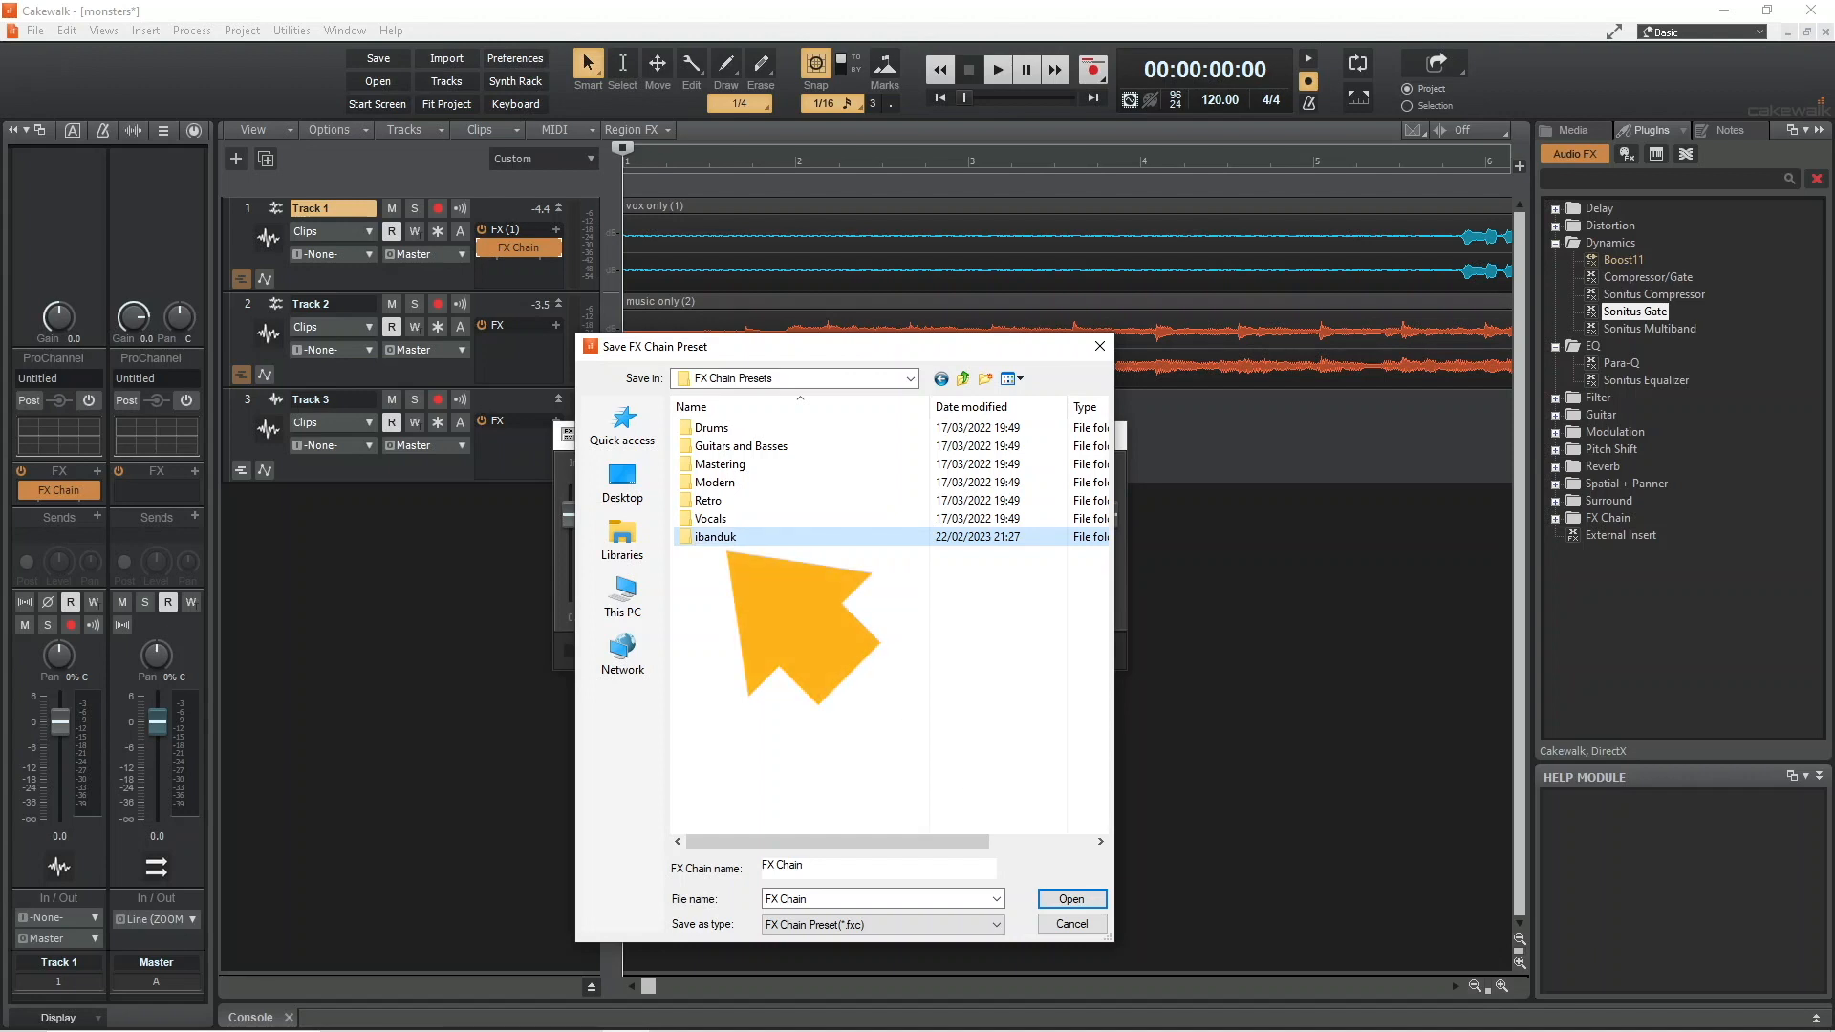
{"action": "double_click", "coordinate": [713, 535]}
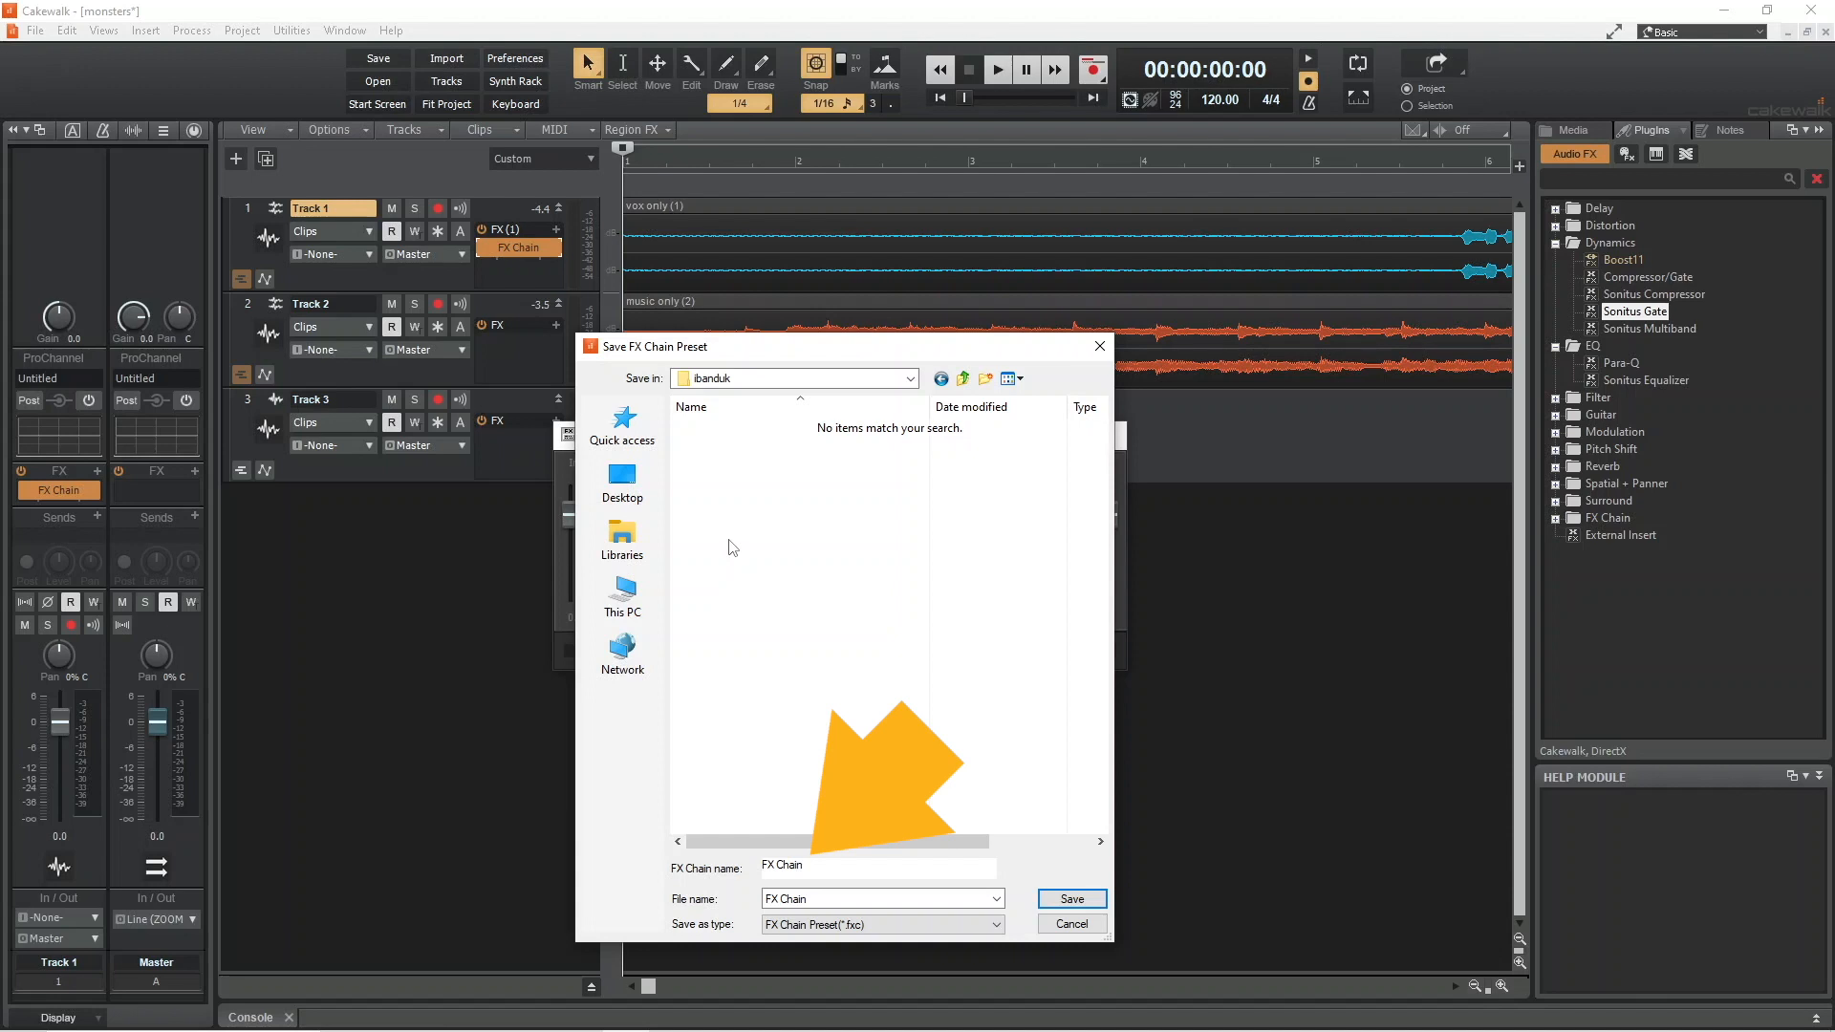
Save the chain as 'My Vocal Preset' in the new folder.
{"action": "left_click", "coordinate": [828, 865]}
{"action": "type", "text": "My Voc"}
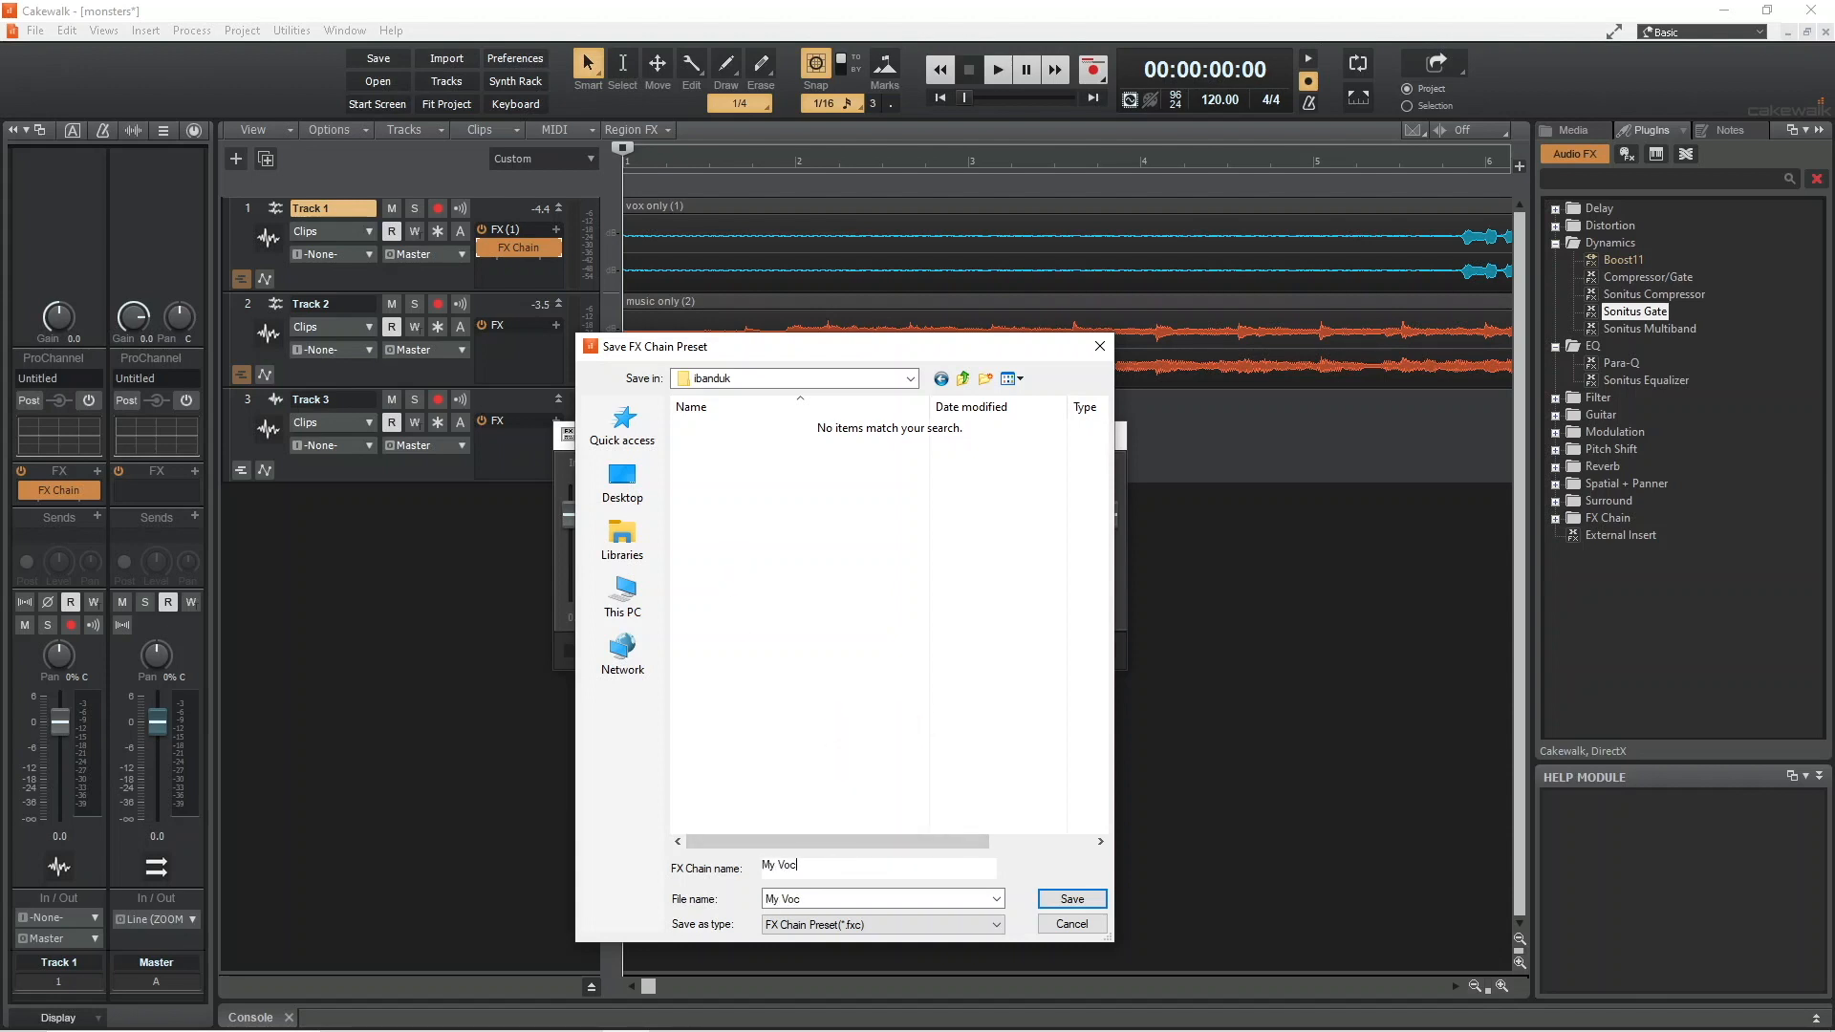
{"action": "type", "text": "al Preset"}
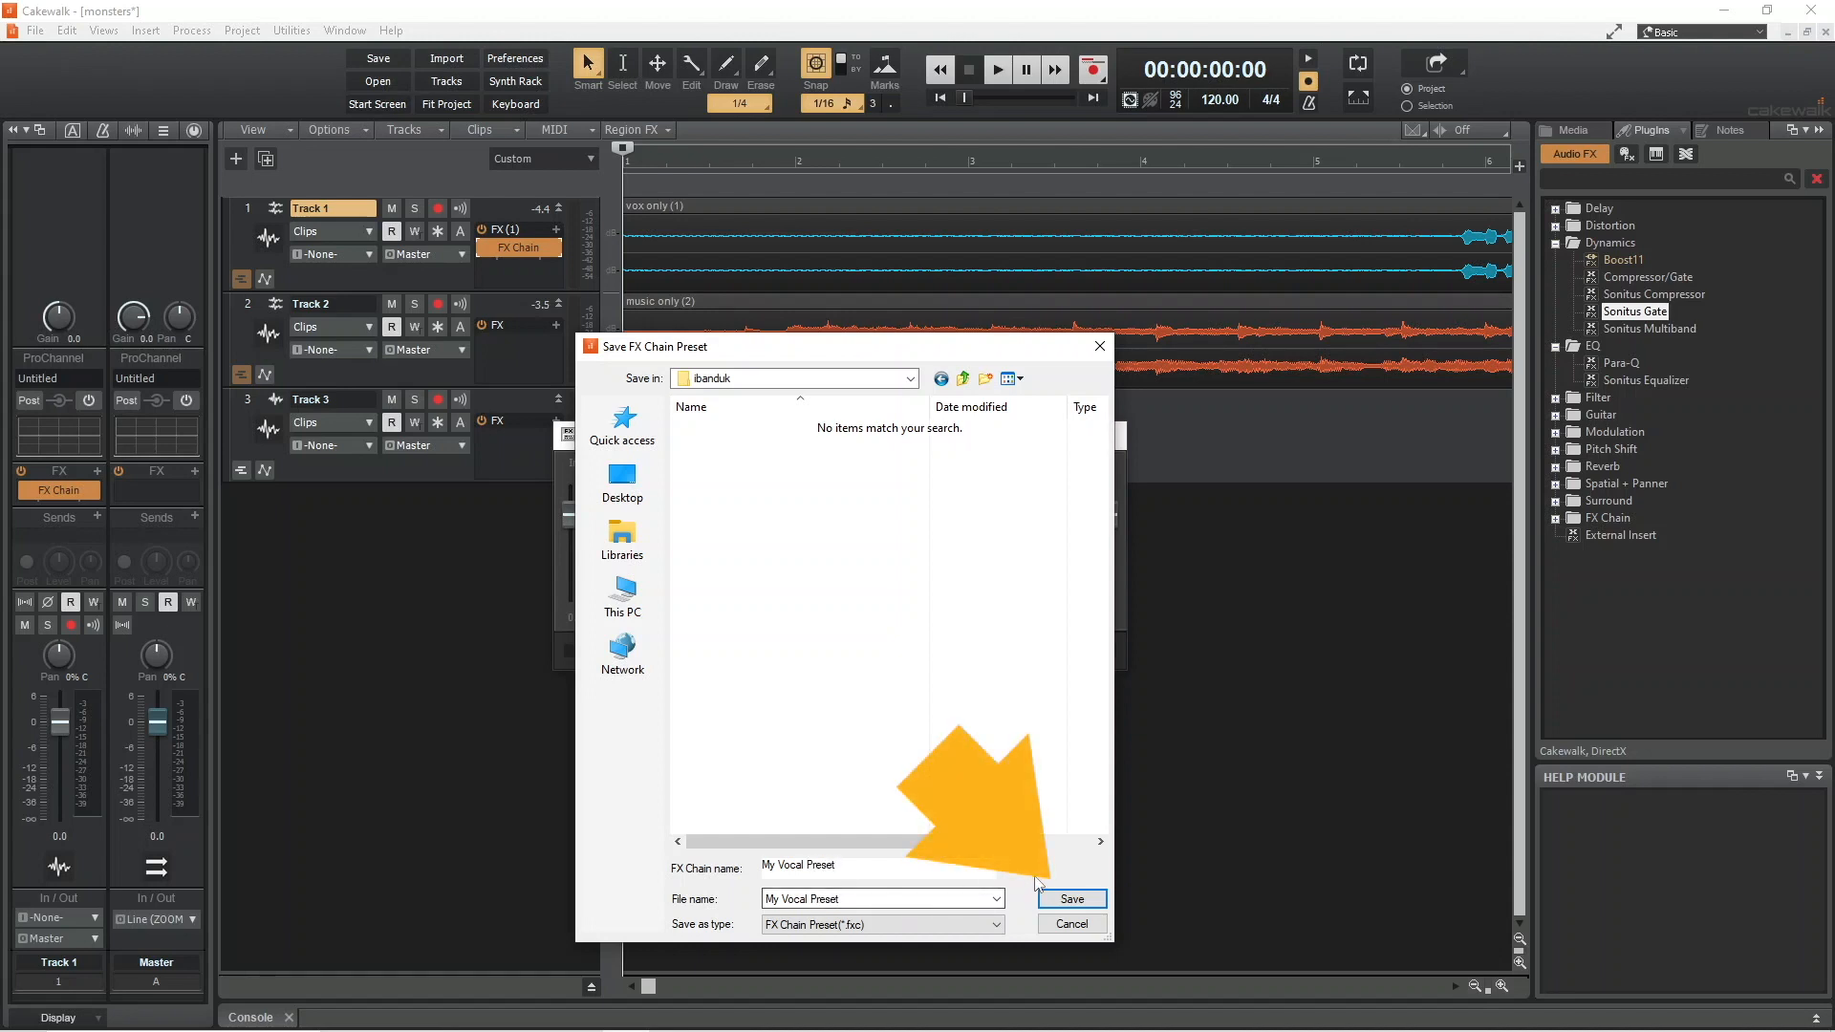
{"action": "left_click", "coordinate": [1068, 899]}
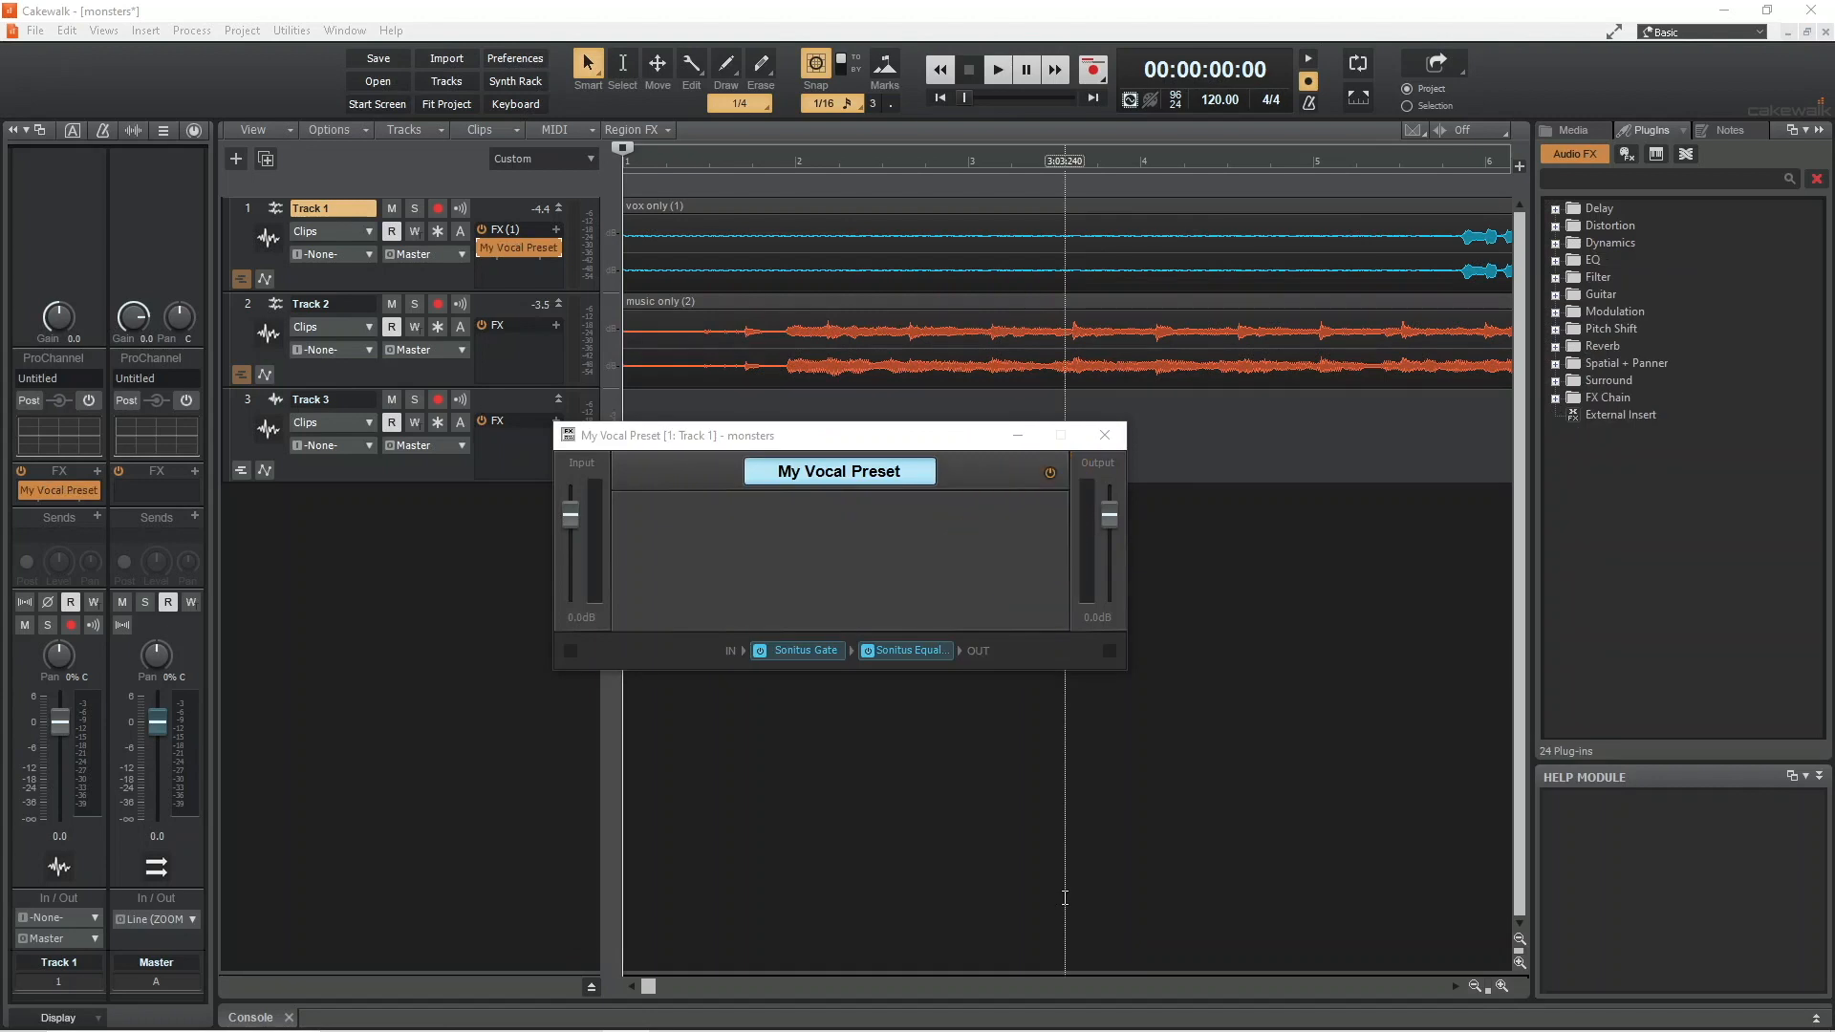
{"action": "mouse_move", "coordinate": [1064, 898]}
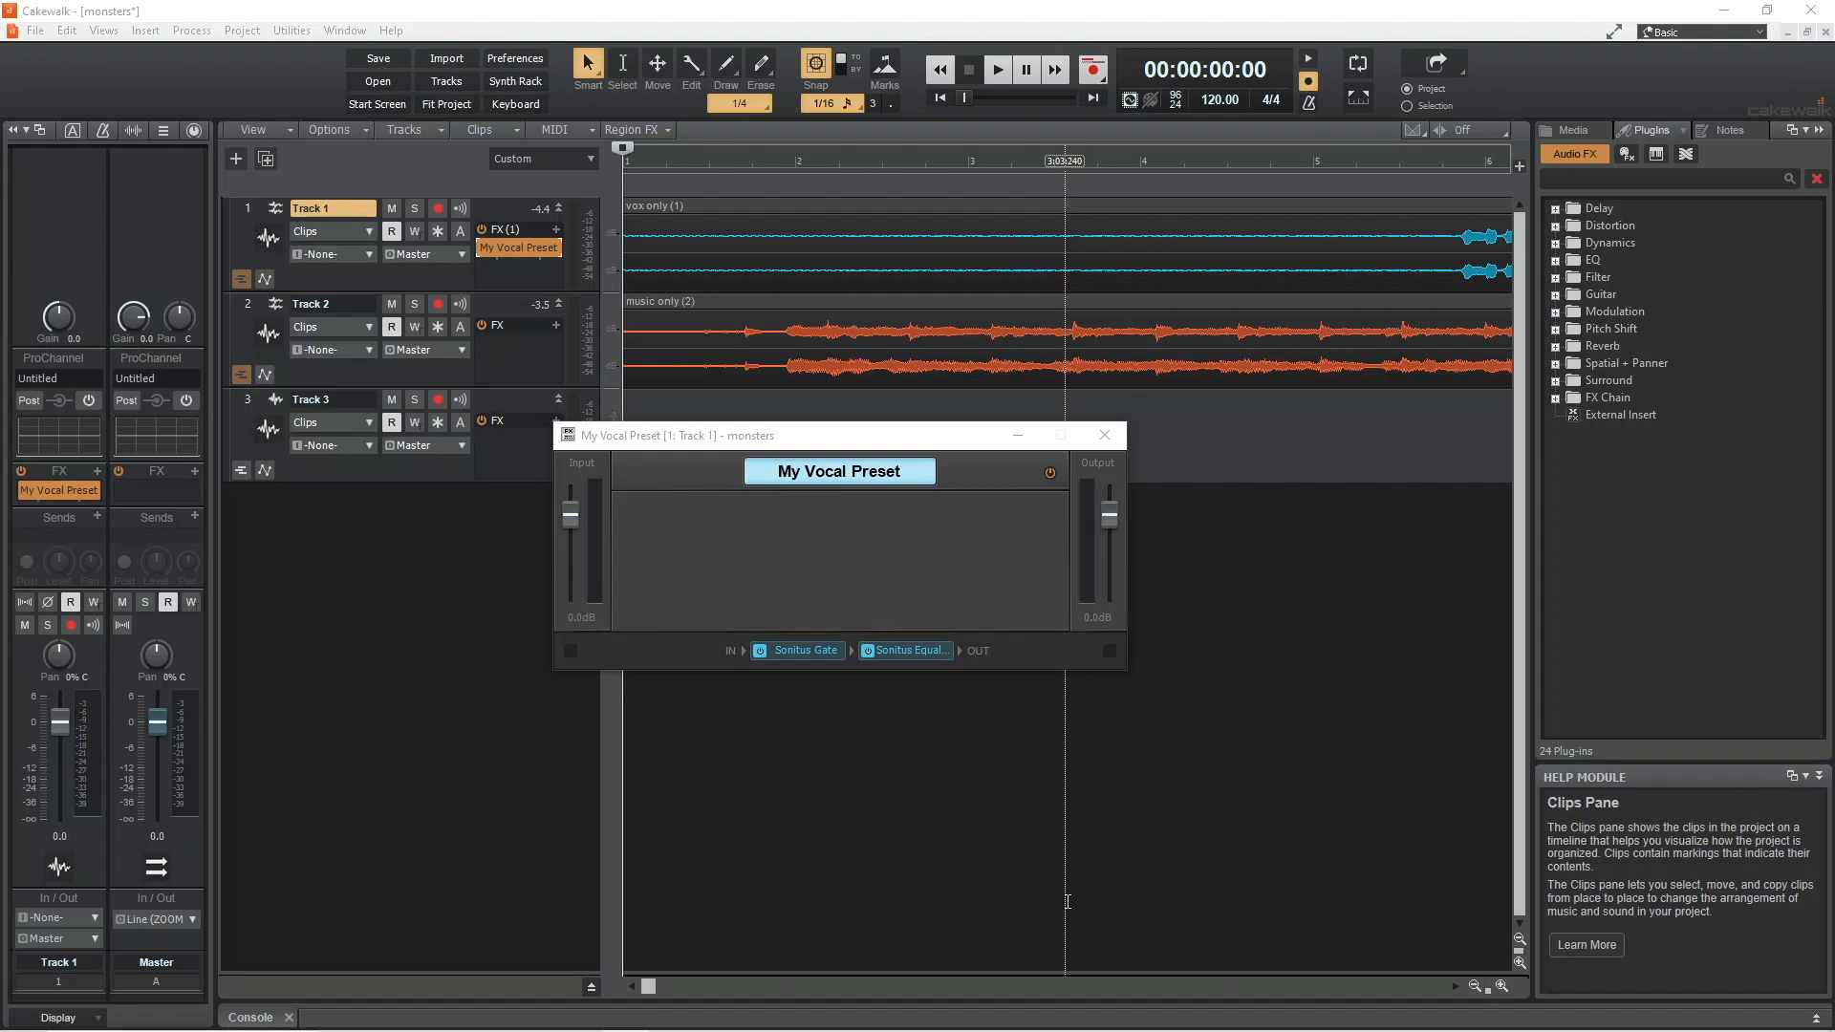
{"action": "mouse_move", "coordinate": [1097, 489]}
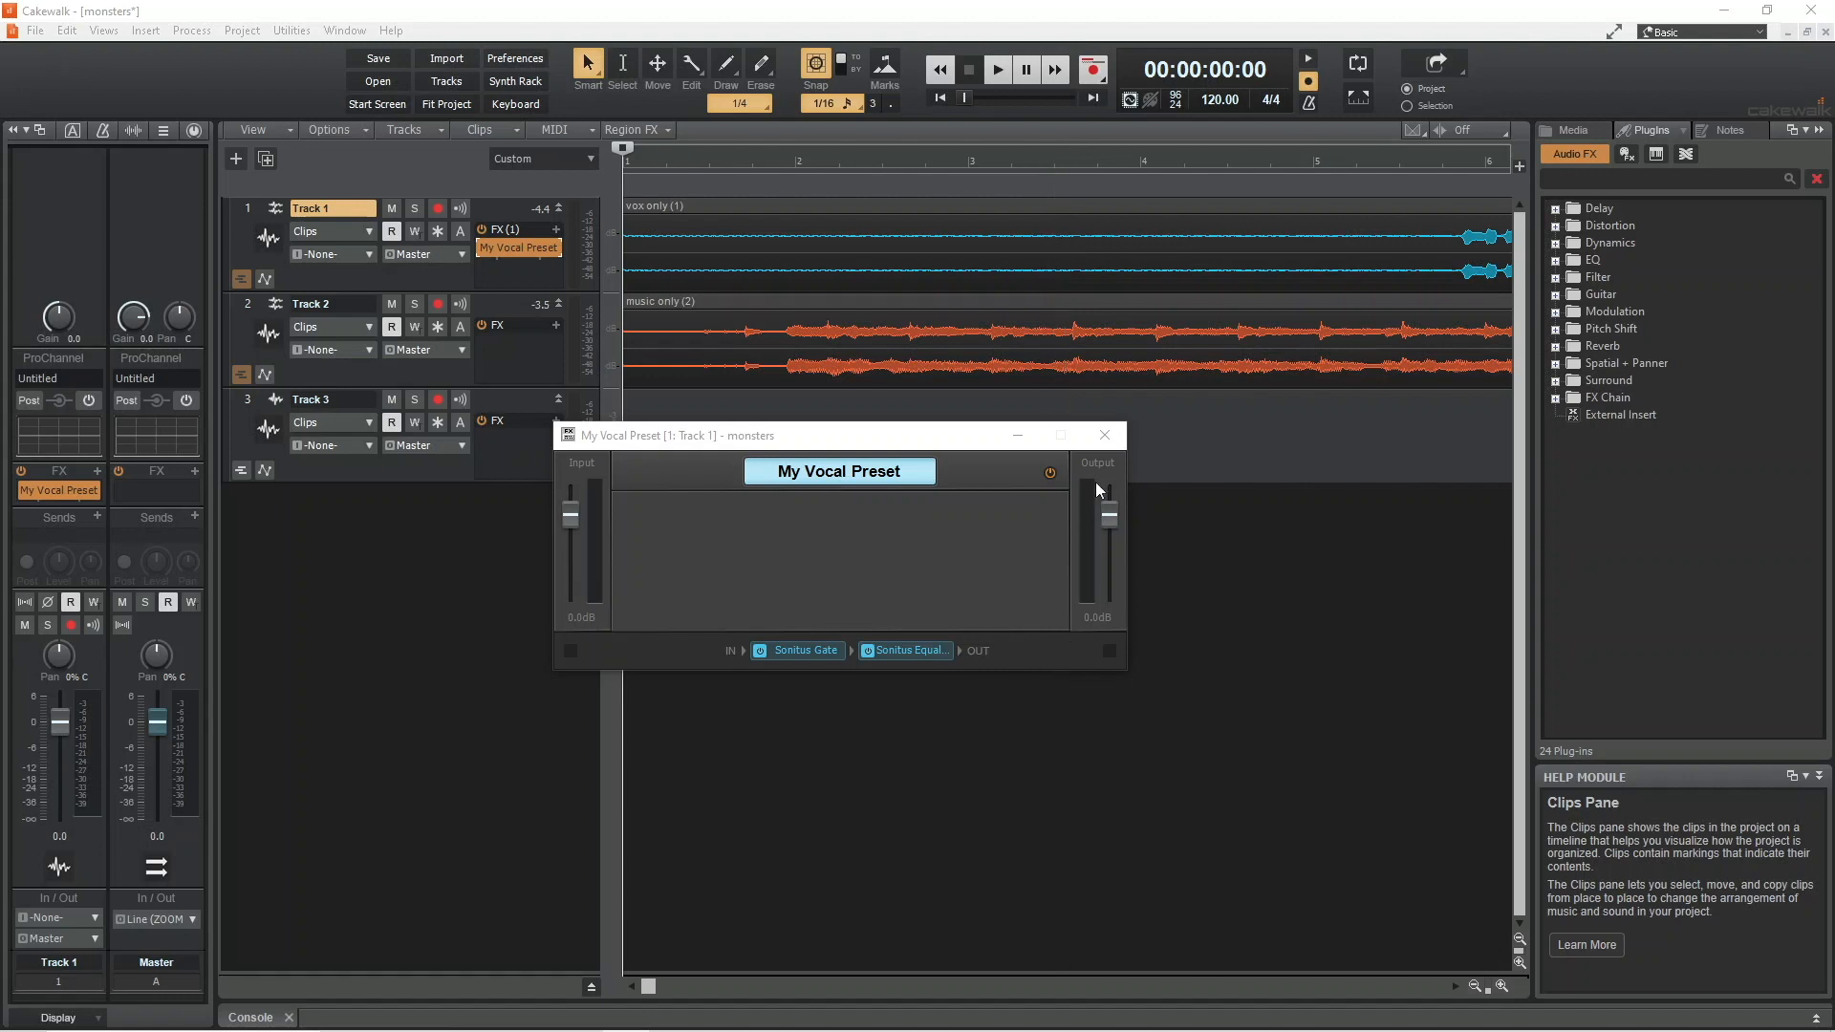
Close Track 1's chain window and list the FX Chain preset folders in the plug-in browser.
{"action": "left_click", "coordinate": [1100, 434]}
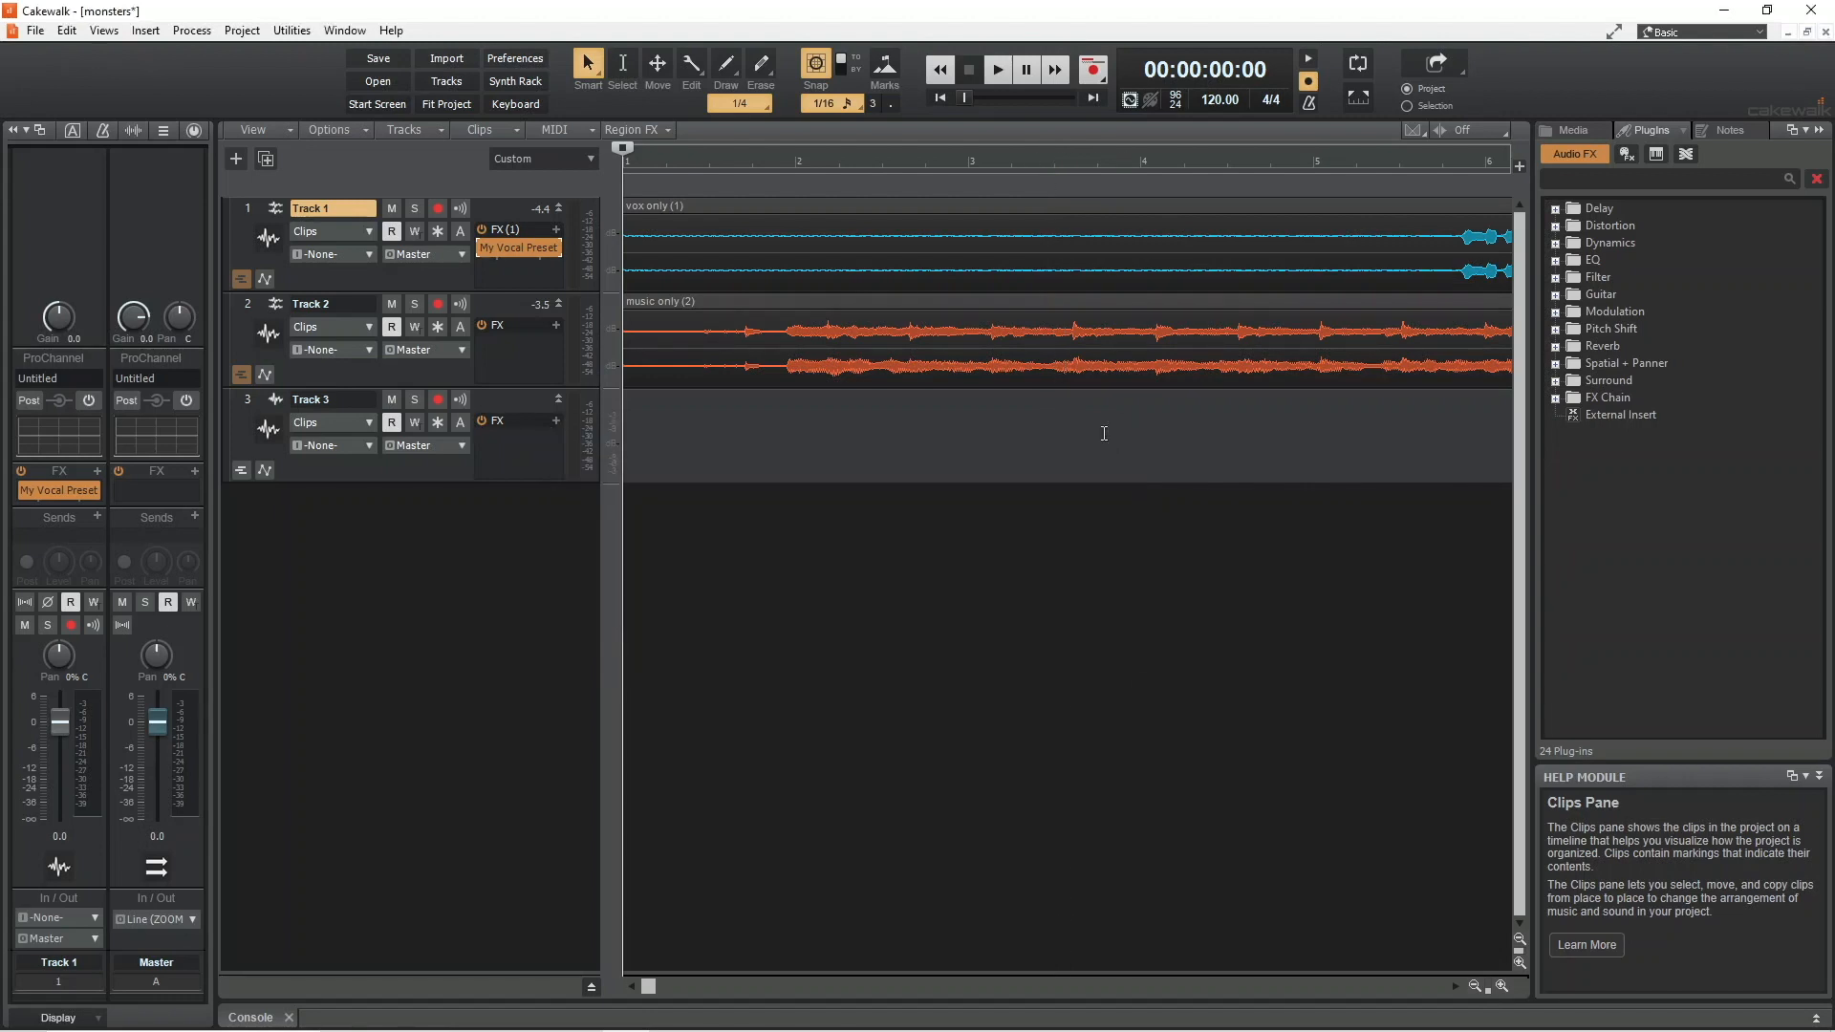
{"action": "left_click", "coordinate": [1107, 161]}
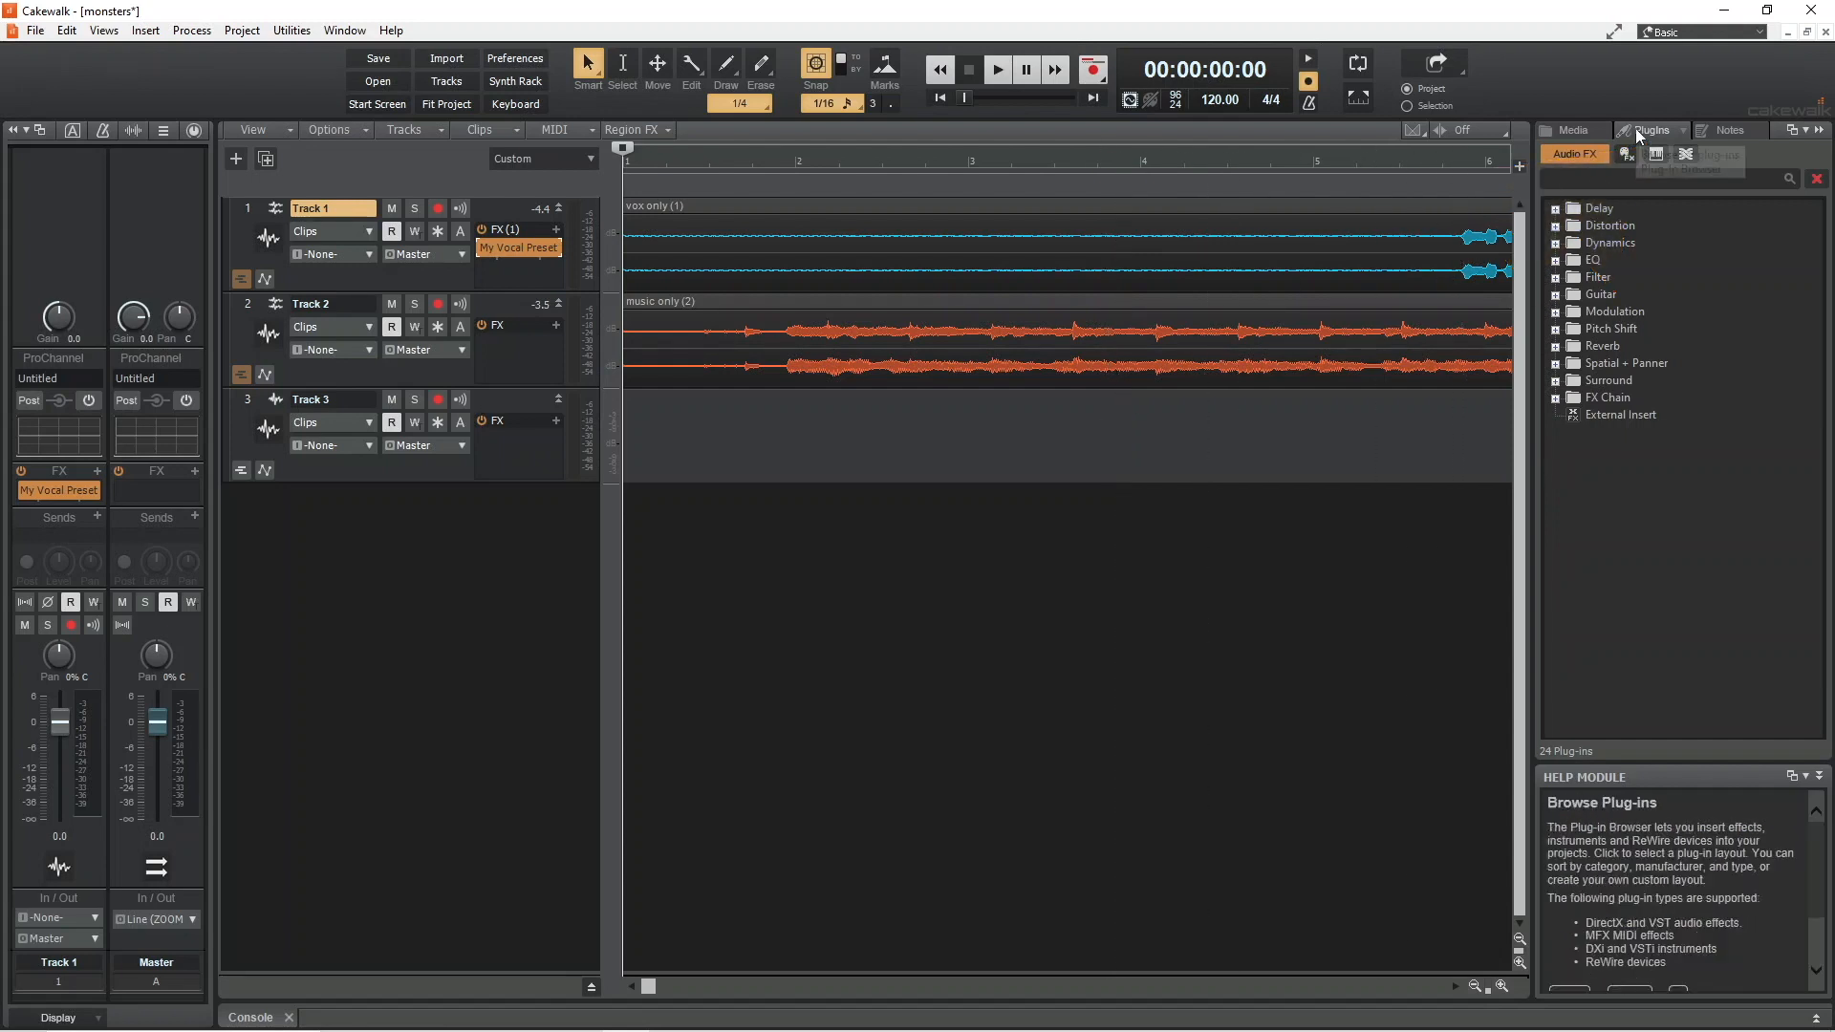
{"action": "left_click", "coordinate": [1682, 153]}
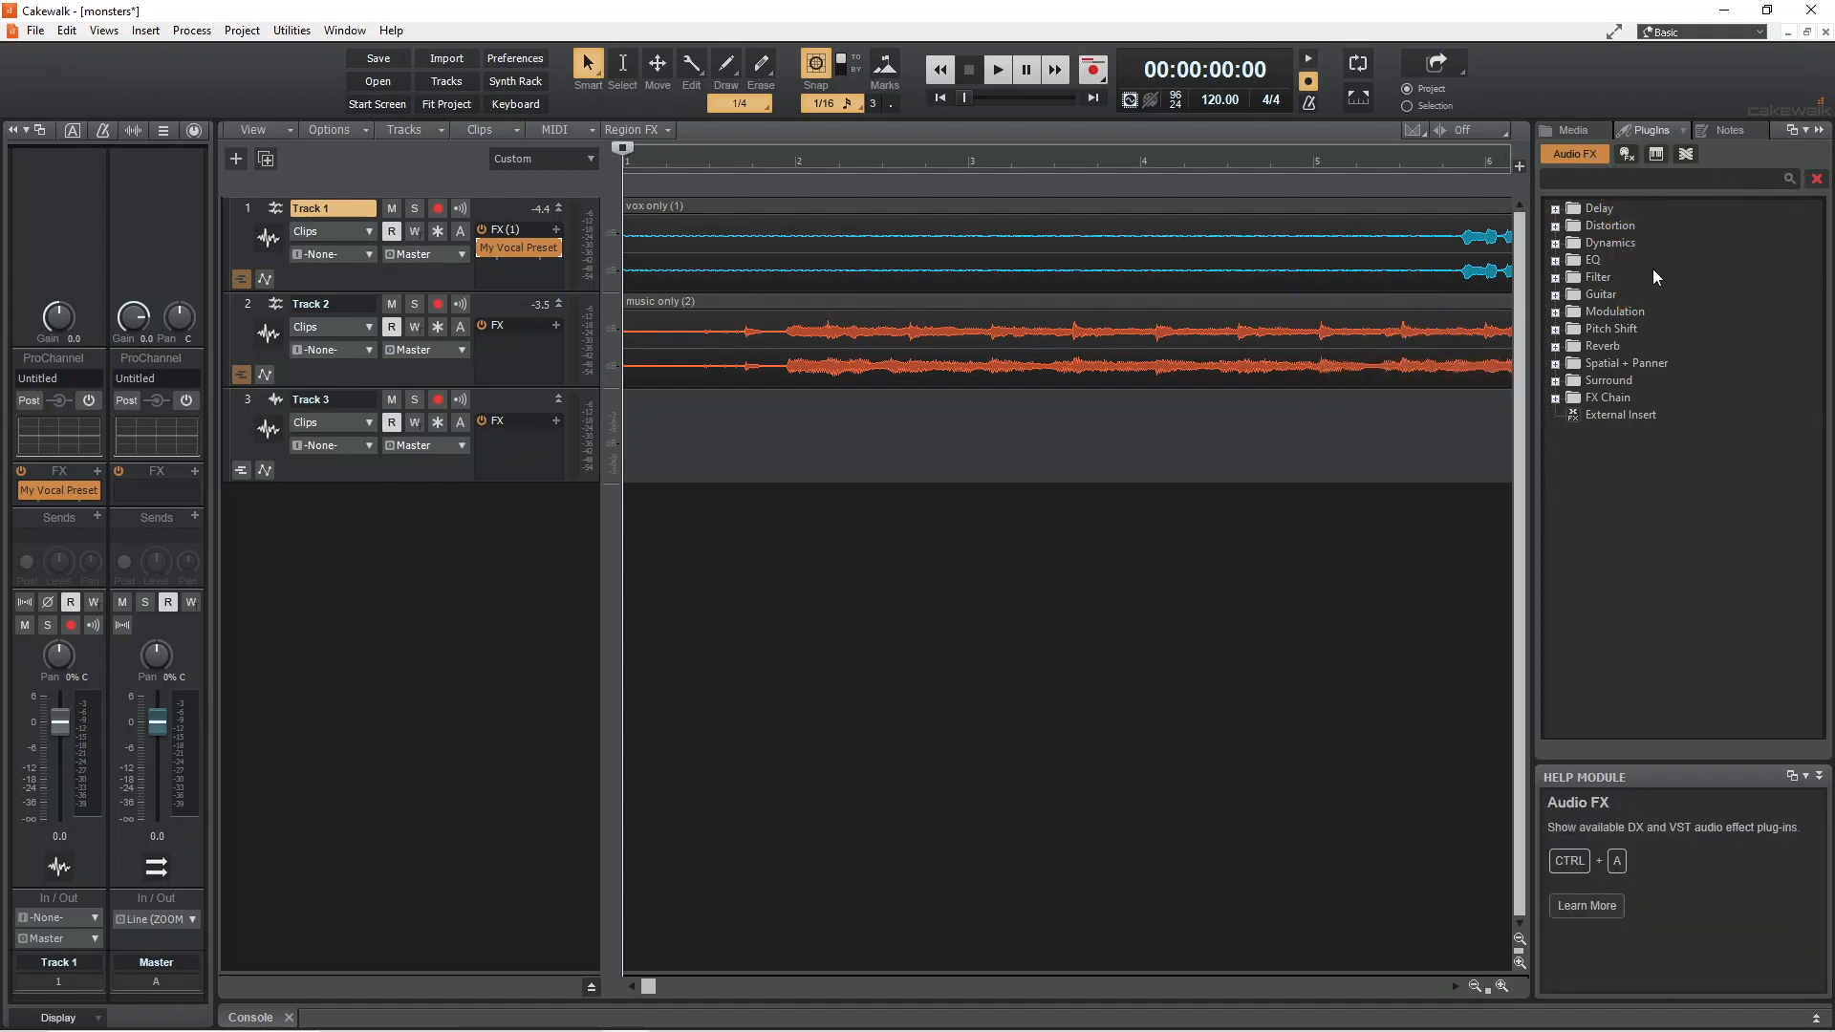
{"action": "left_click", "coordinate": [1609, 397]}
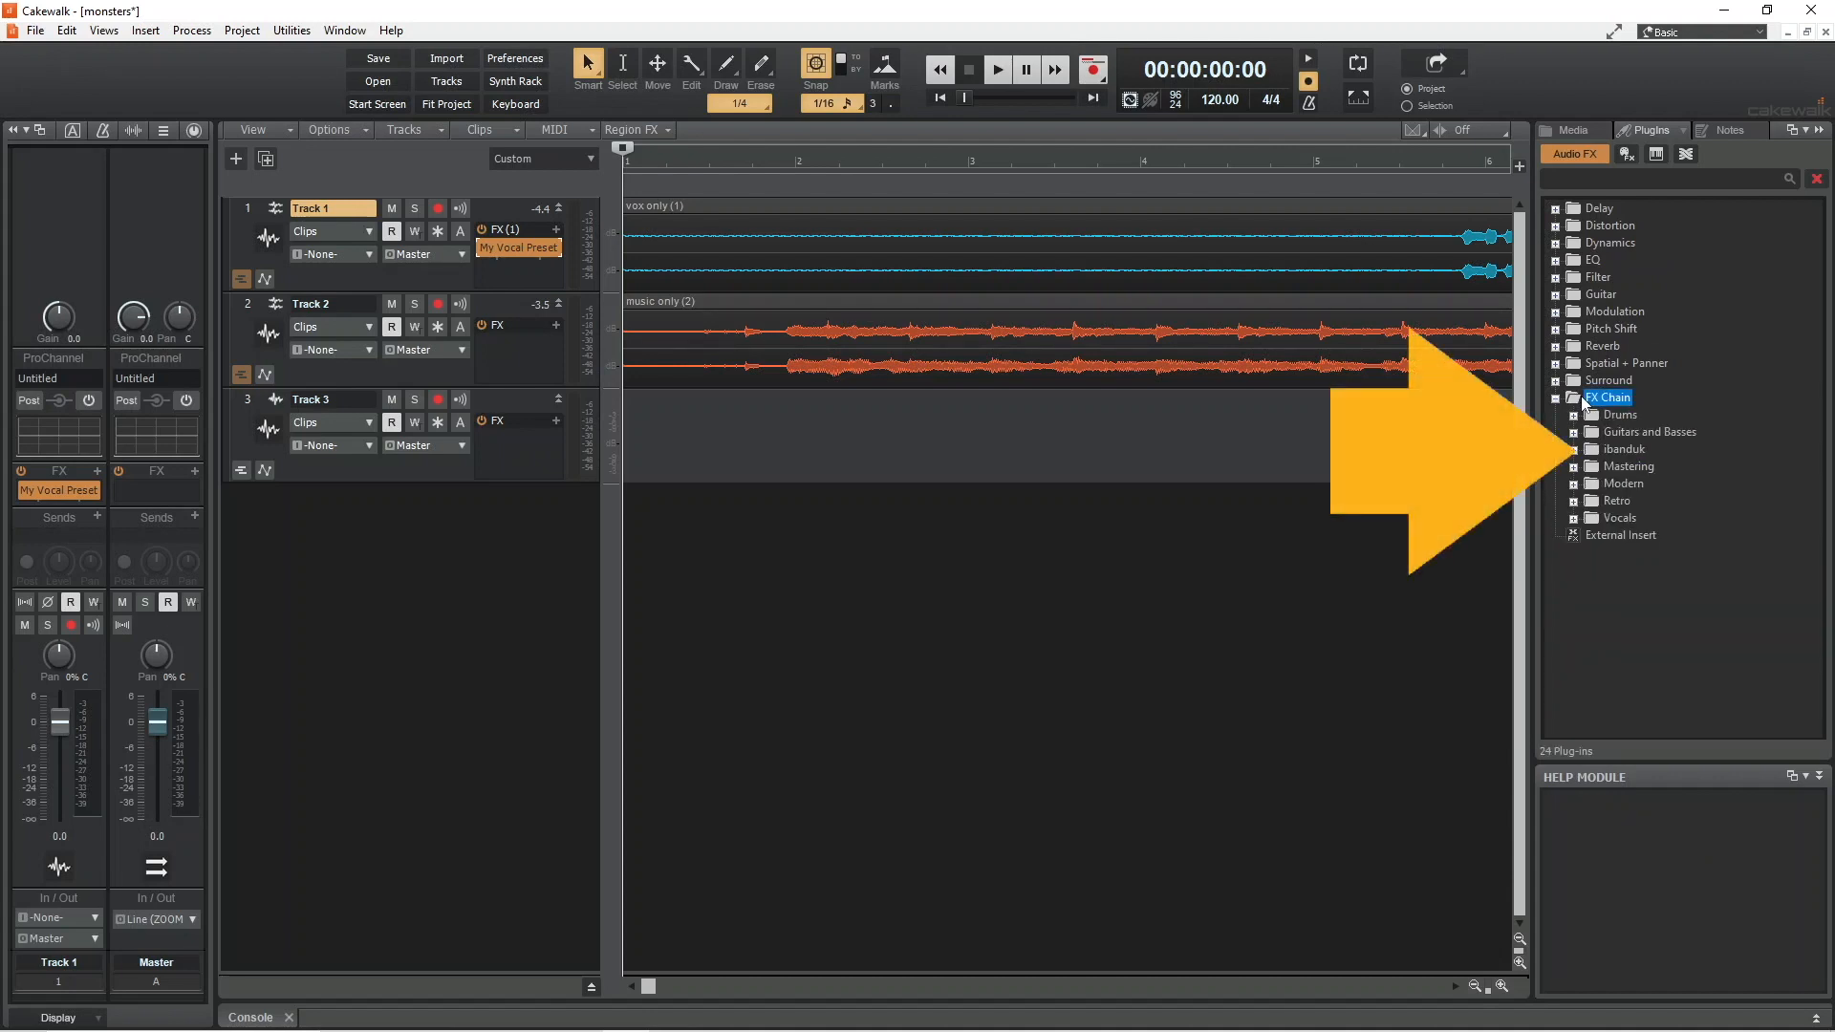
{"action": "mouse_move", "coordinate": [1599, 447]}
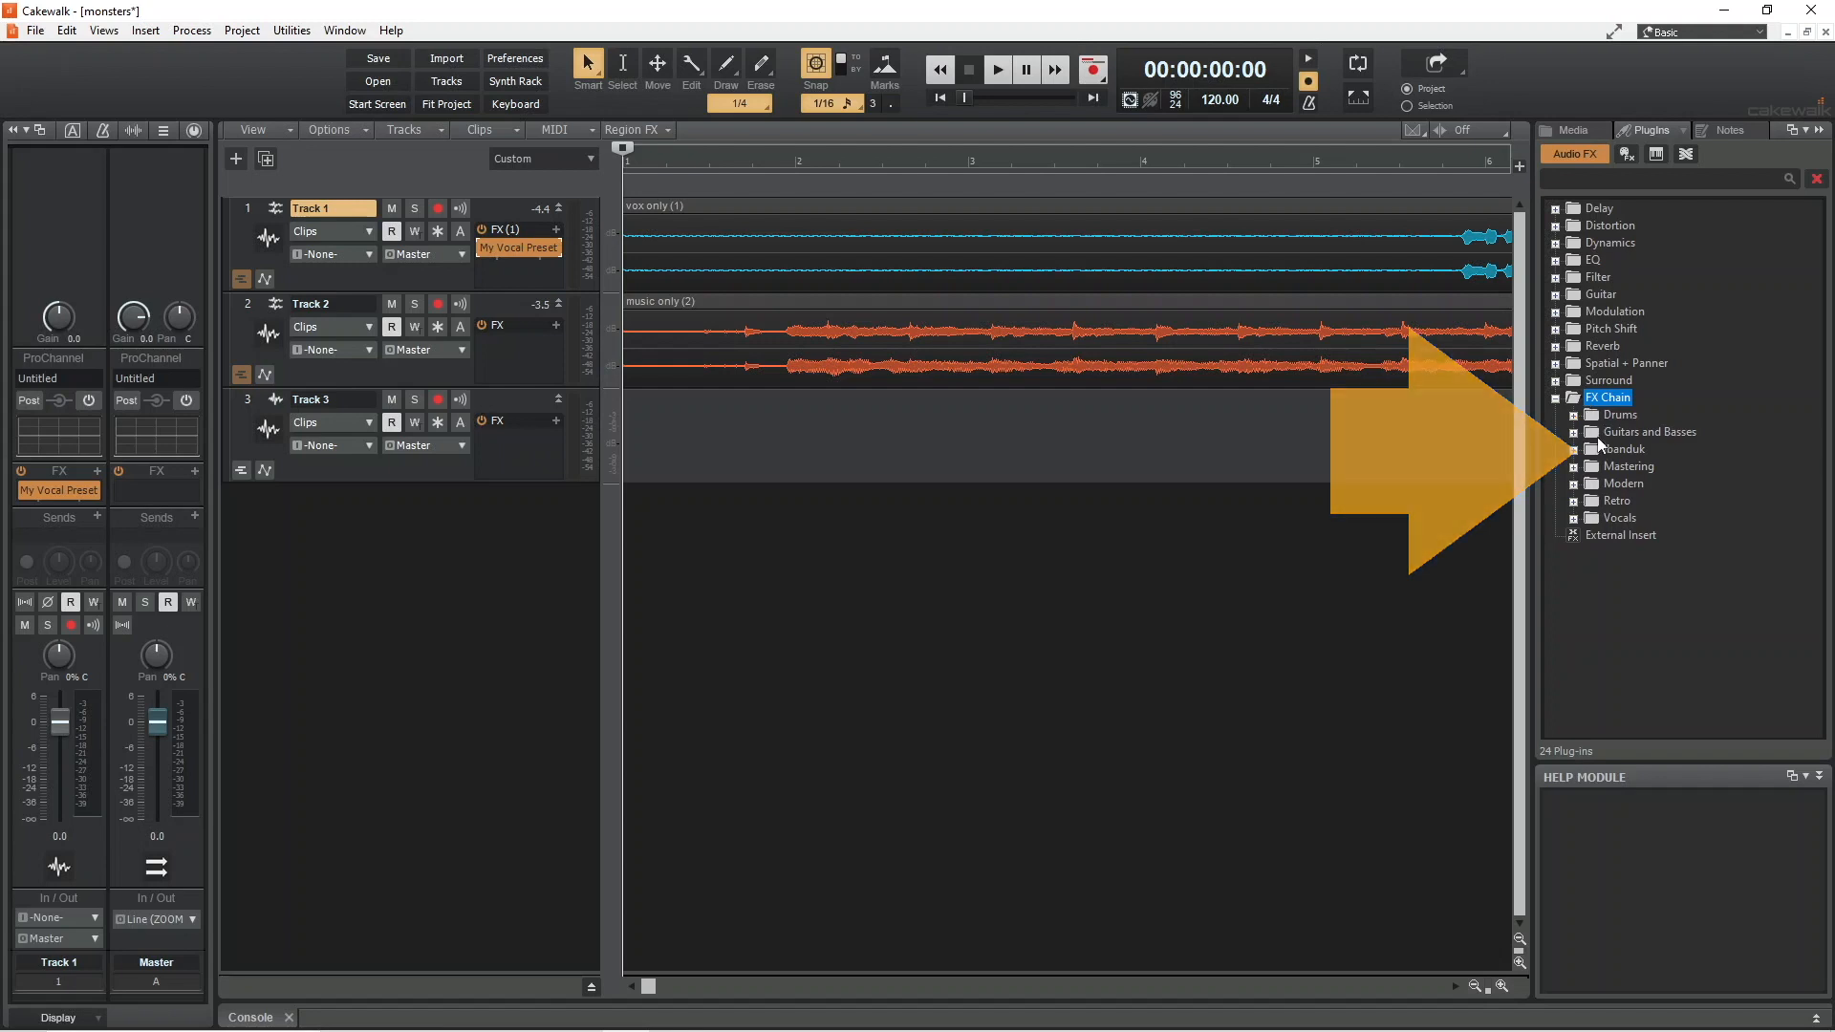
Load My Vocal Preset from the ibanduk folder onto Track 3 and close its chain window.
{"action": "left_click", "coordinate": [1625, 447]}
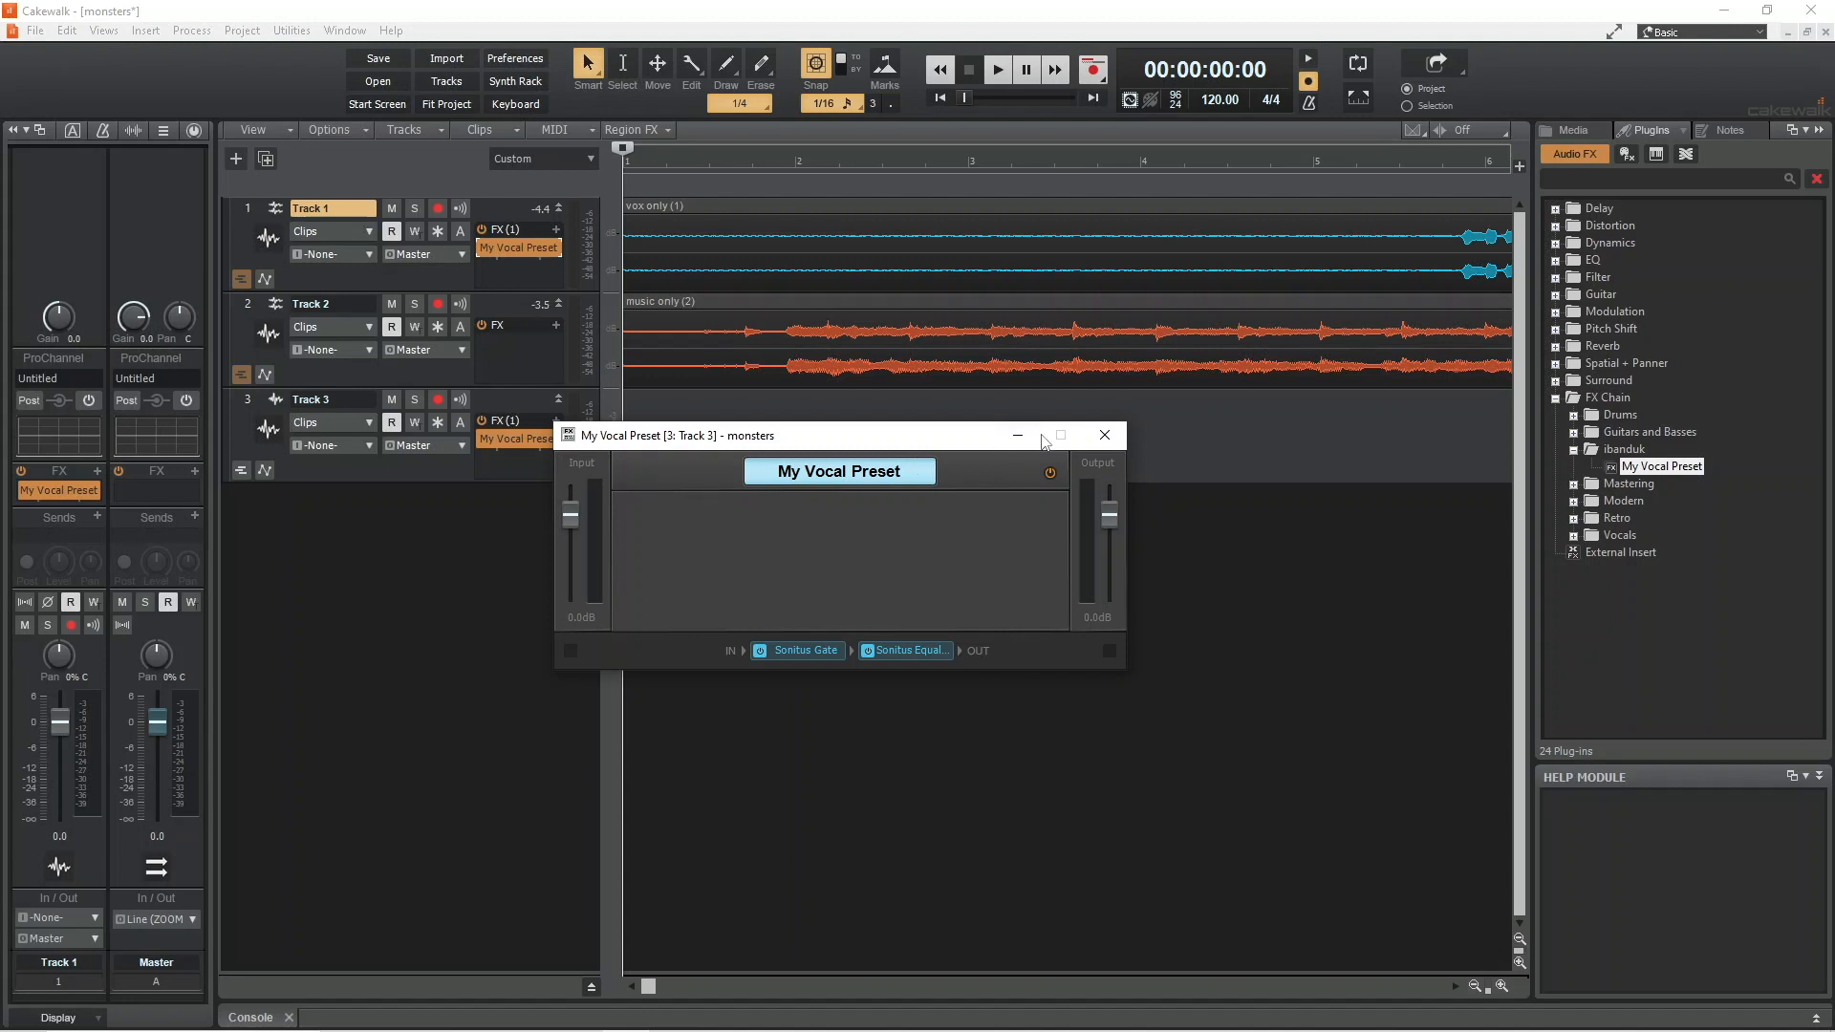
{"action": "mouse_move", "coordinate": [1101, 436]}
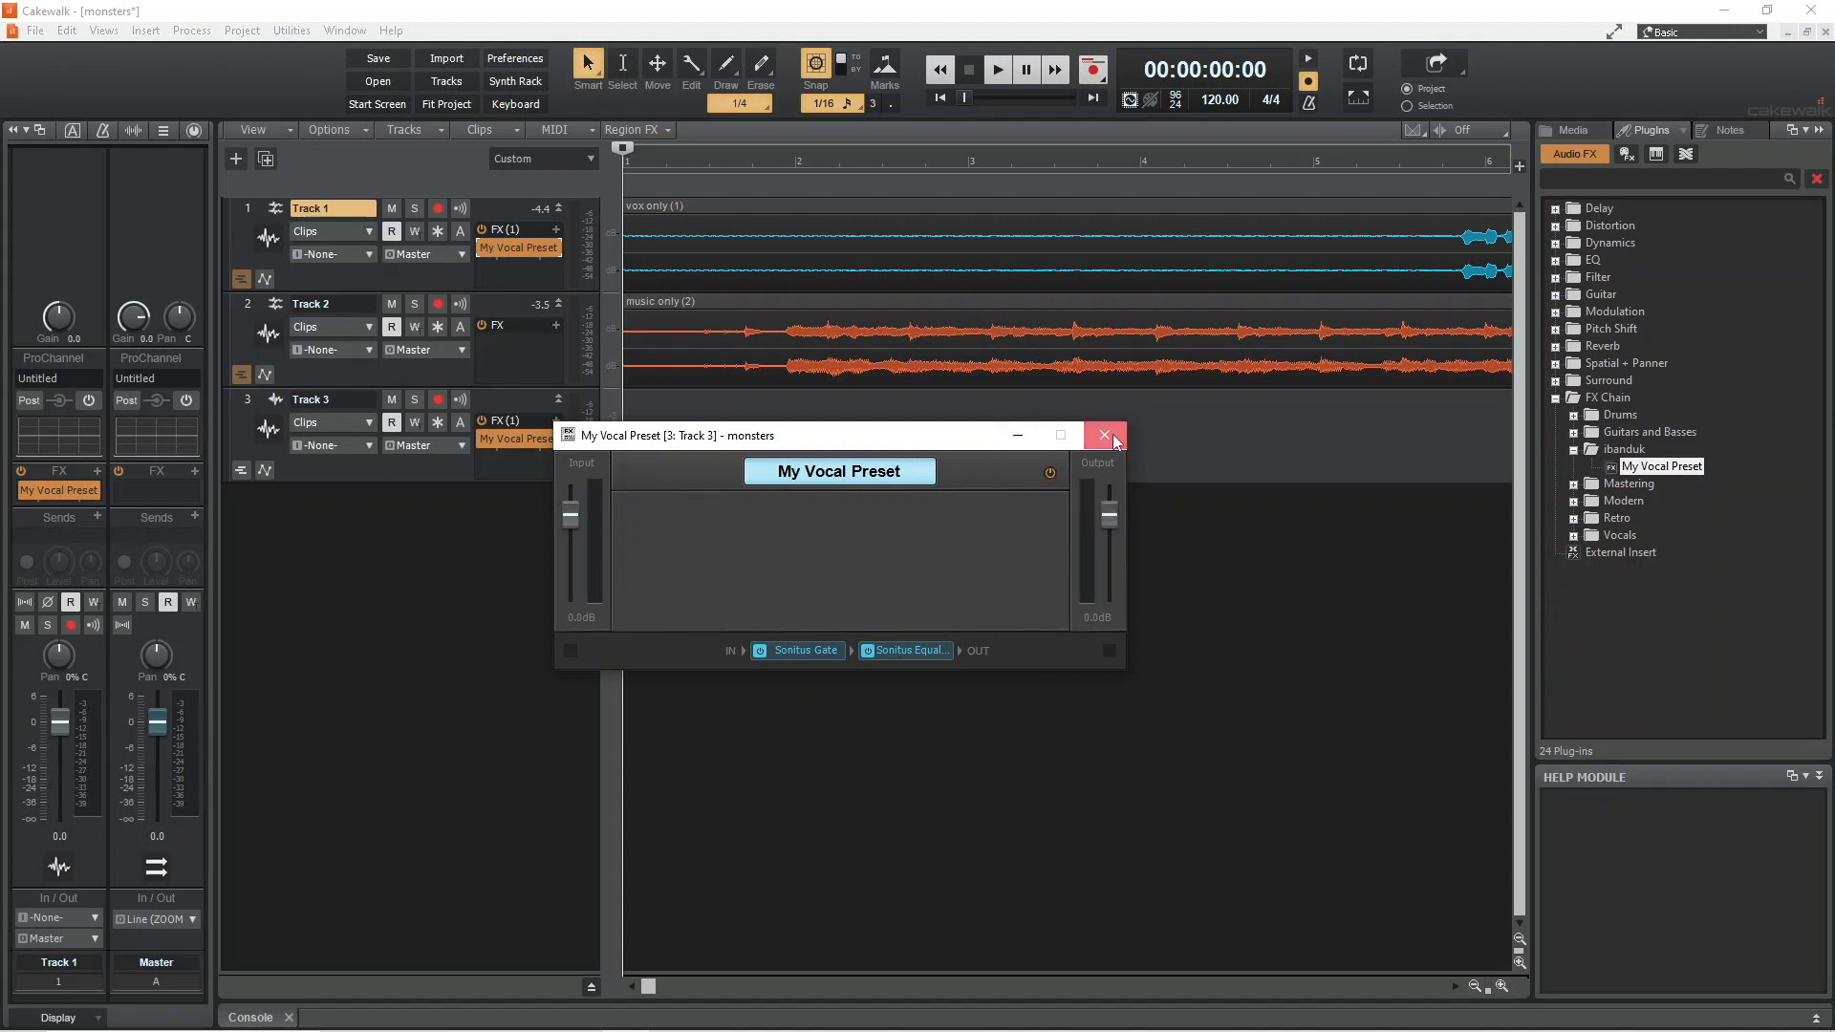
{"action": "left_click", "coordinate": [1101, 434]}
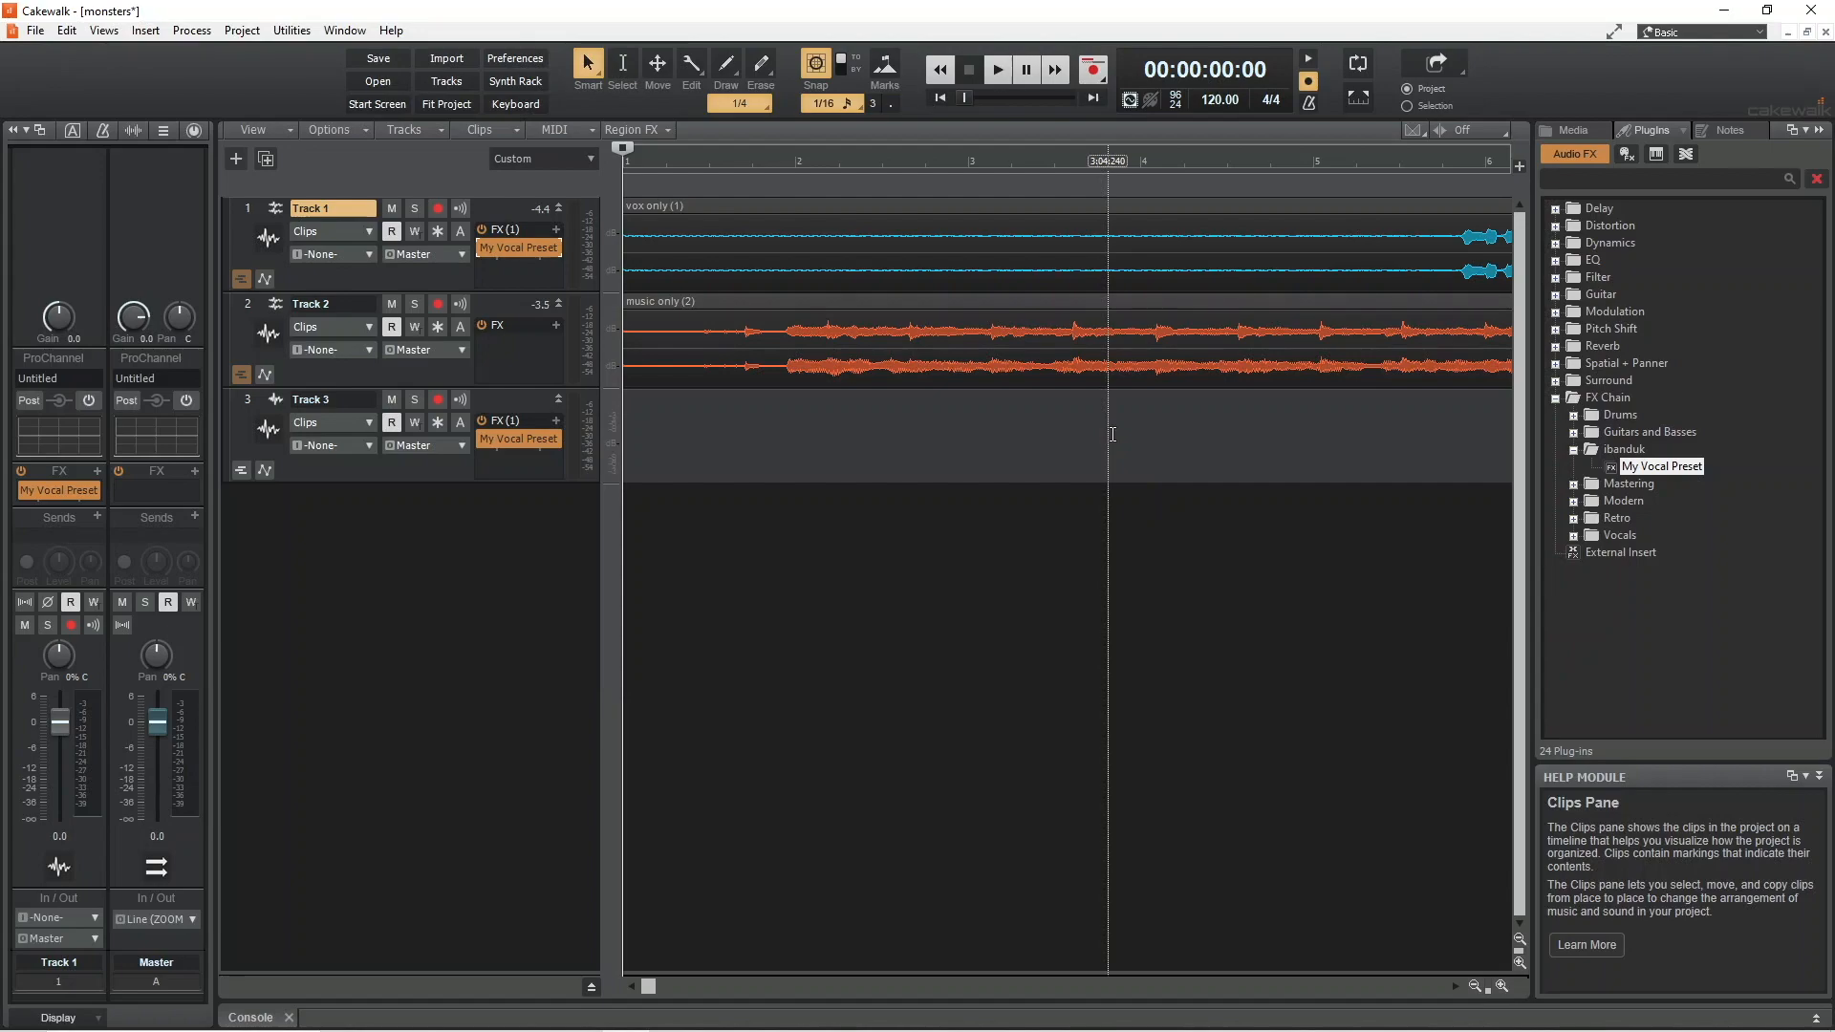